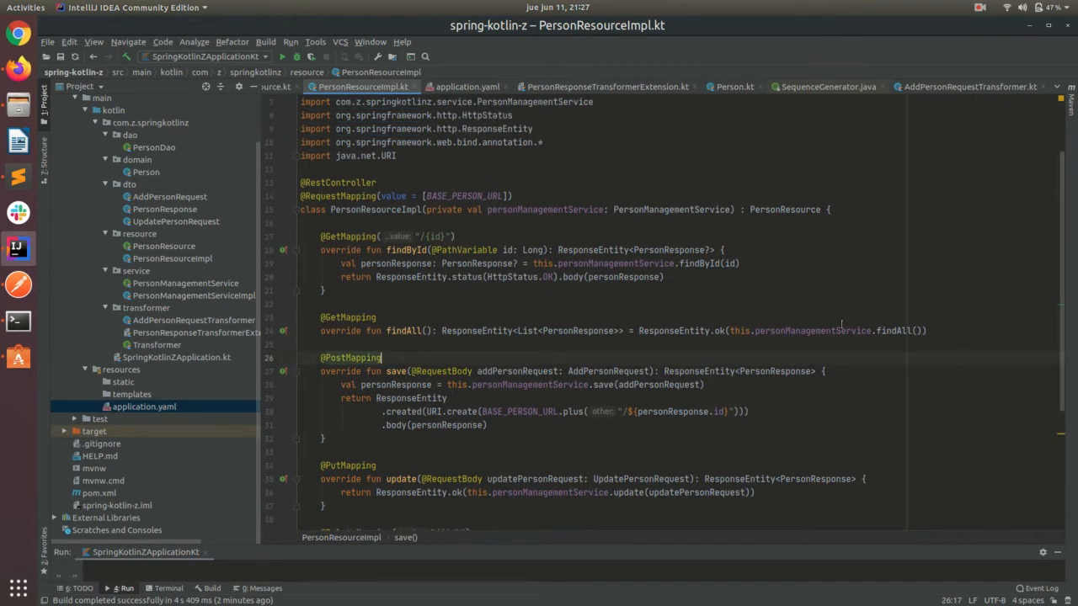
Paste the datasource, JPA and logging config from Sublime Text into application.yaml
{"action": "scroll", "scroll_direction": "down", "scroll_amount": 3}
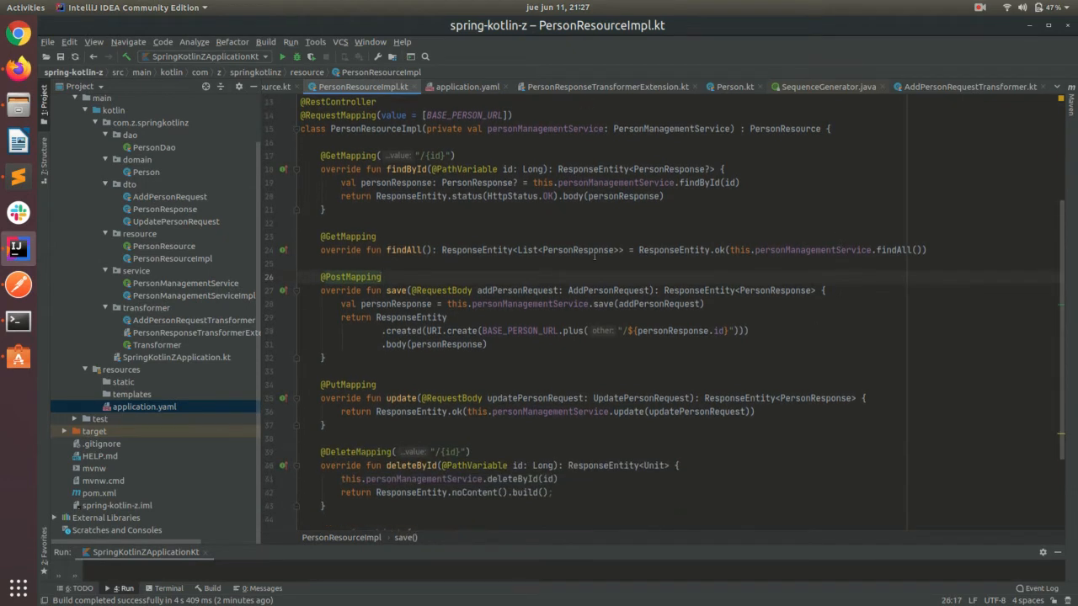
{"action": "left_click", "coordinate": [466, 86]}
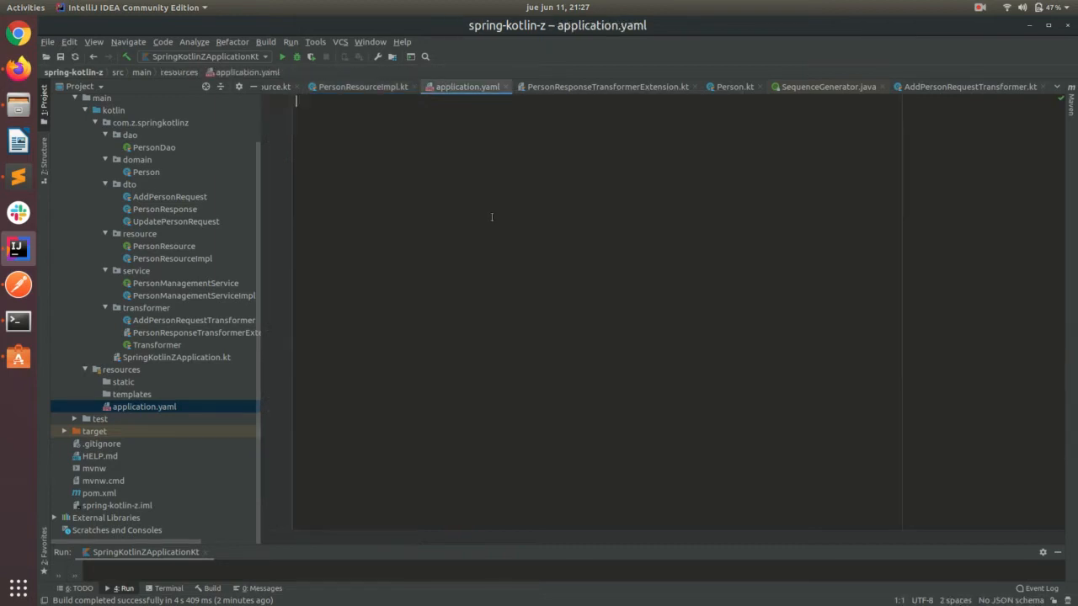
{"action": "mouse_move", "coordinate": [497, 235]}
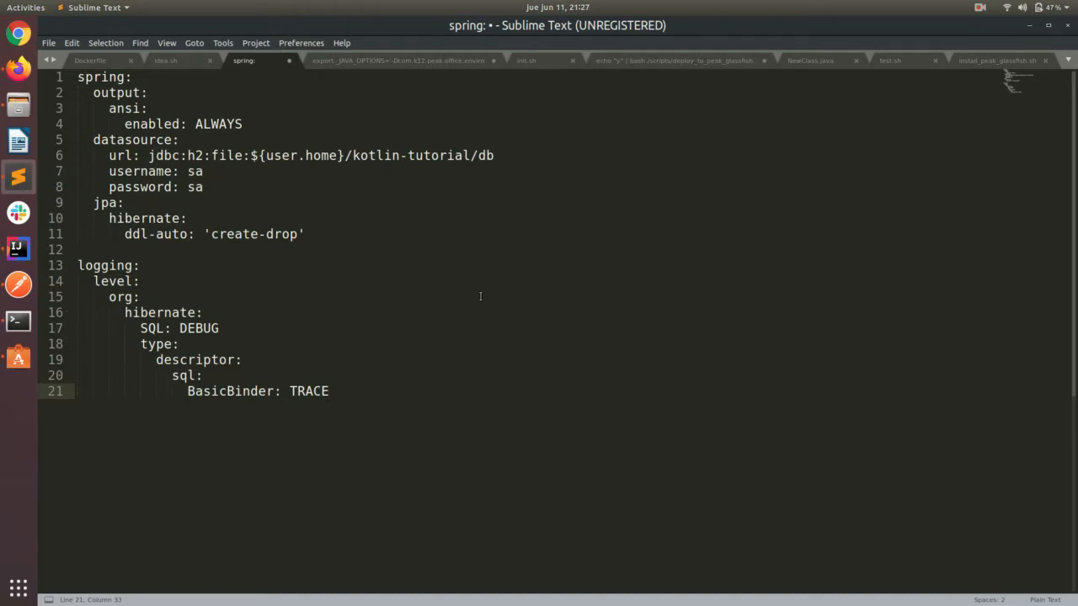
{"action": "key", "text": "ctrl+a"}
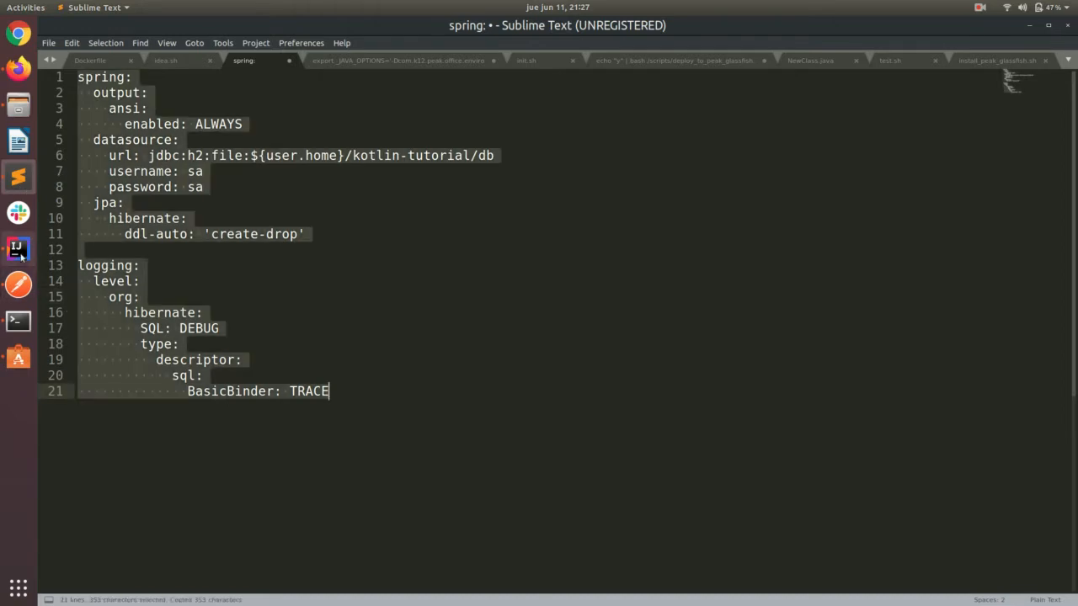
{"action": "left_click", "coordinate": [18, 248]}
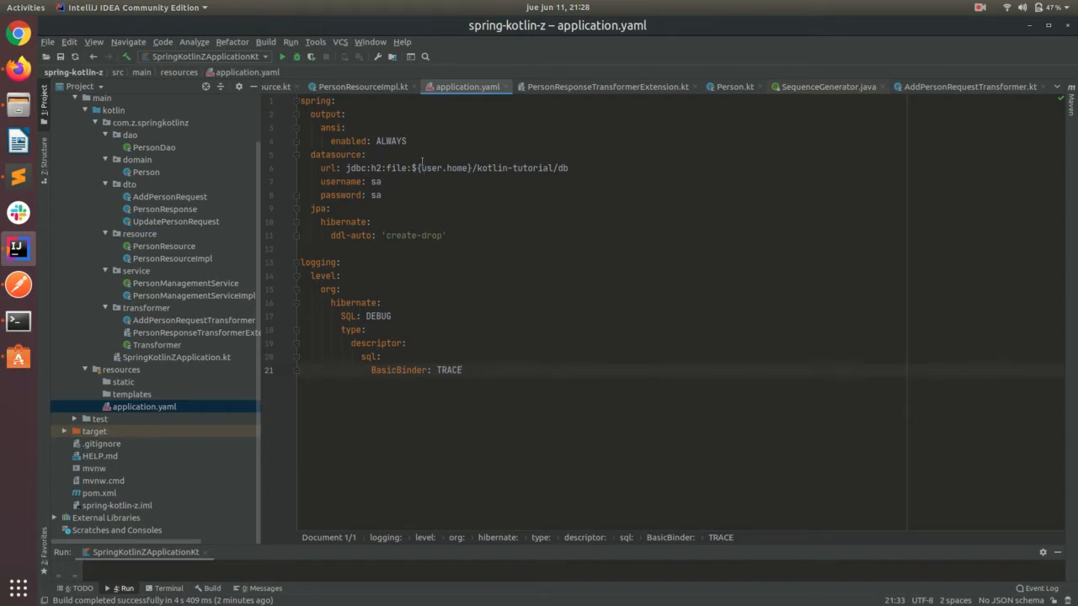
Change the H2 datasource URL from in-memory (mem) to file-based (file)
{"action": "left_click", "coordinate": [404, 140]}
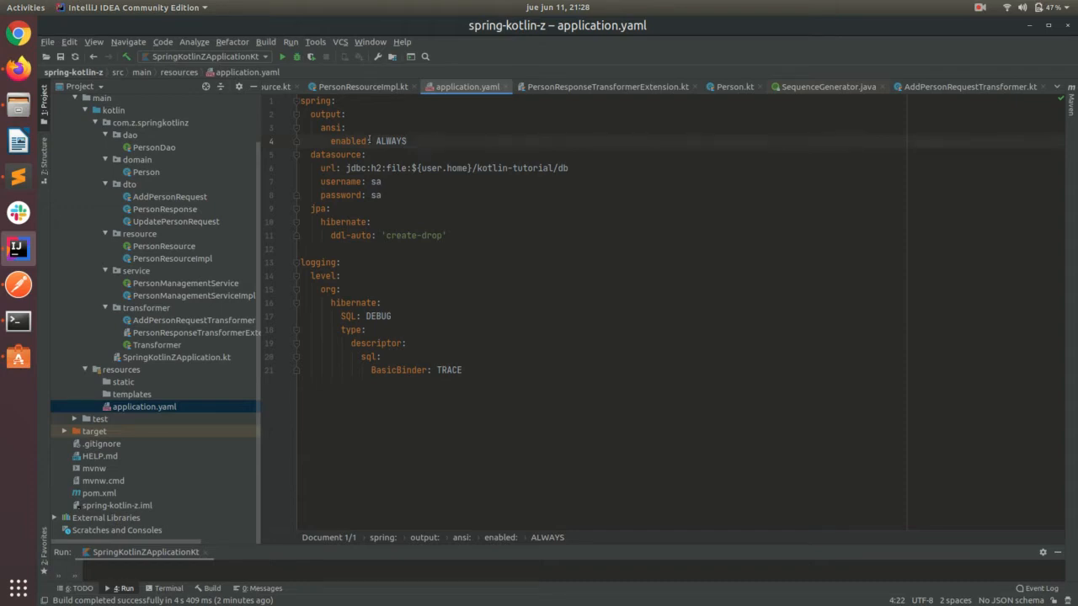
{"action": "double_click", "coordinate": [336, 154]}
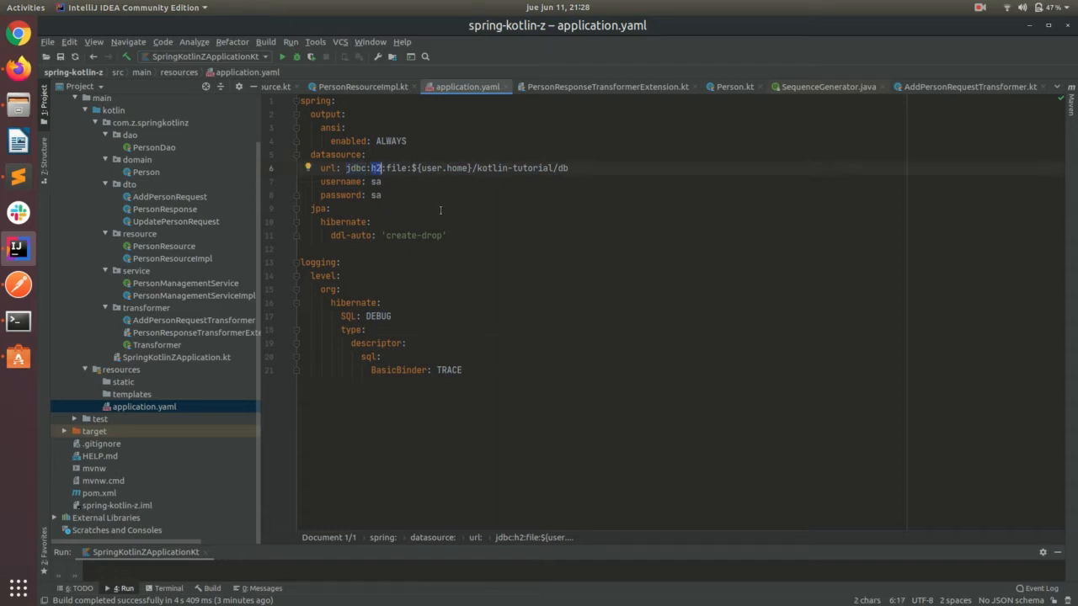
{"action": "double_click", "coordinate": [396, 168]}
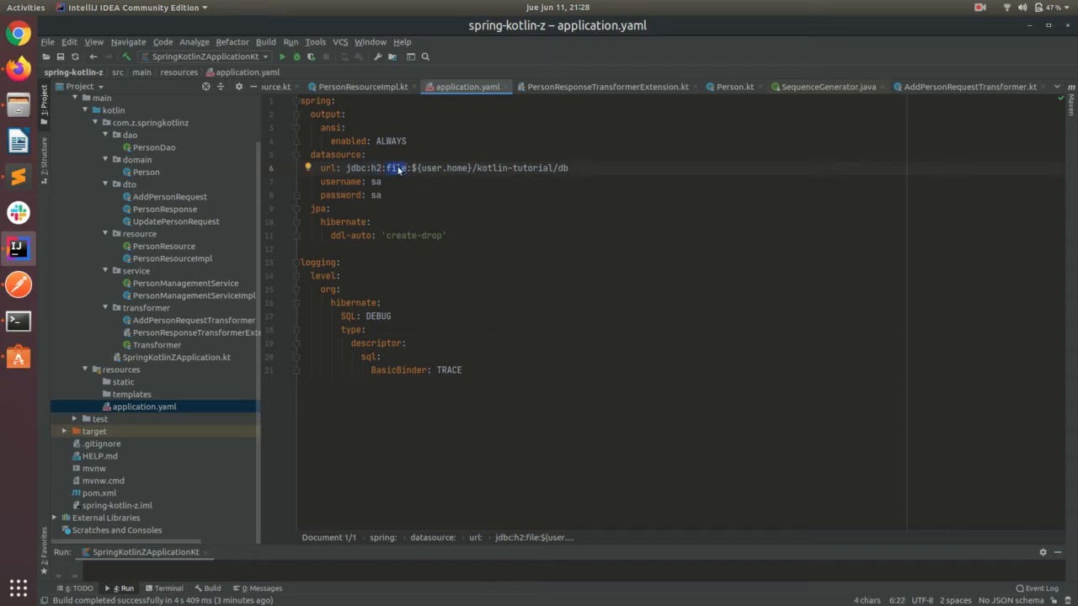
{"action": "type", "text": "mem"}
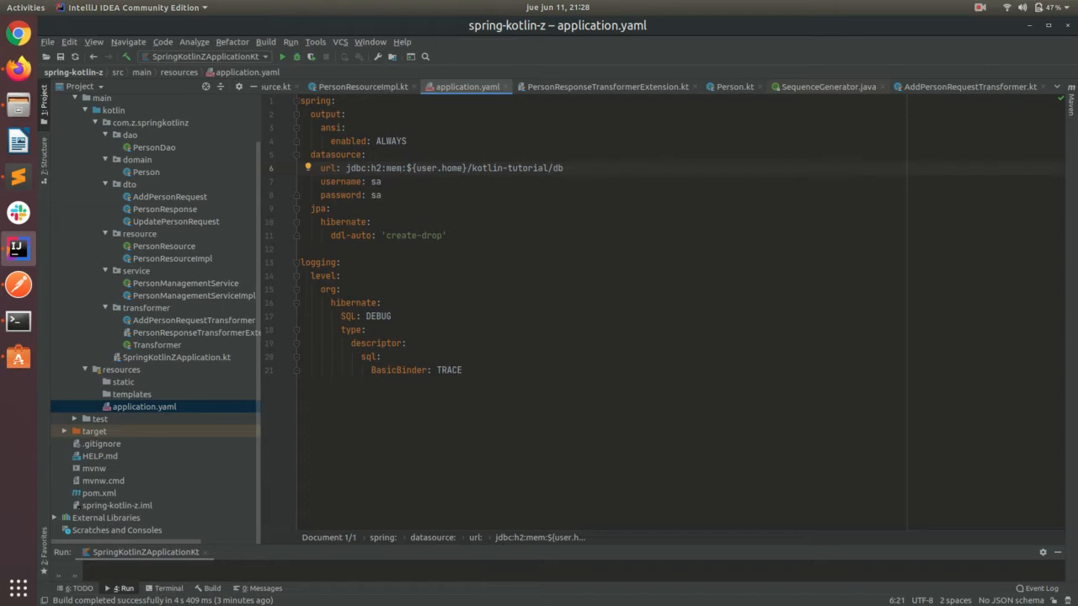
{"action": "type", "text": "file"}
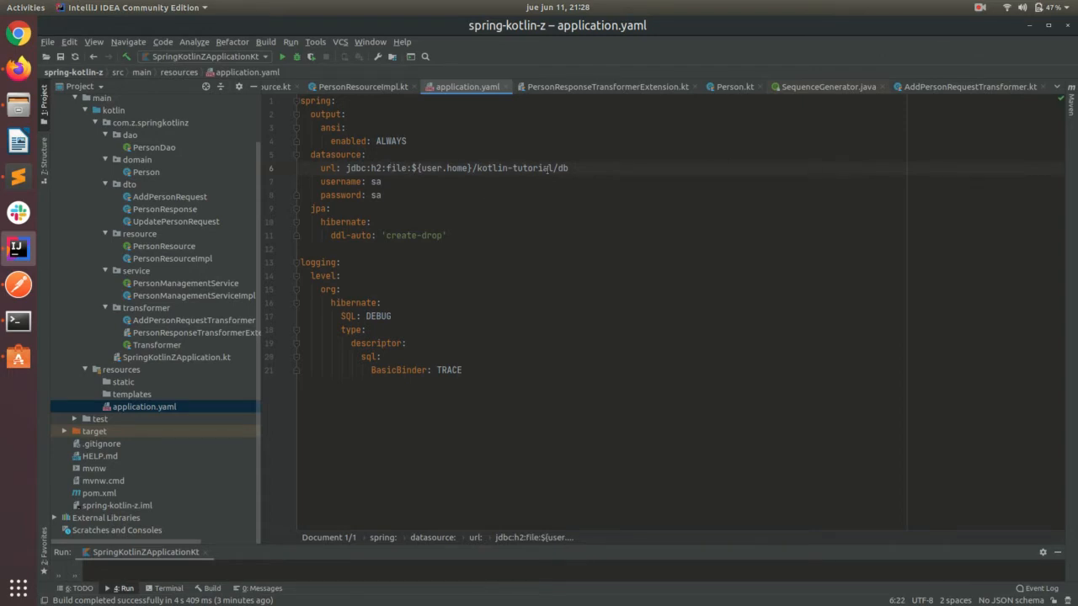
{"action": "left_click", "coordinate": [555, 168]}
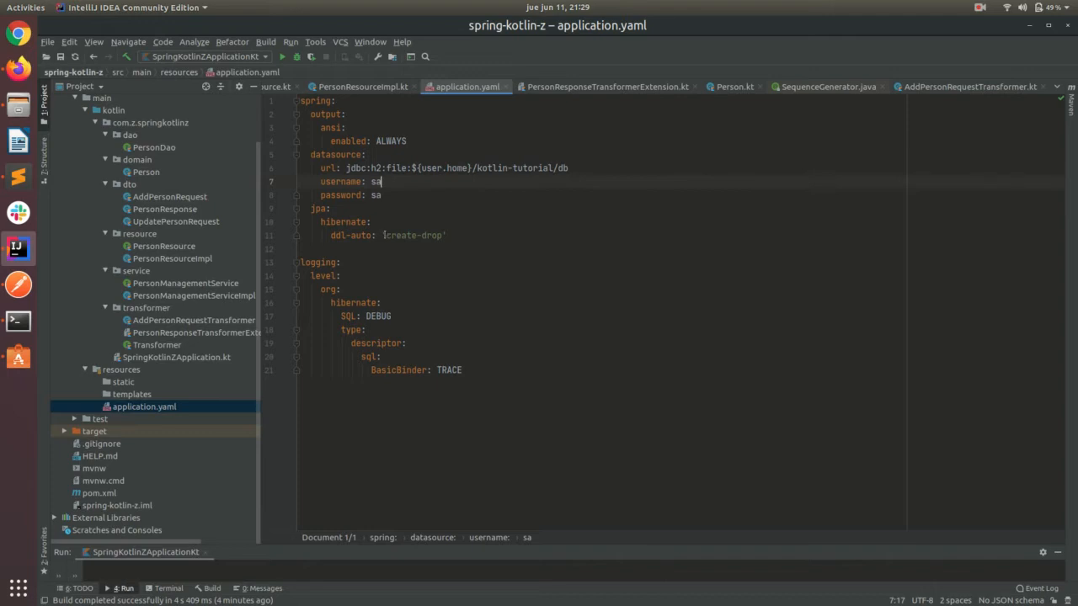
Delete the create-drop value after ddl-auto
{"action": "double_click", "coordinate": [412, 235]}
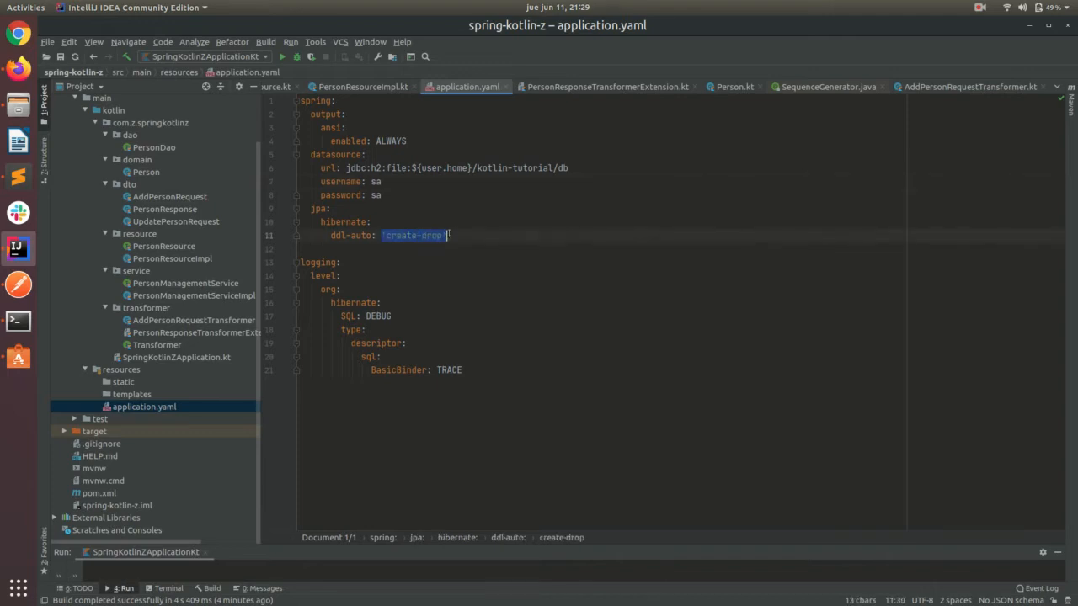
{"action": "key", "text": "Delete"}
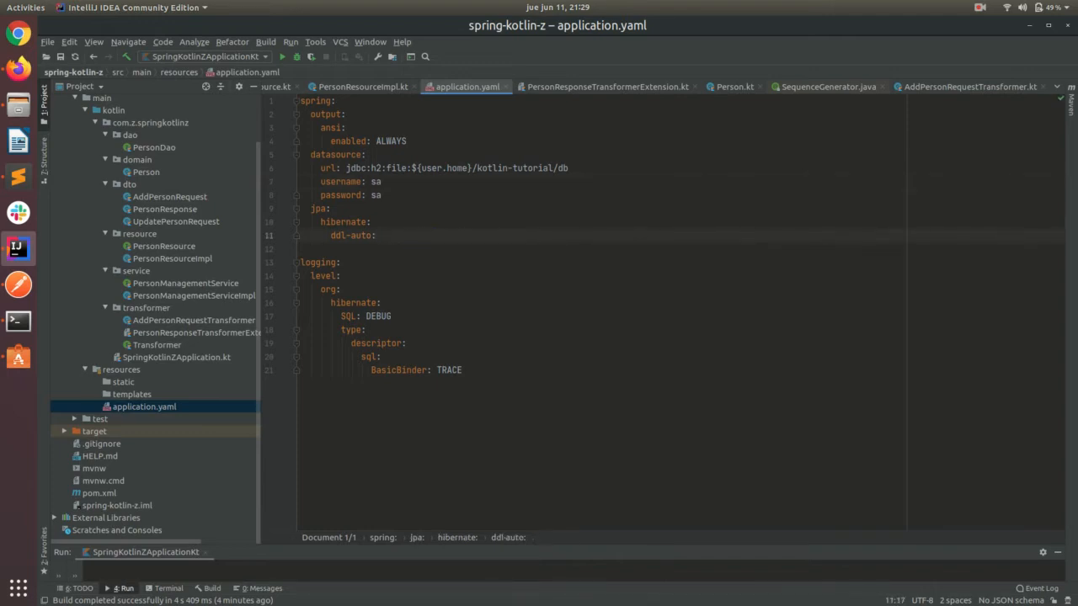
{"action": "left_click", "coordinate": [381, 235]}
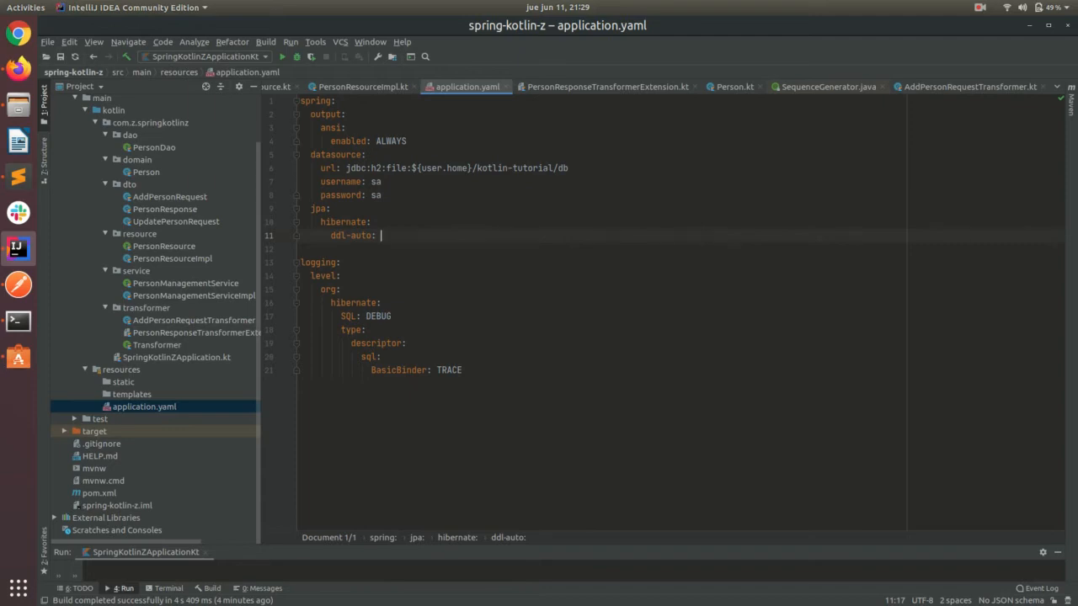
Place the caret after ddl-auto: to show the create-drop, create, update, none and validate suggestions
{"action": "left_click", "coordinate": [381, 235]}
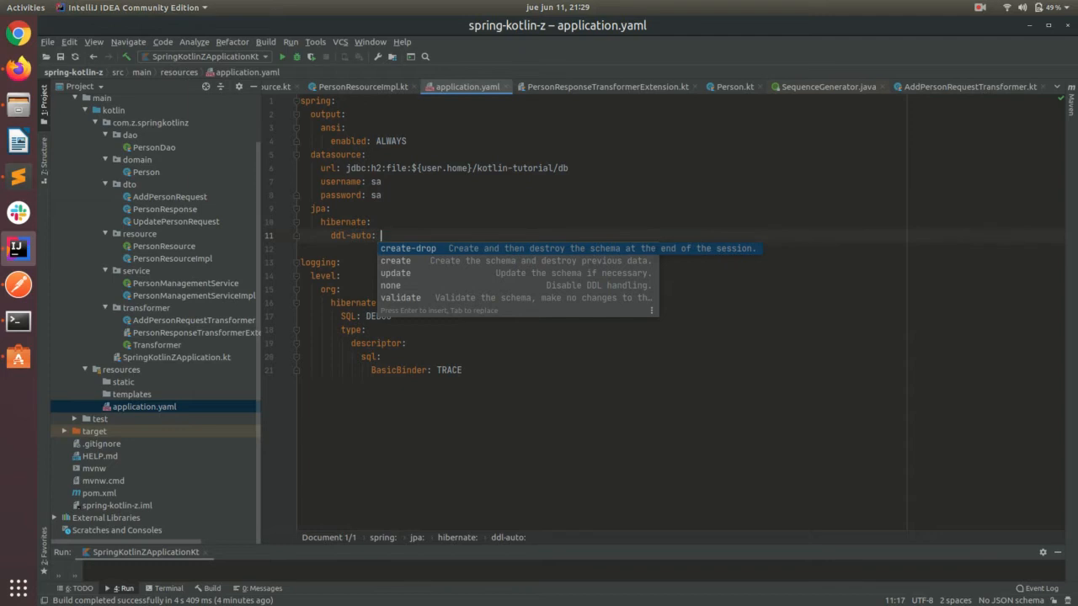
{"action": "mouse_move", "coordinate": [145, 172]}
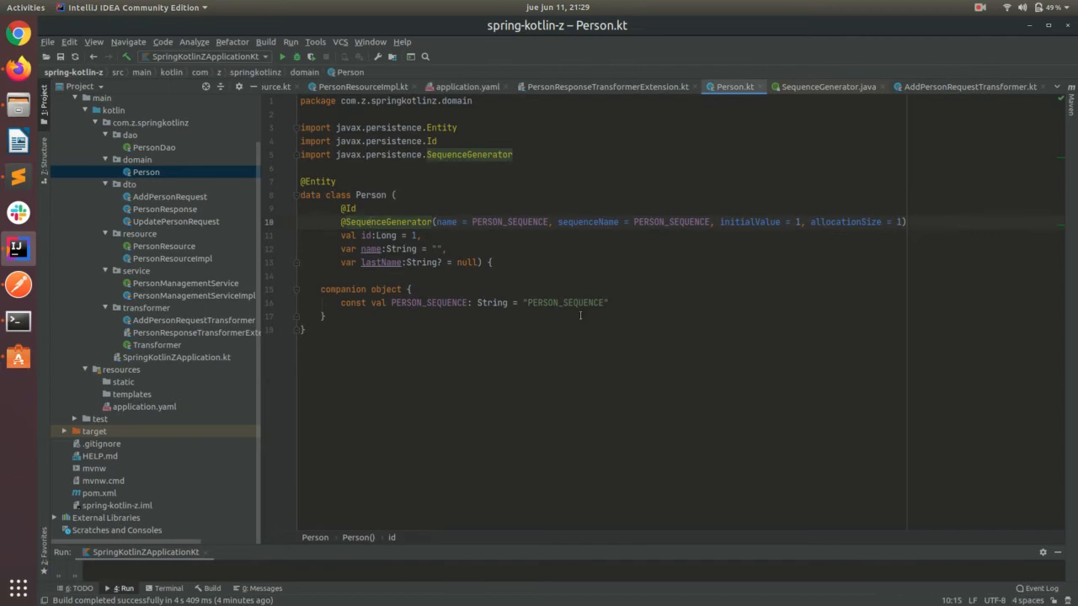
{"action": "mouse_move", "coordinate": [386, 202]}
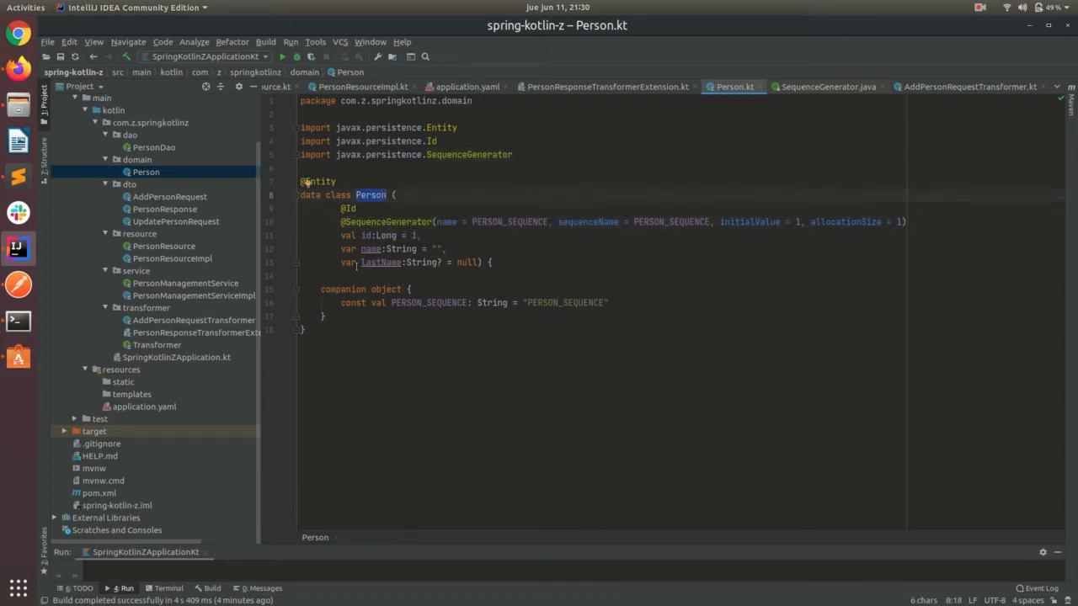
{"action": "mouse_move", "coordinate": [383, 221]}
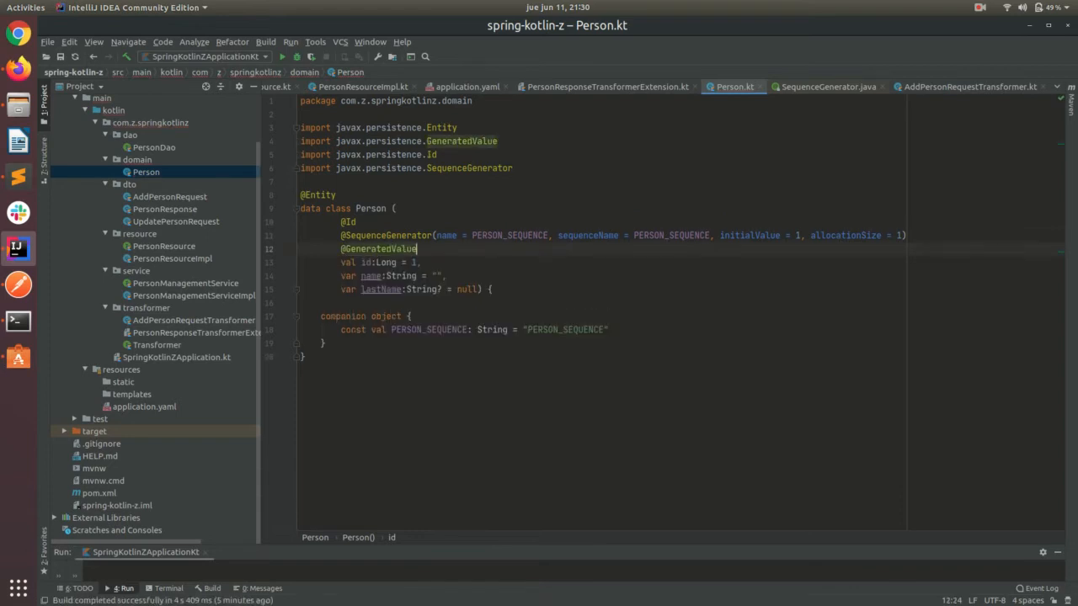
{"action": "type", "text": "()"}
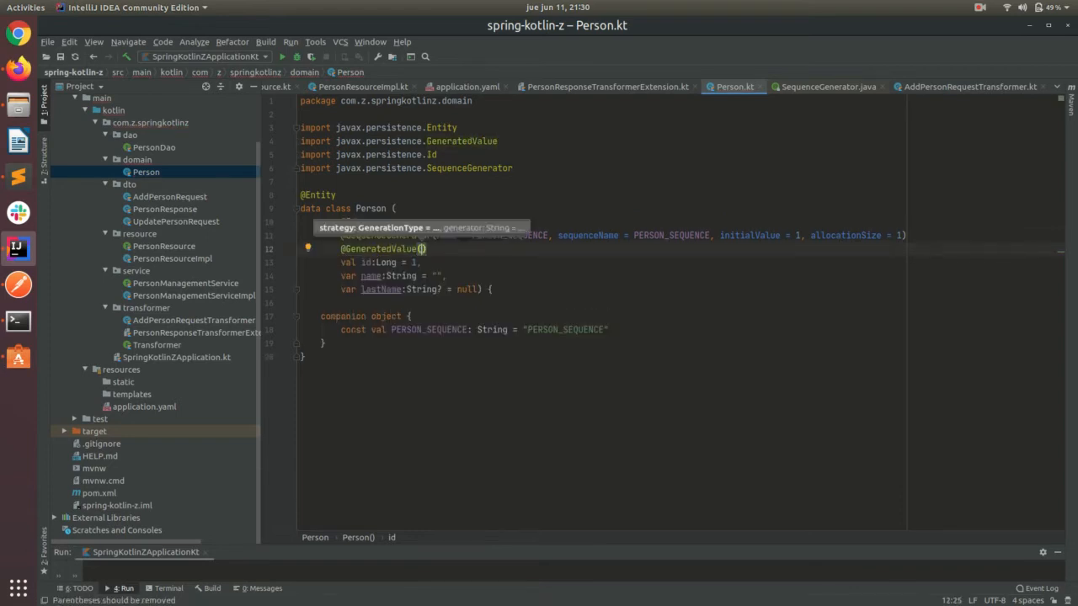
{"action": "type", "text": "strategy = GenerationType.SEQUENCE,"}
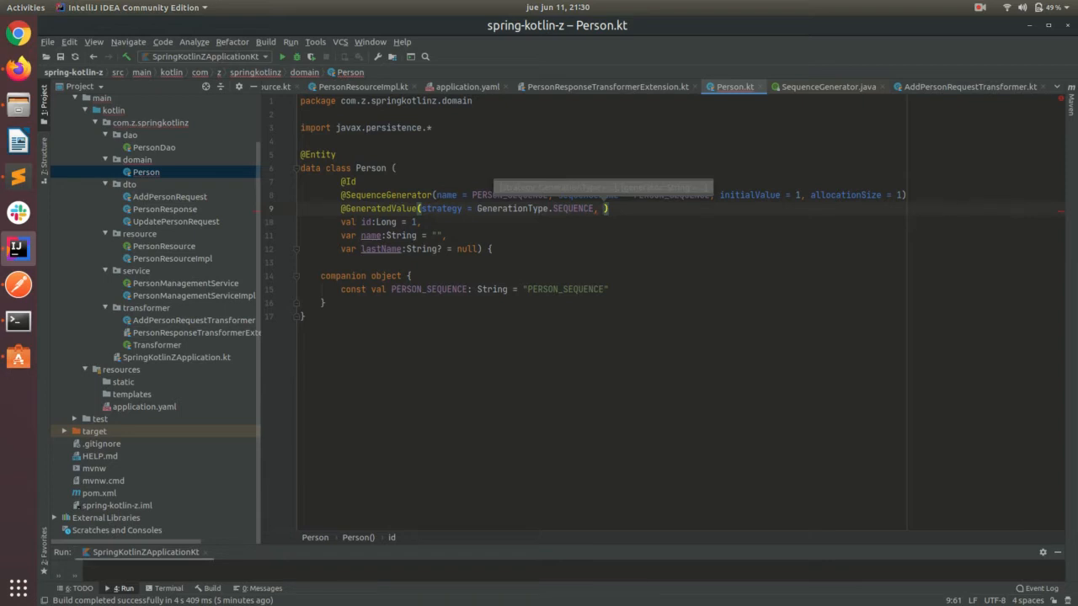
{"action": "type", "text": "PER"}
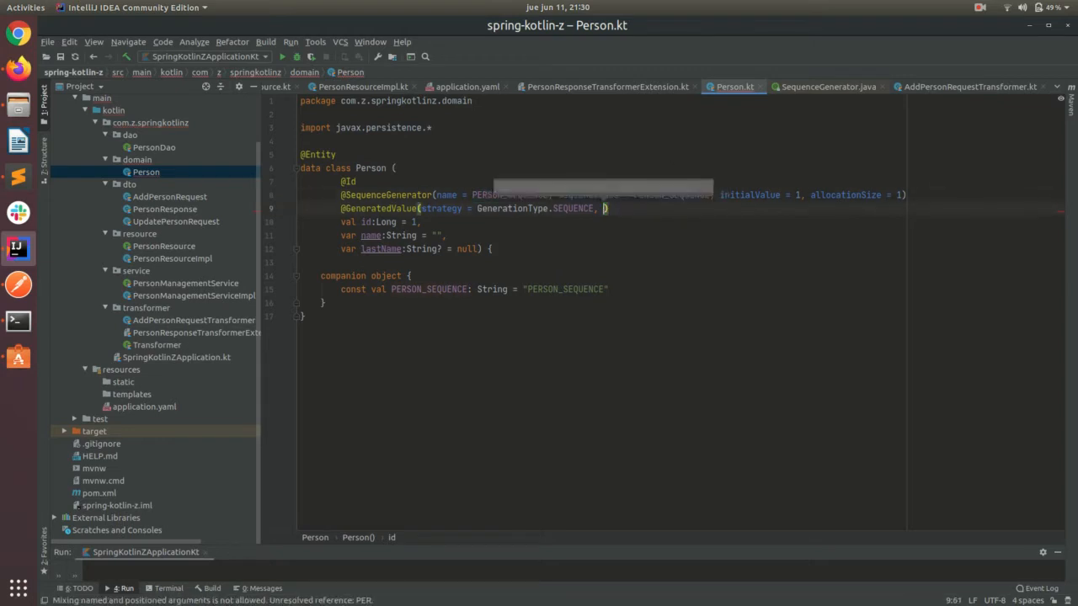
{"action": "type", "text": "generator = PERSON_SEQUENCE"}
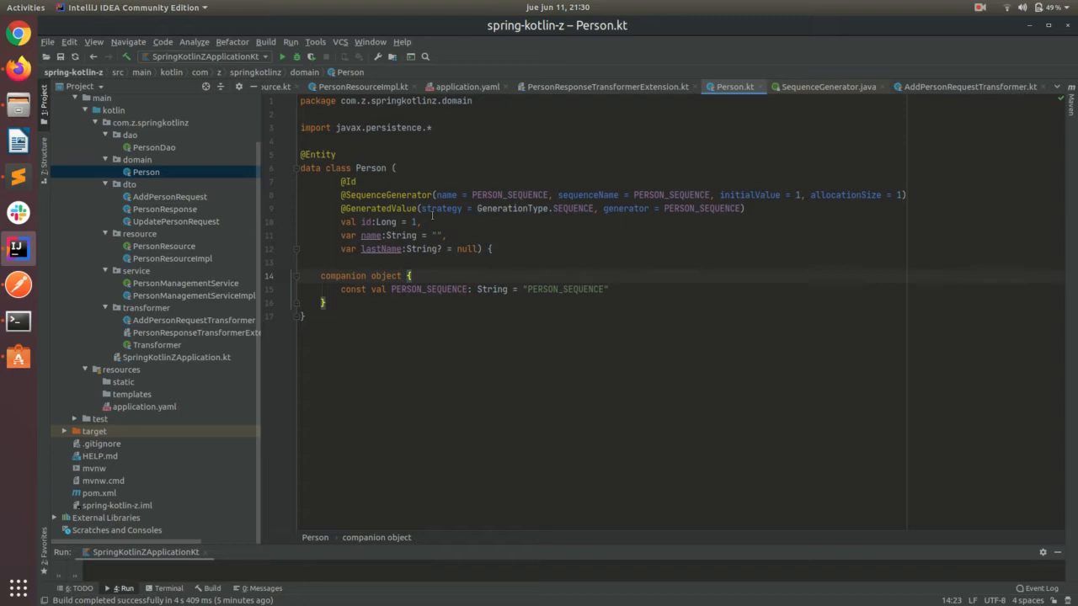
{"action": "double_click", "coordinate": [379, 208]}
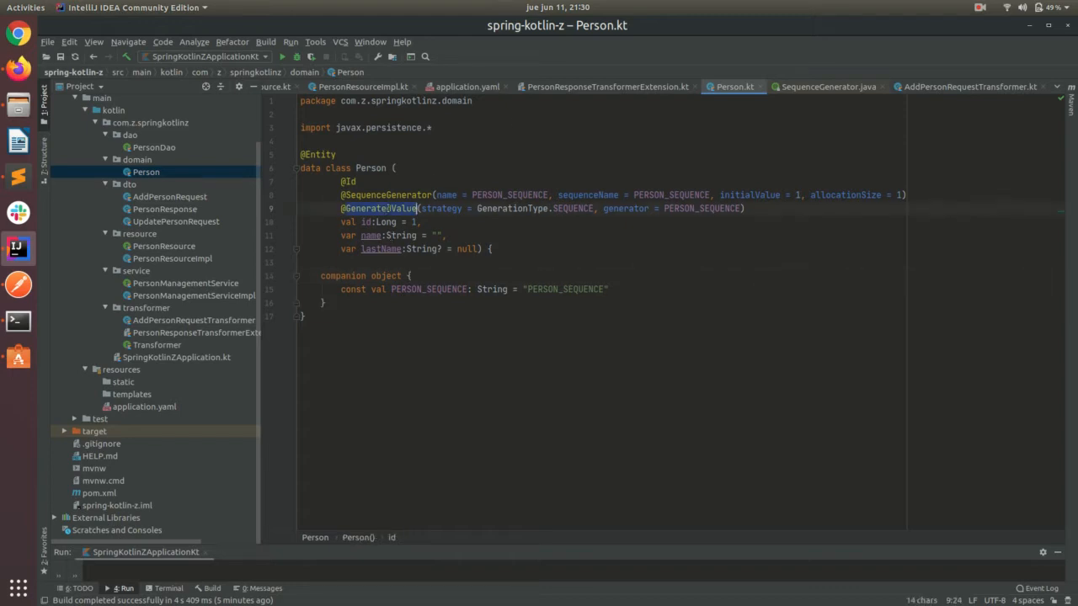
{"action": "left_click", "coordinate": [467, 87]}
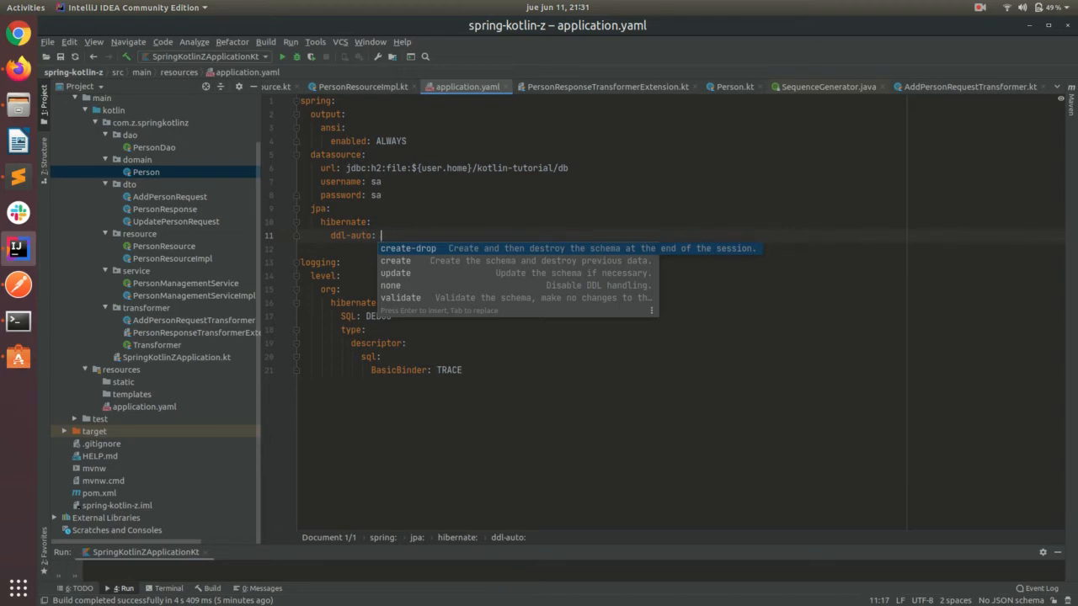
Set ddl-auto to update and set org.hibernate.SQL to DEBUG and BasicBinder to TRACE
{"action": "key", "text": "Down"}
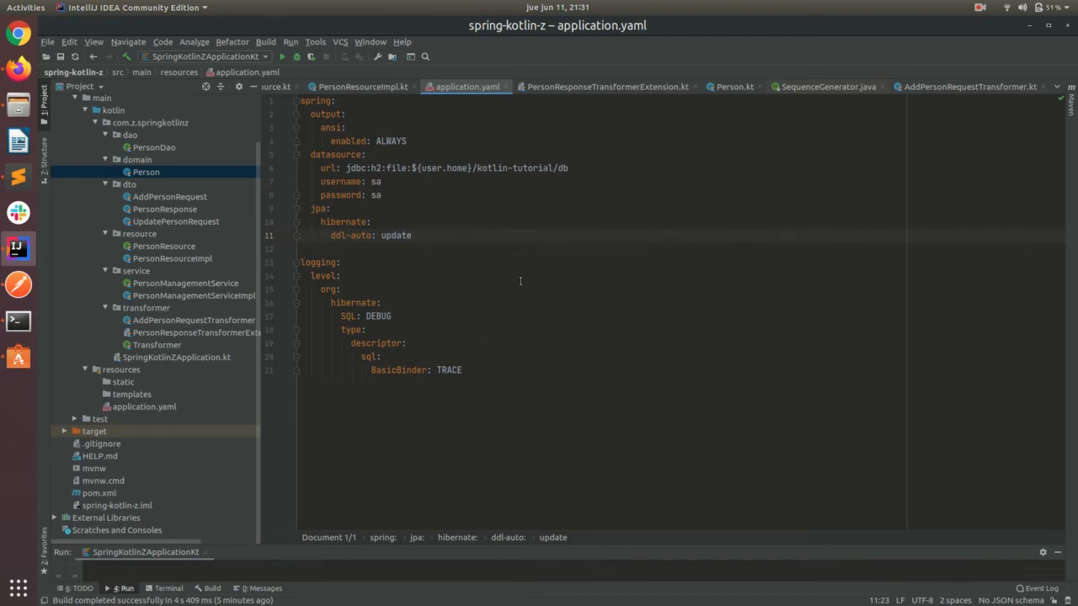
{"action": "left_click_drag", "start_coordinate": [299, 262], "coordinate": [461, 370]}
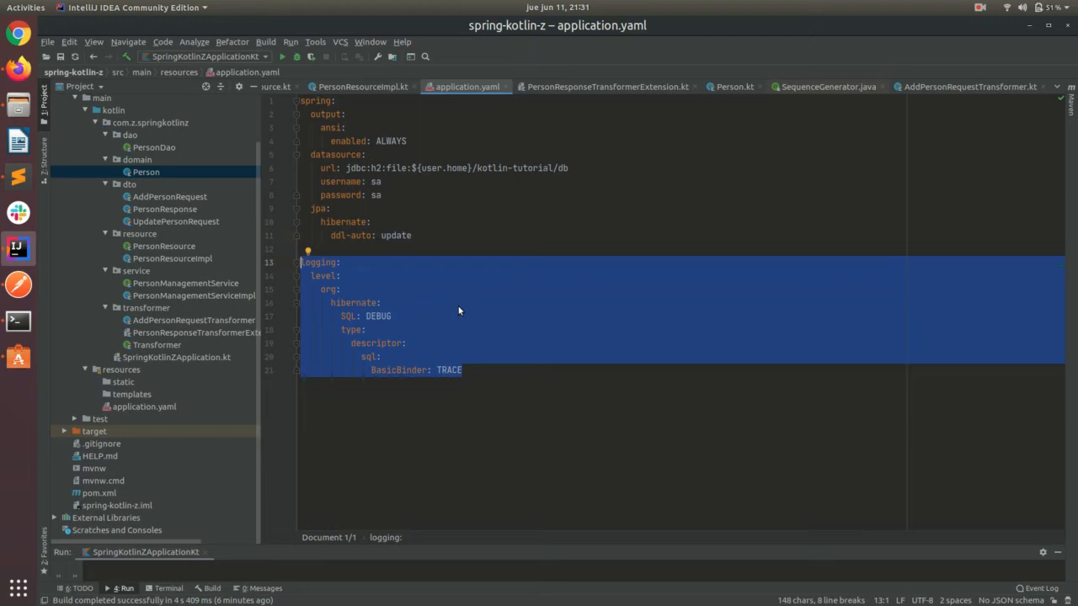
{"action": "mouse_move", "coordinate": [391, 301]}
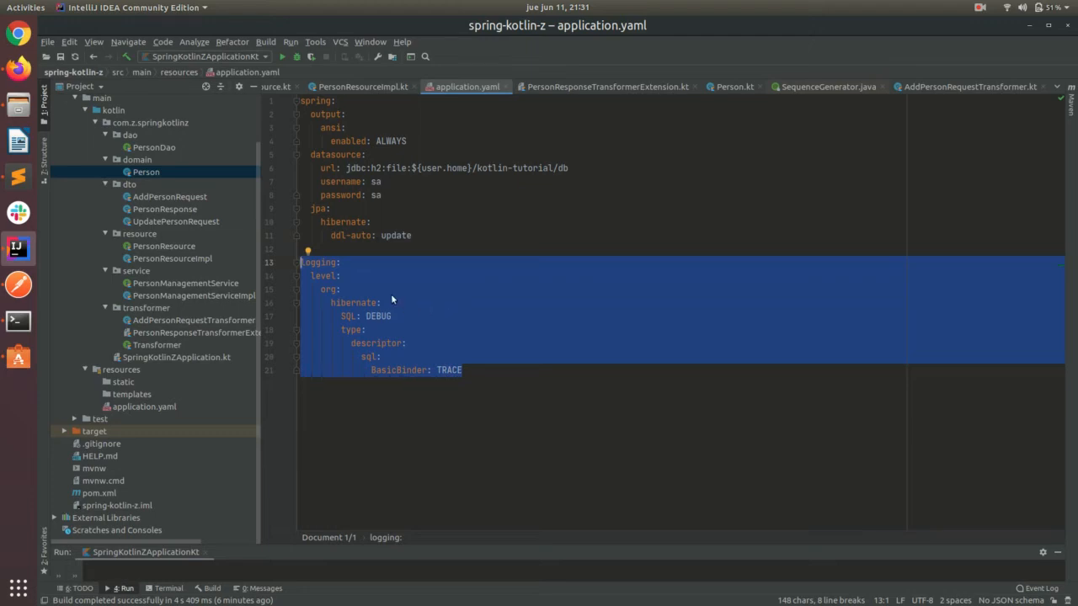
{"action": "left_click", "coordinate": [340, 275]}
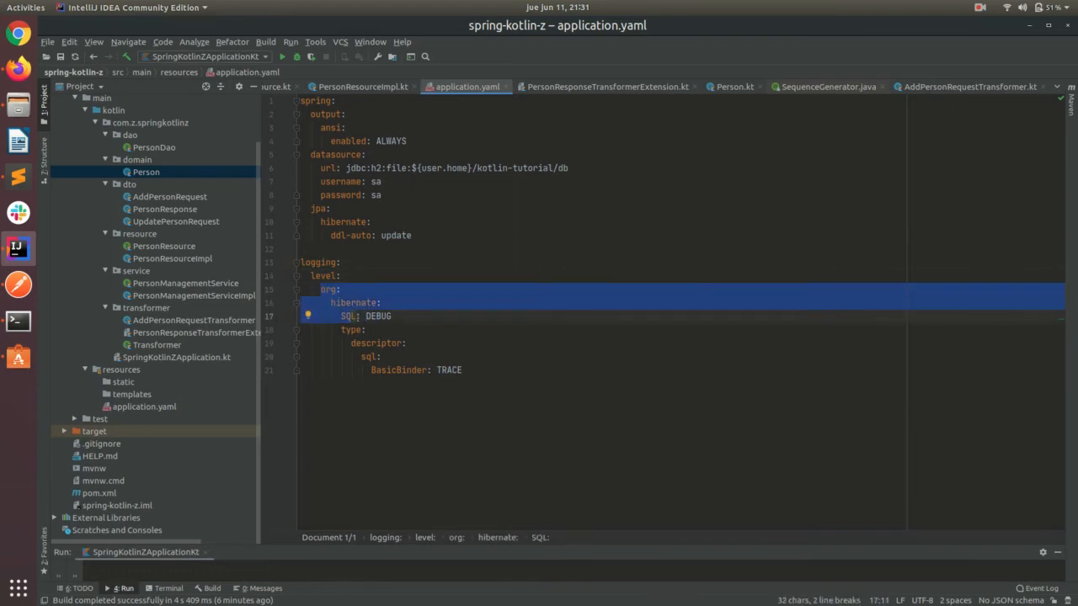
{"action": "left_click", "coordinate": [390, 316]}
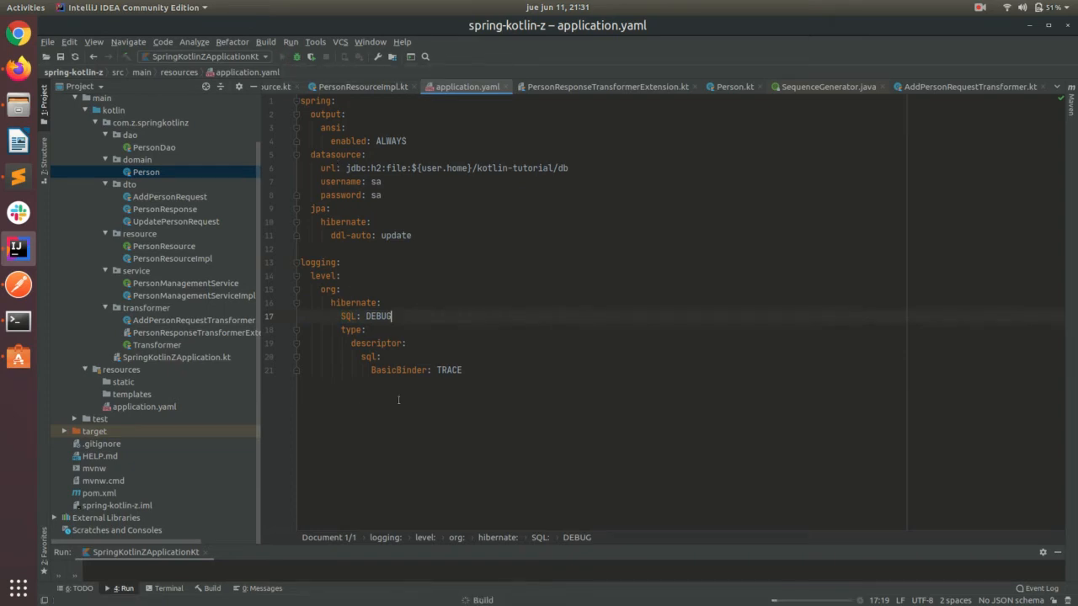
{"action": "double_click", "coordinate": [397, 370]}
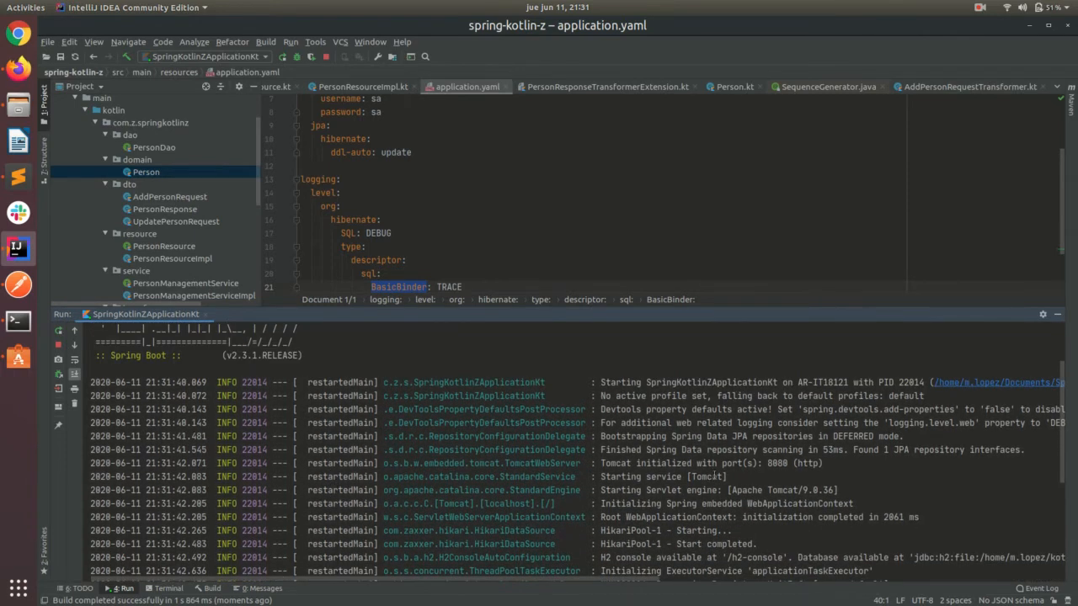
Check the Run console for Tomcat port 8080 and the create table person SQL
{"action": "left_click_drag", "start_coordinate": [604, 436], "coordinate": [732, 436]}
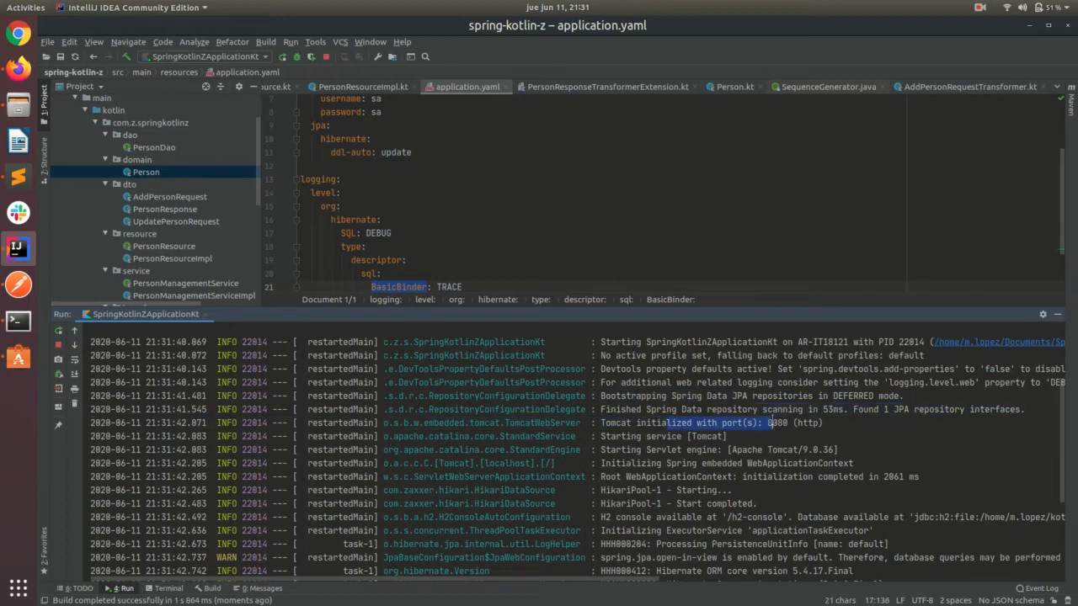
{"action": "scroll", "scroll_direction": "down", "scroll_amount": 3}
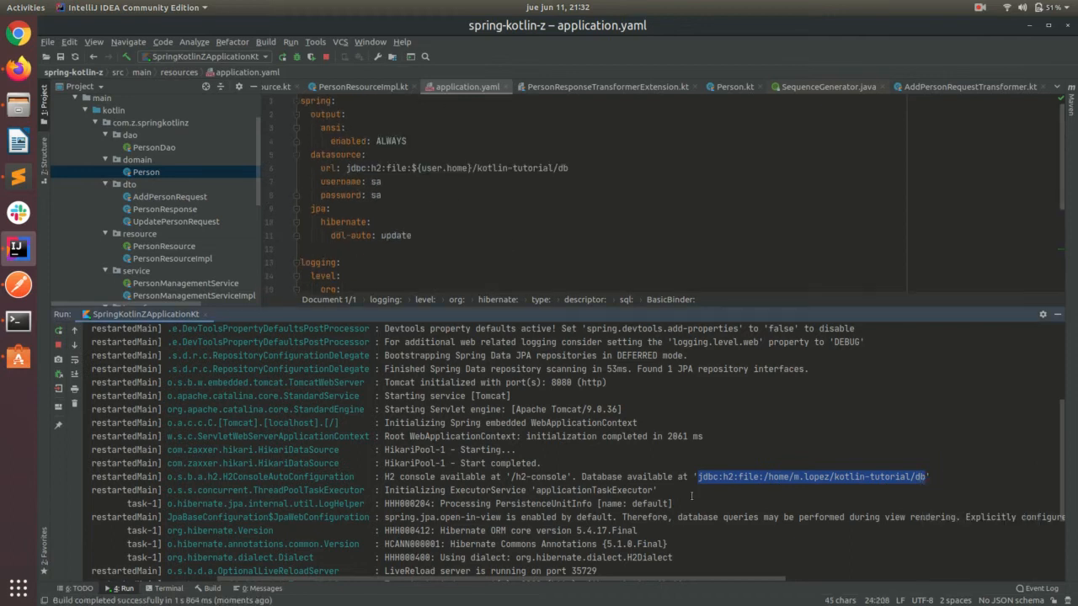
{"action": "scroll", "scroll_direction": "down", "scroll_amount": 3}
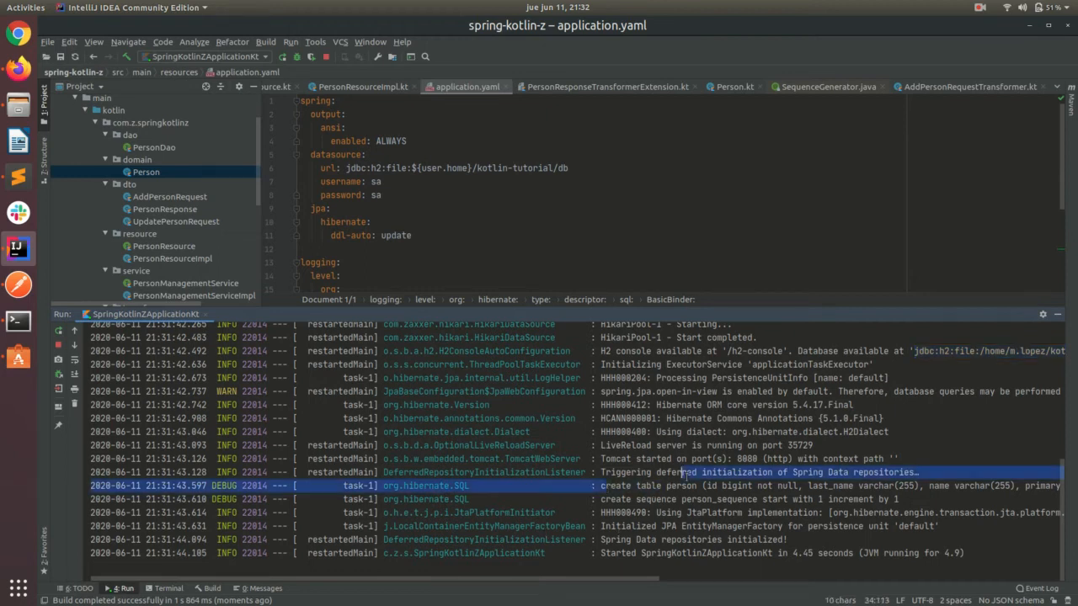
{"action": "left_click", "coordinate": [674, 499]}
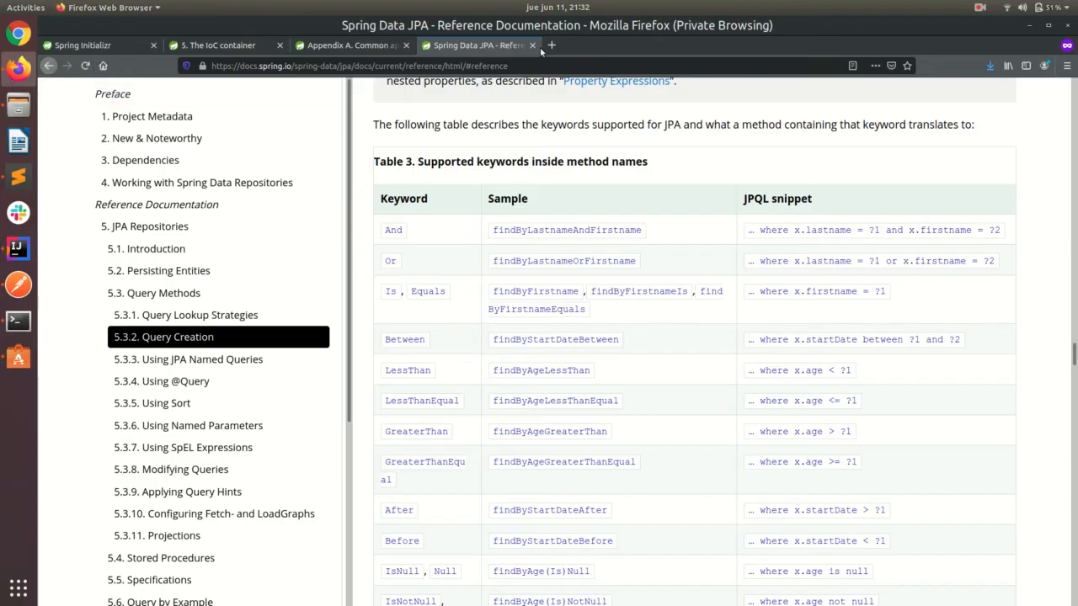
Connect to localhost:8080/h2-console, run SELECT * FROM PERSON and inspect PERSON_SEQUENCE
{"action": "left_click", "coordinate": [678, 44]}
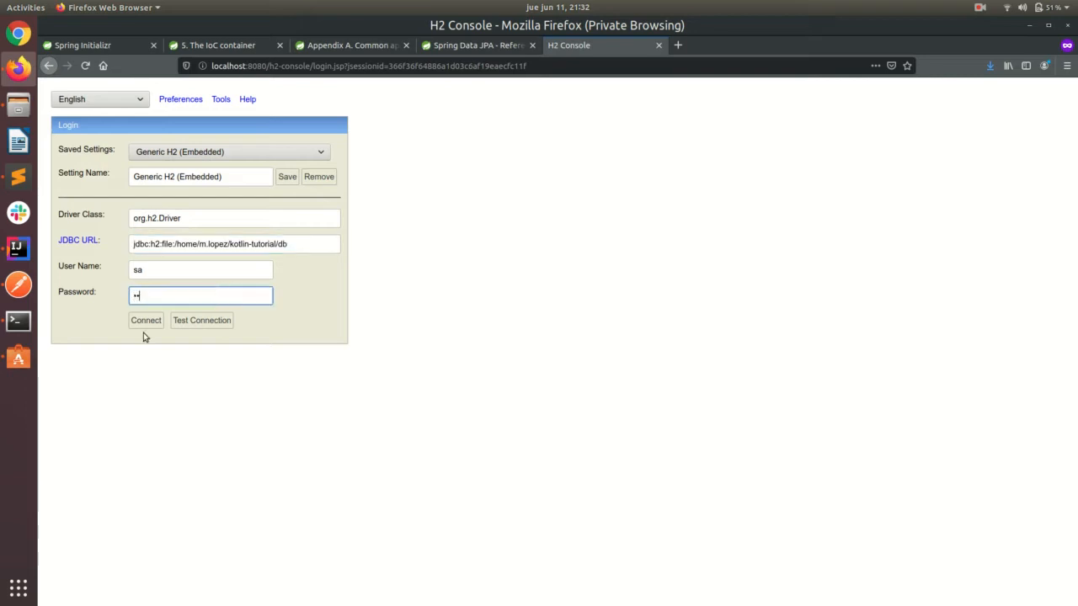
{"action": "left_click", "coordinate": [146, 320]}
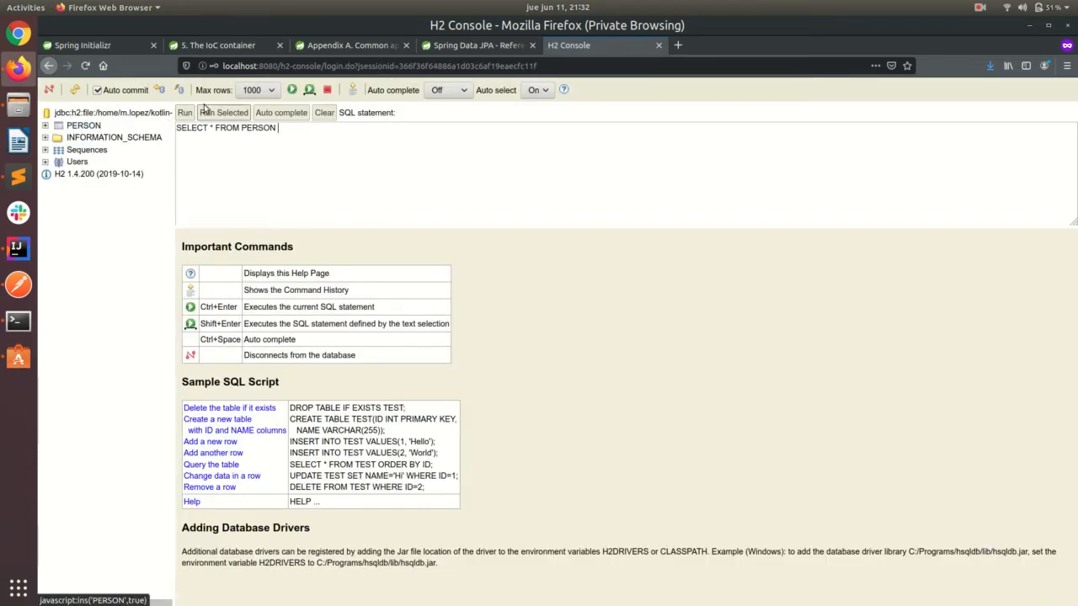
{"action": "left_click", "coordinate": [184, 112]}
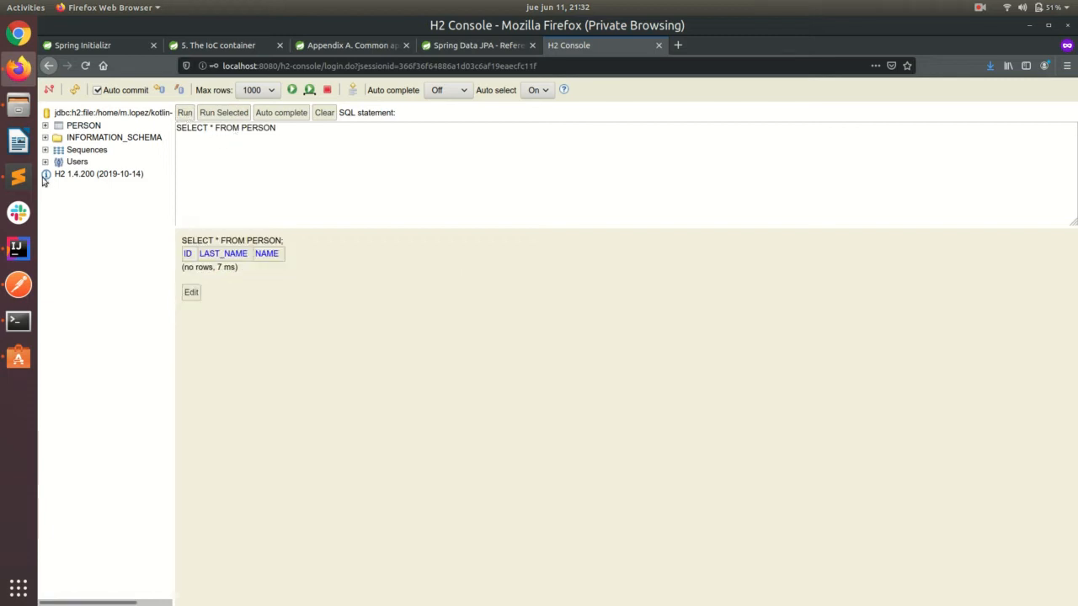
{"action": "left_click", "coordinate": [45, 150]}
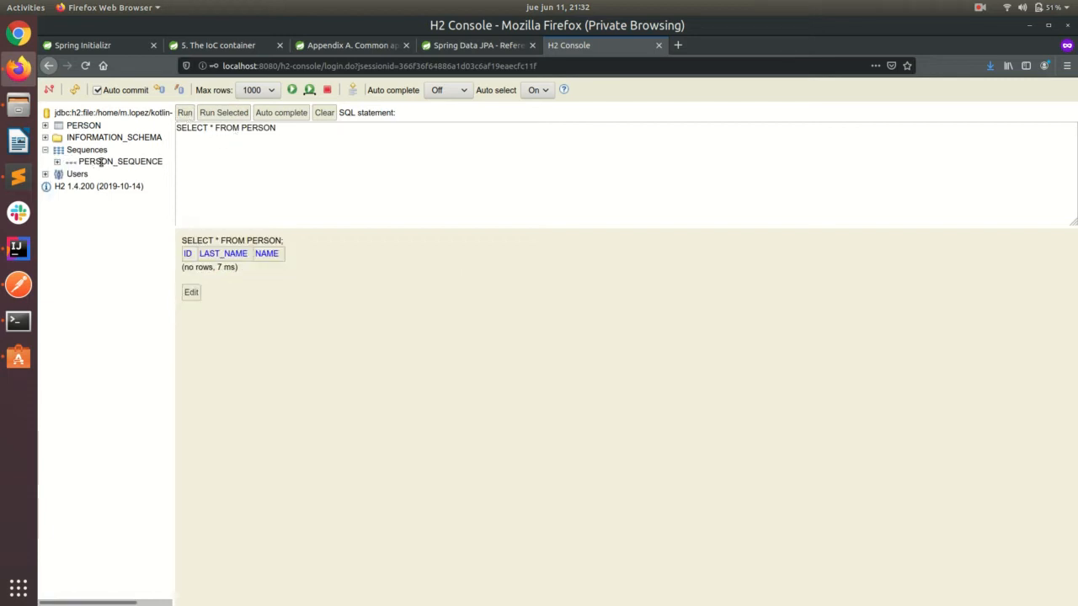
{"action": "left_click", "coordinate": [65, 161]}
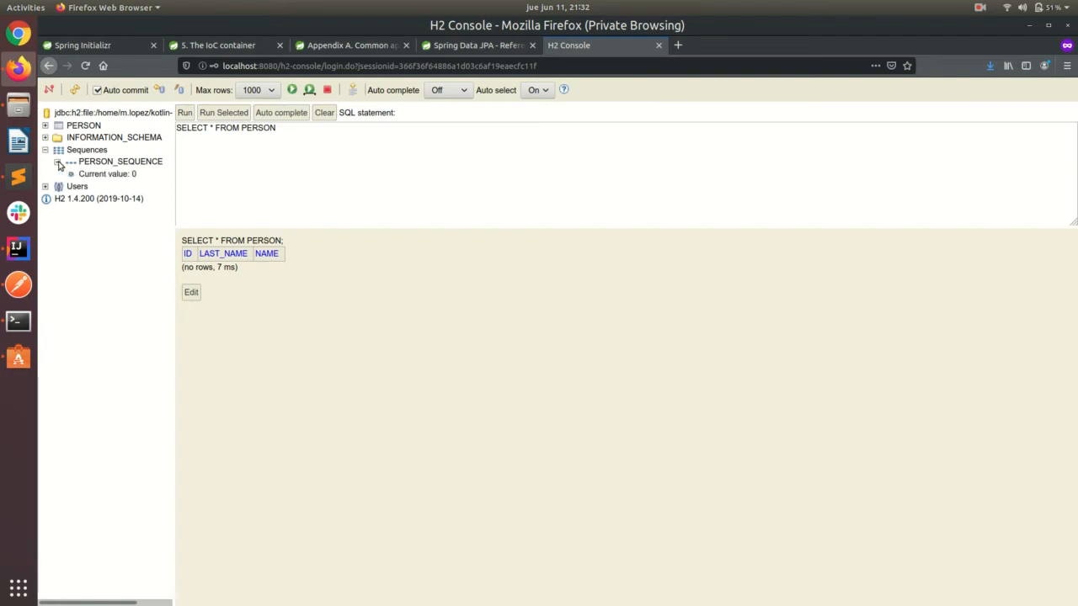
{"action": "left_click", "coordinate": [71, 161]}
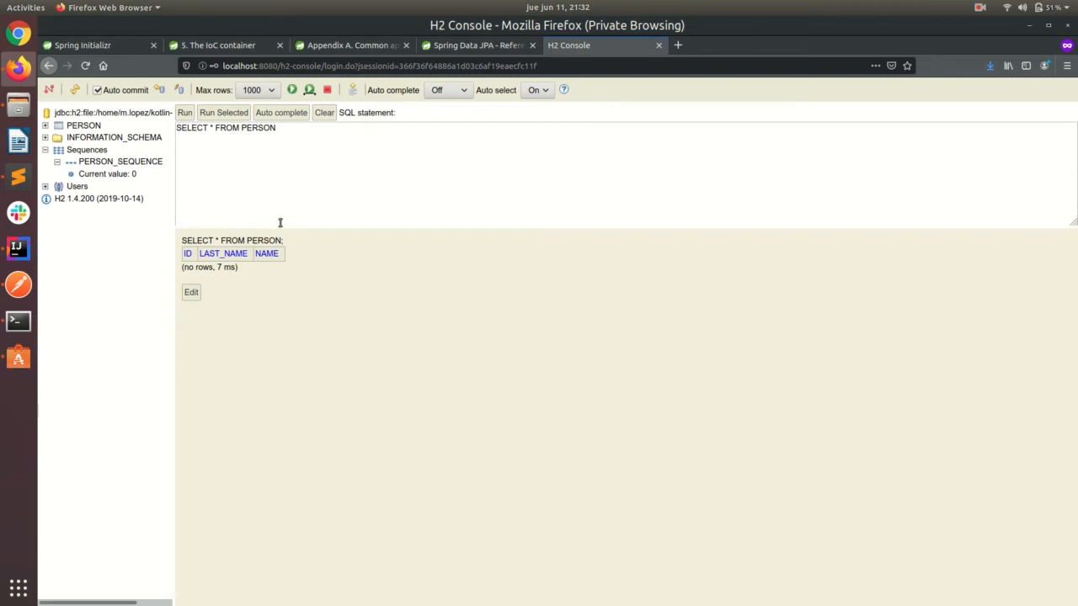
{"action": "mouse_move", "coordinate": [19, 283]}
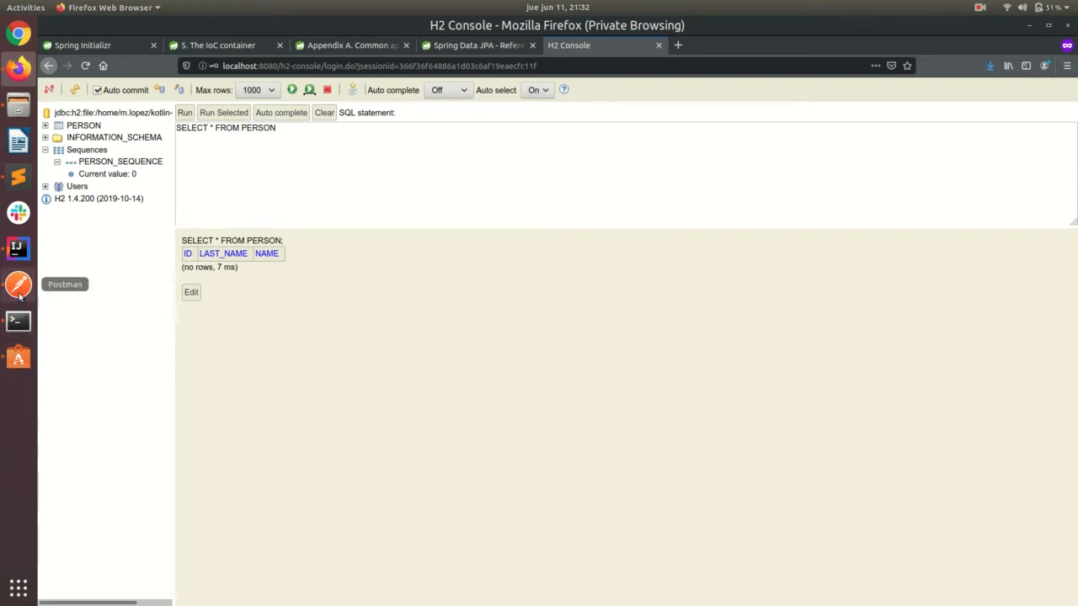
Send the GET Person request in Postman to confirm no persons exist
{"action": "left_click", "coordinate": [19, 284]}
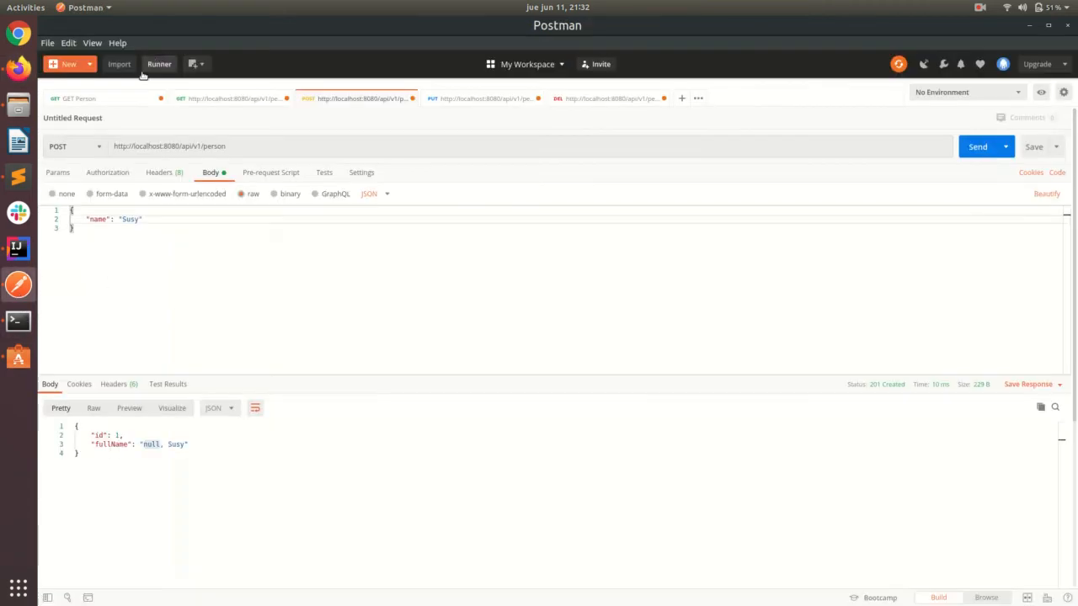
{"action": "left_click", "coordinate": [78, 99]}
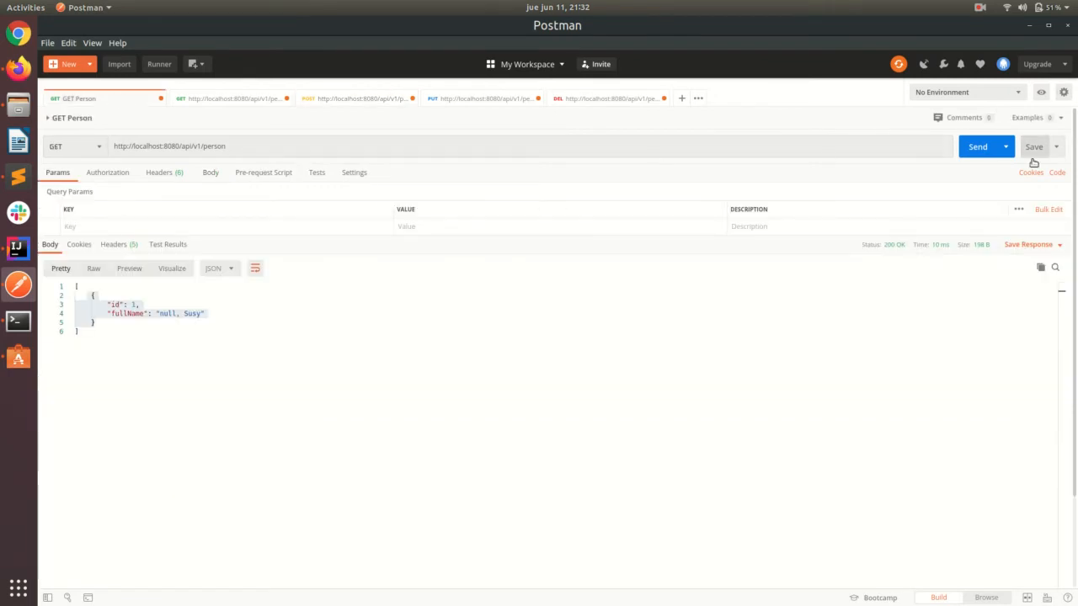
{"action": "left_click", "coordinate": [978, 147]}
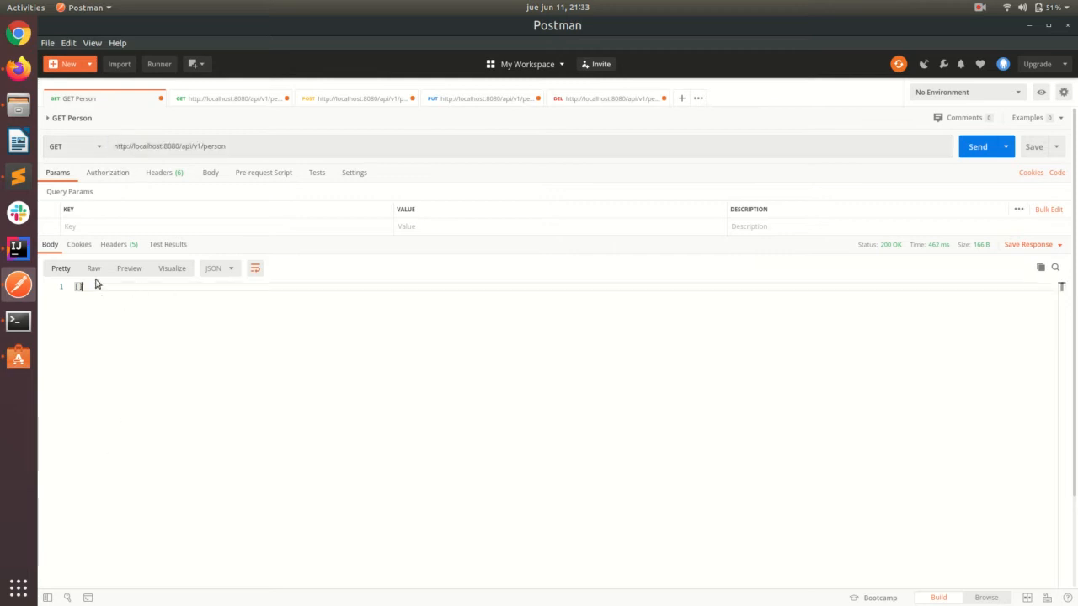
{"action": "mouse_move", "coordinate": [93, 360]}
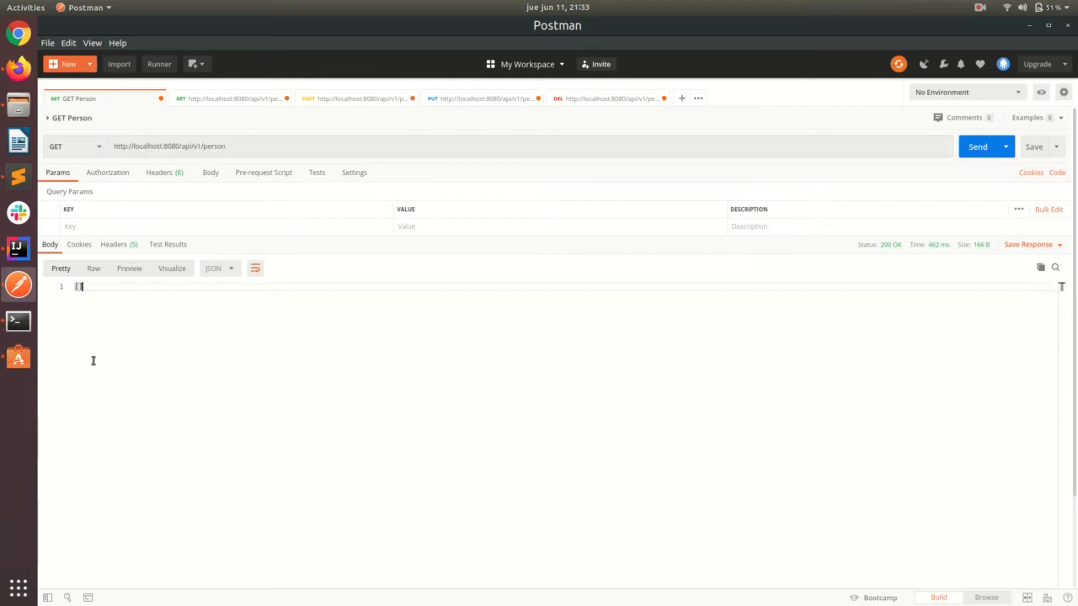
POST the first-name-only person, then re-run SELECT * FROM PERSON in H2 Console
{"action": "left_click", "coordinate": [355, 98]}
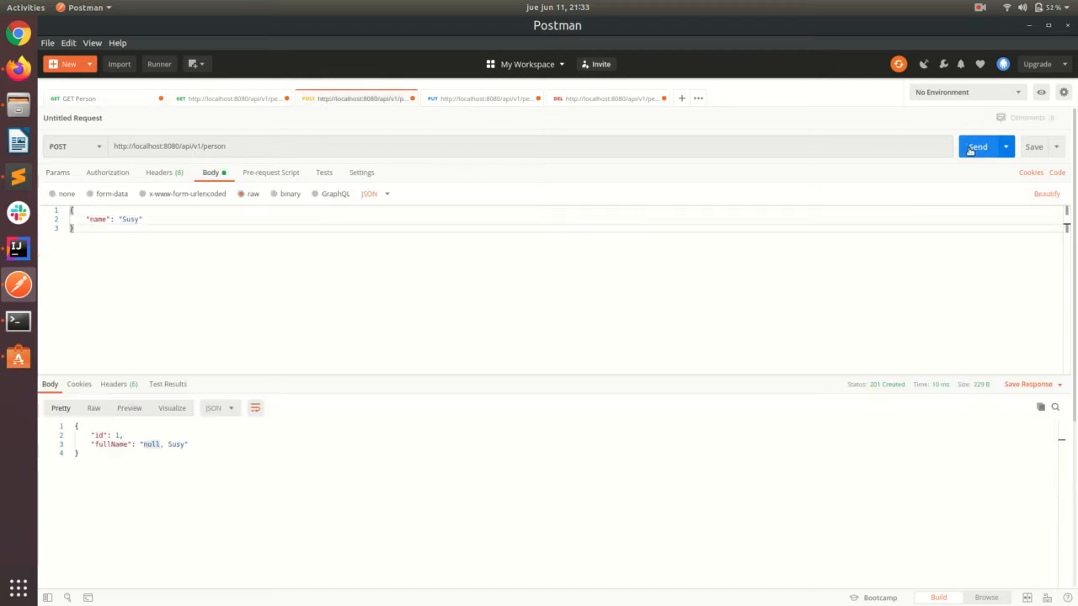
{"action": "left_click", "coordinate": [977, 146]}
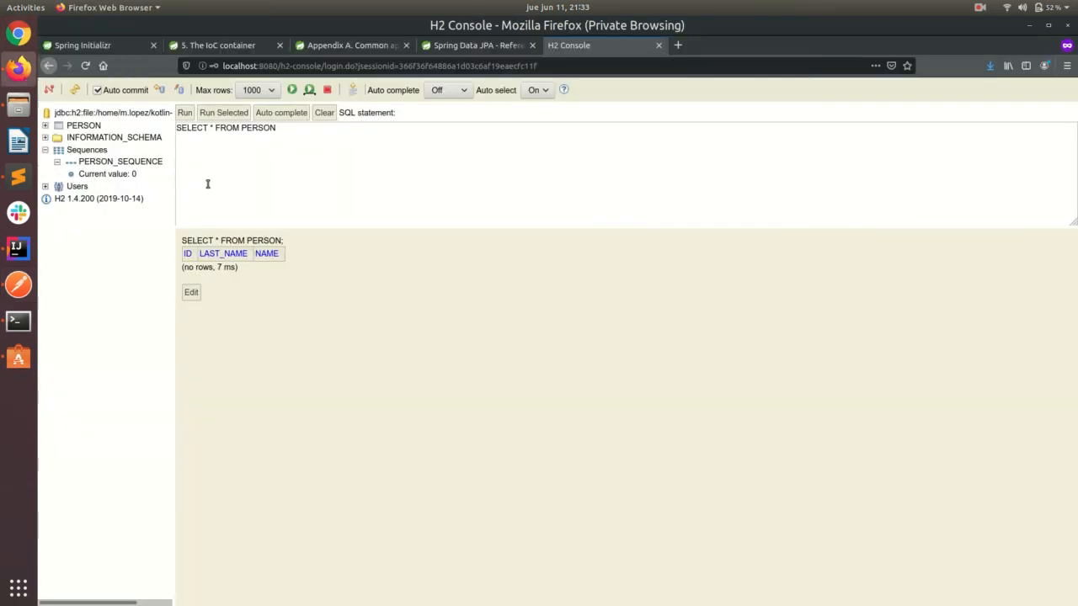
{"action": "left_click", "coordinate": [185, 112]}
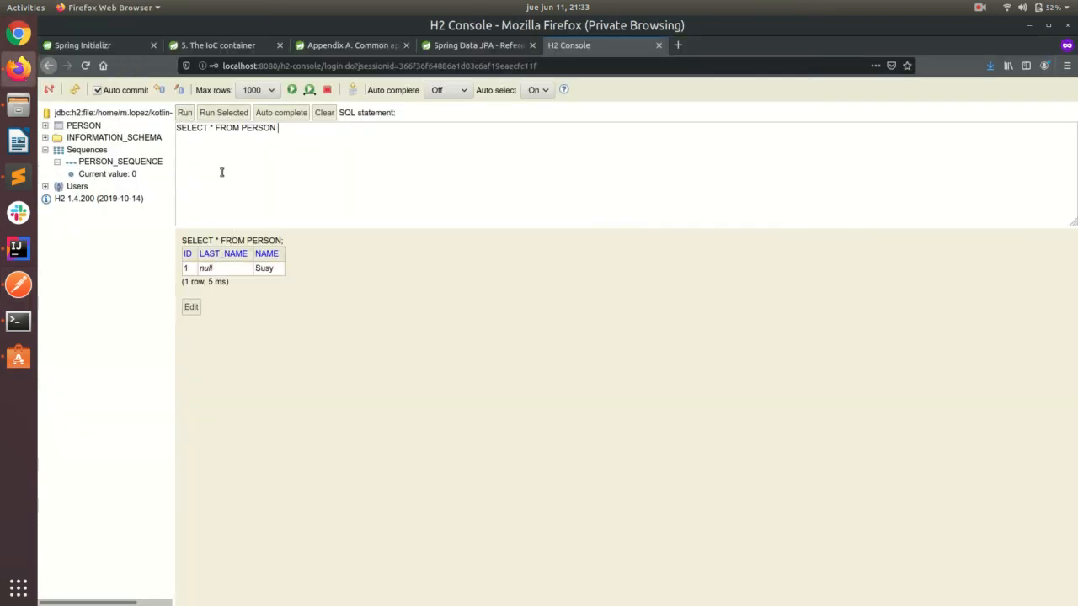
{"action": "mouse_move", "coordinate": [283, 293]}
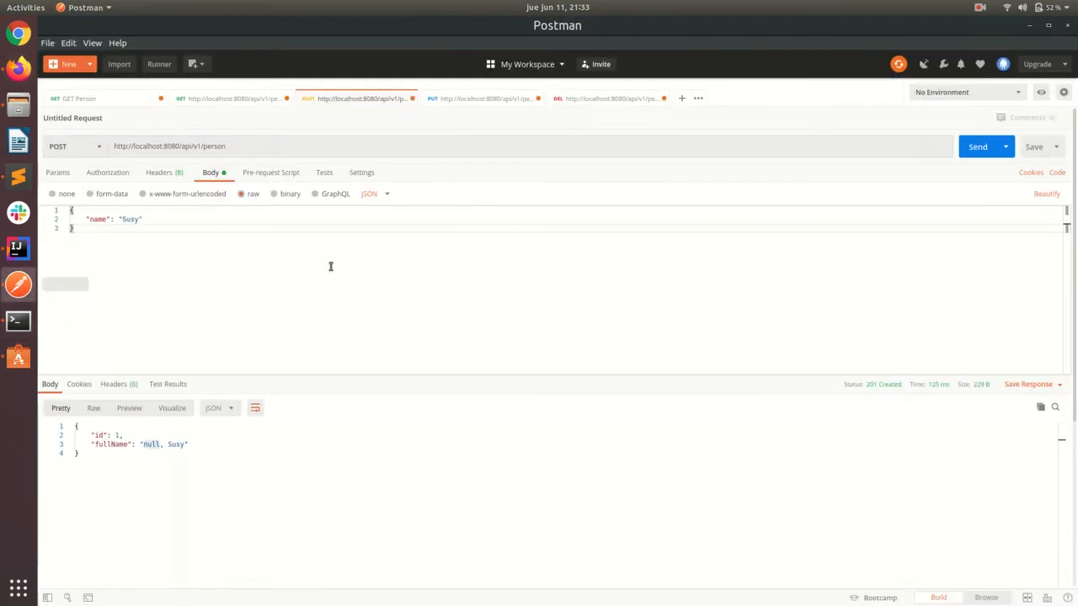
POST Susy again, then add "lastName": "Lopez" to the body, POST, and check H2
{"action": "left_click", "coordinate": [978, 146]}
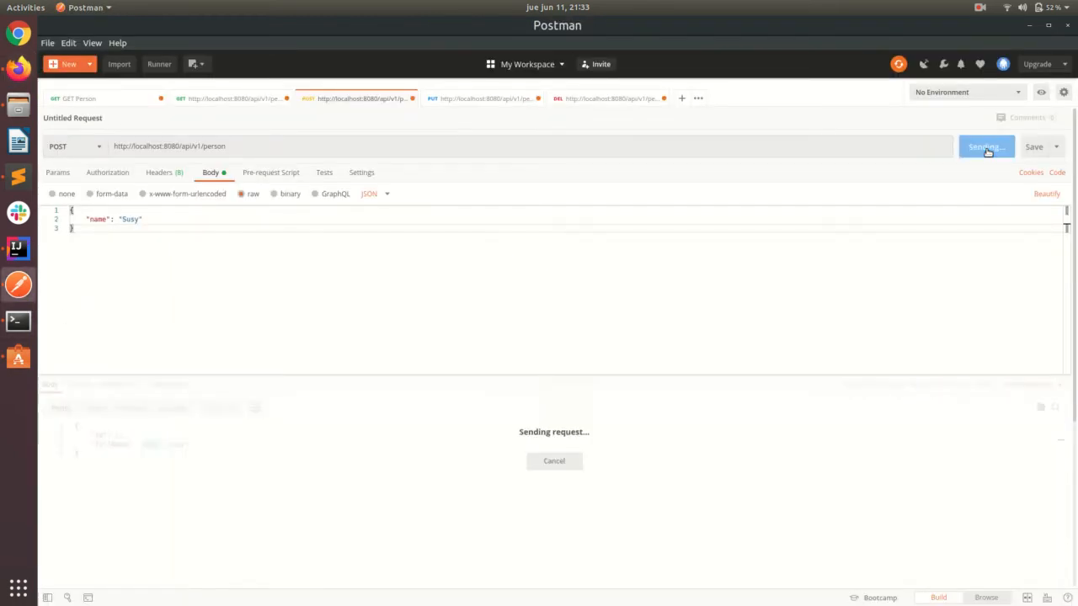
{"action": "left_click", "coordinate": [983, 146]}
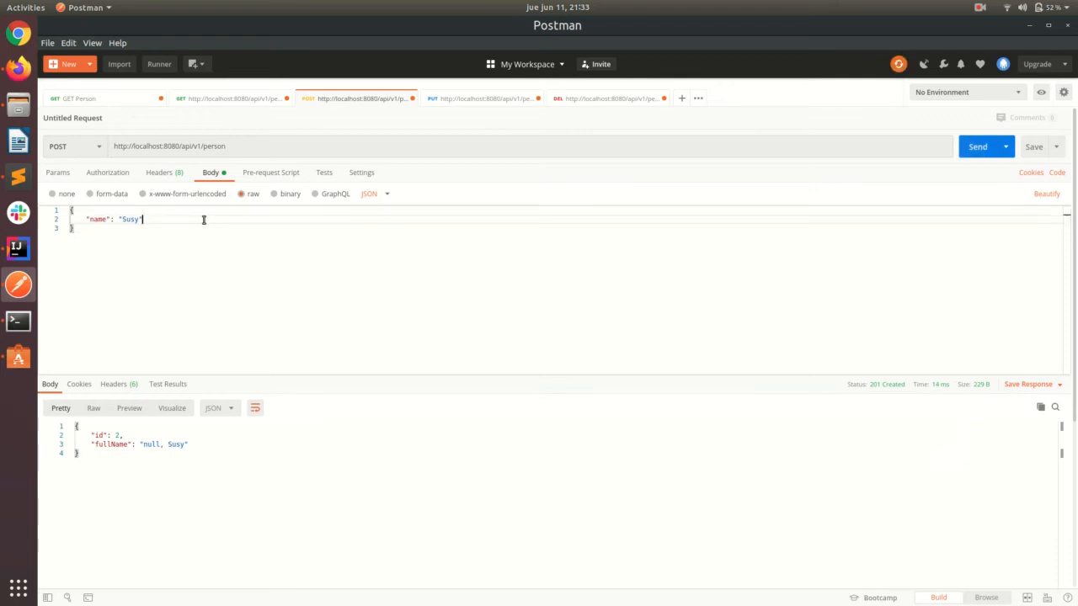
{"action": "type", "text": ","}
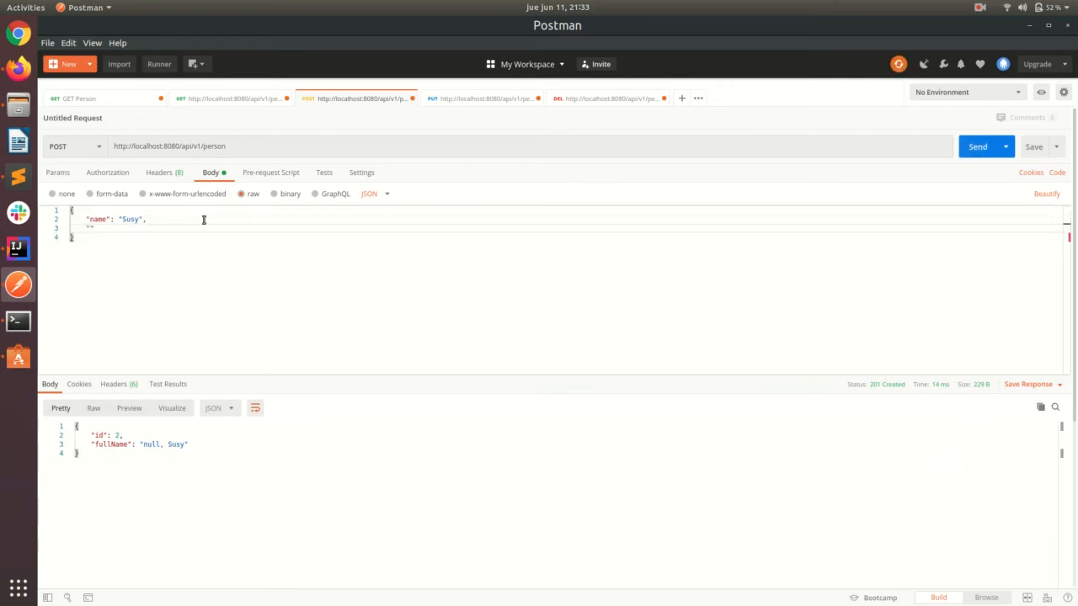
{"action": "type", "text": "\"lastName\":"}
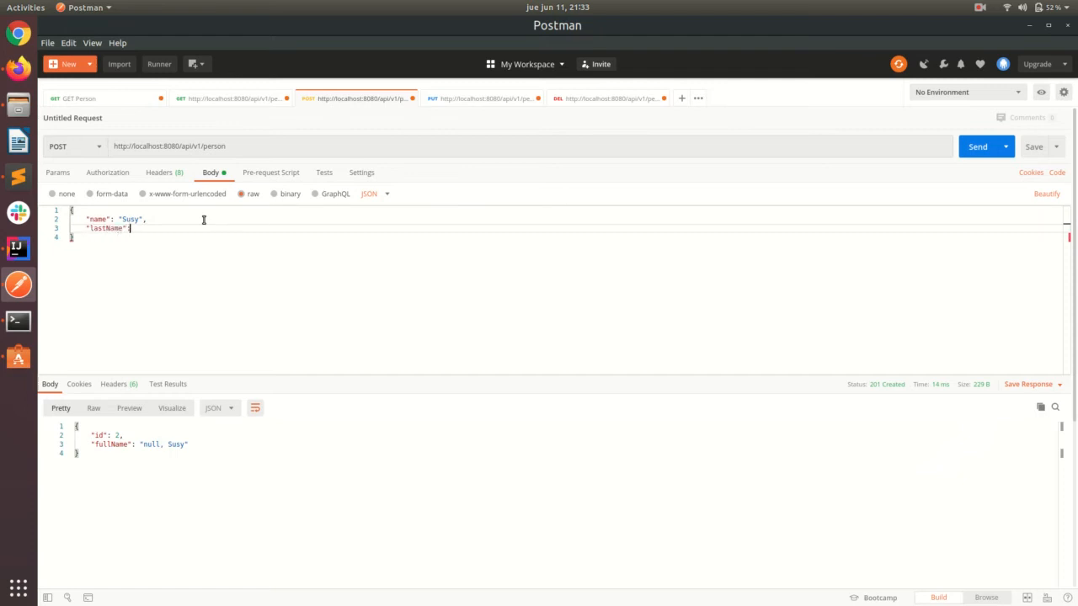
{"action": "type", "text": "\"Lopez\""}
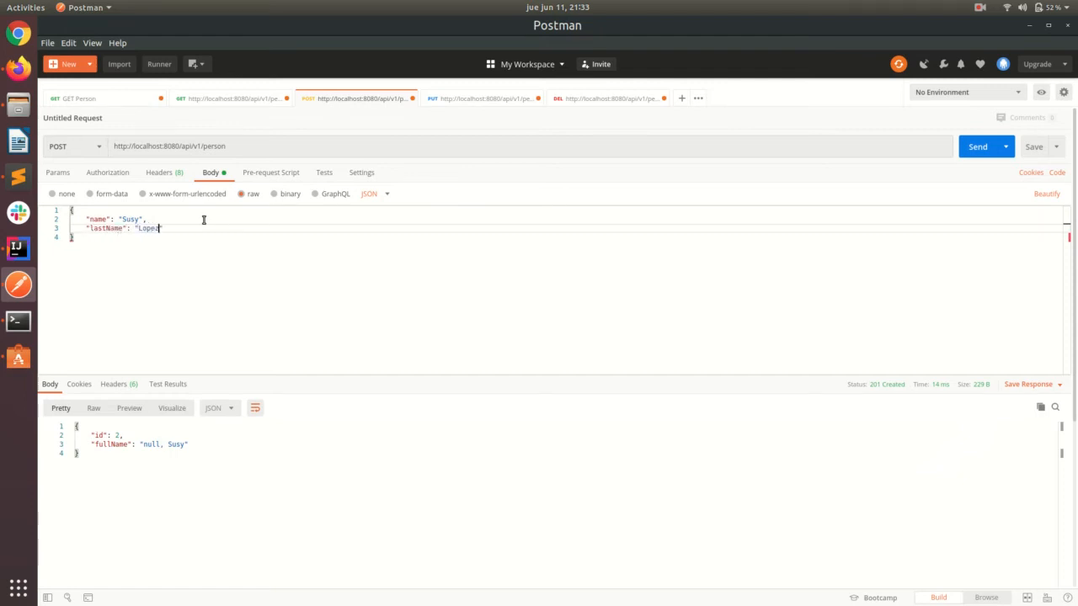
{"action": "left_click", "coordinate": [977, 145]}
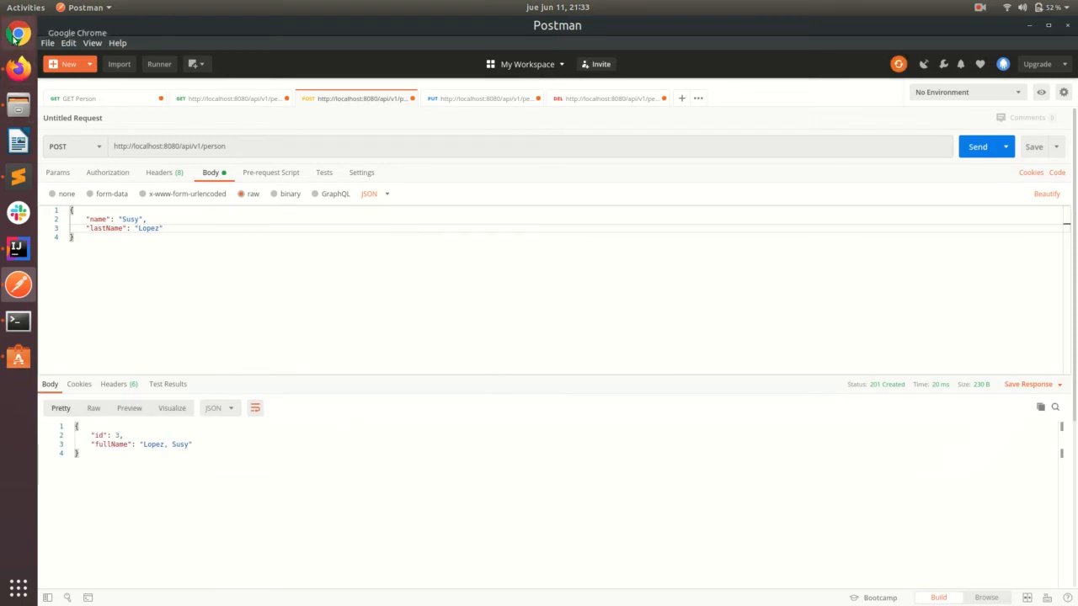
{"action": "left_click", "coordinate": [18, 33]}
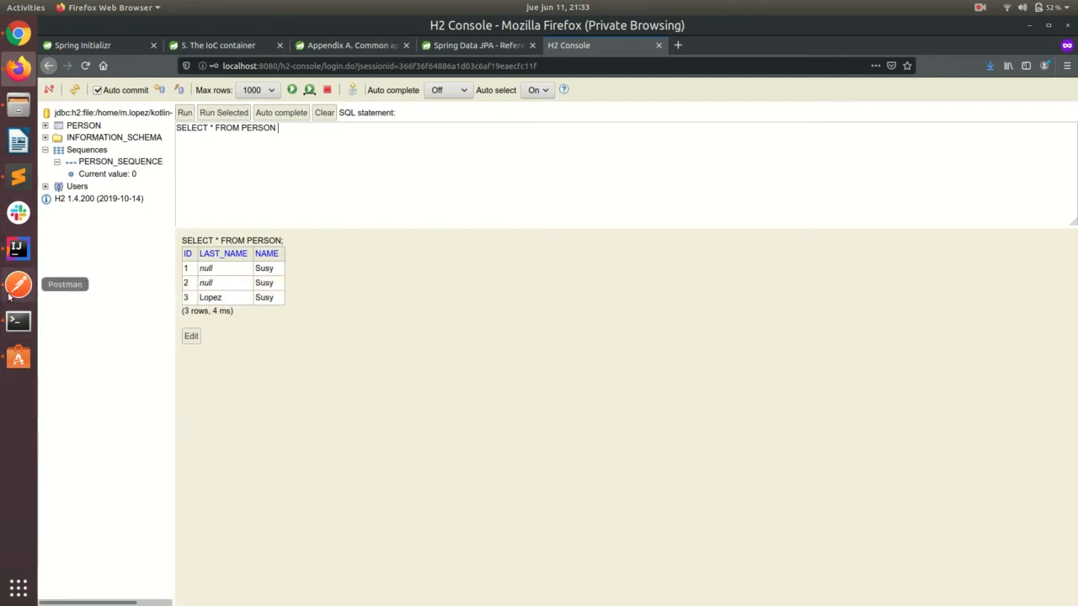
{"action": "left_click", "coordinate": [18, 284]}
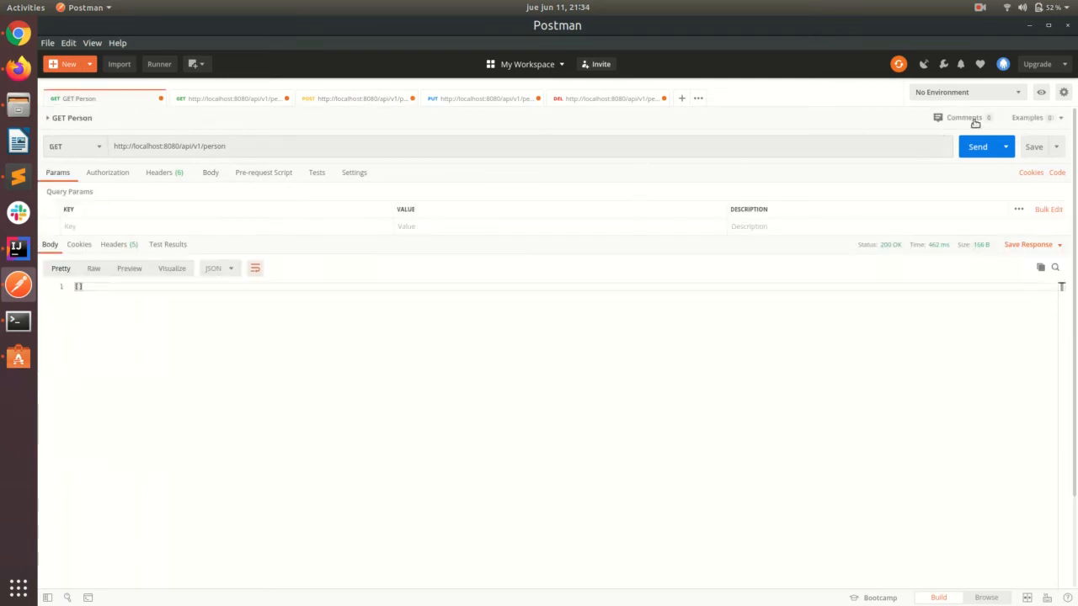
Fetch person 3 with GET /api/v1/person/3 and edit the PUT body id
{"action": "left_click", "coordinate": [978, 145]}
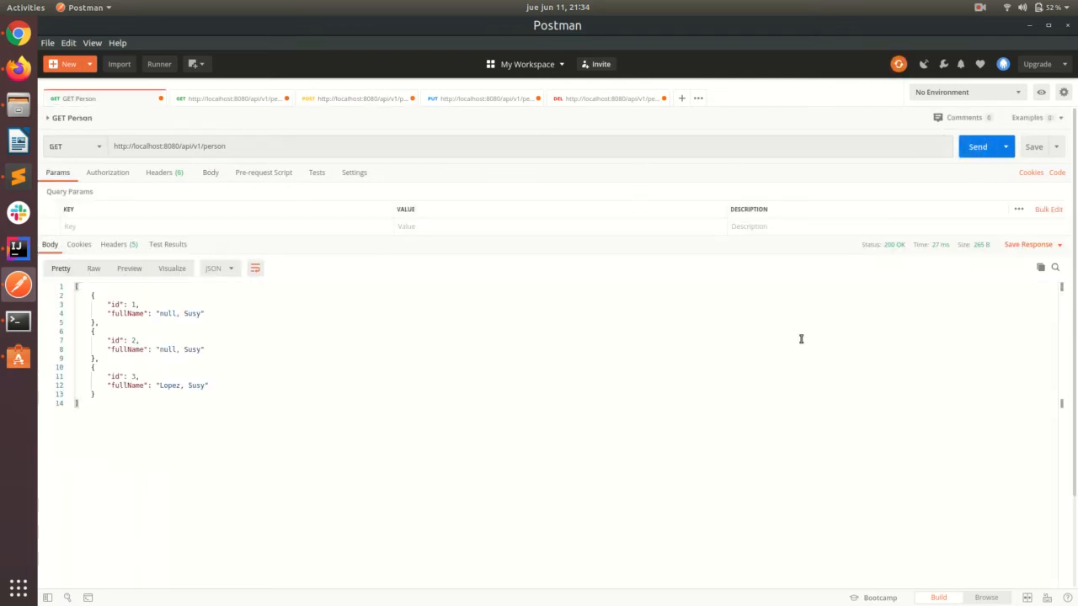
{"action": "mouse_move", "coordinate": [219, 411]}
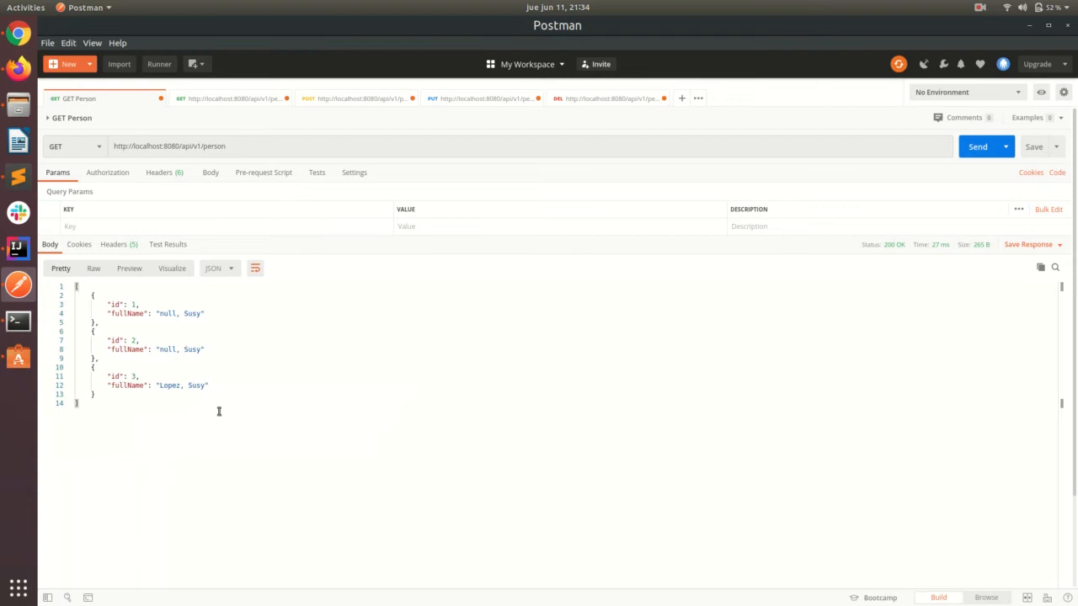
{"action": "left_click", "coordinate": [231, 98]}
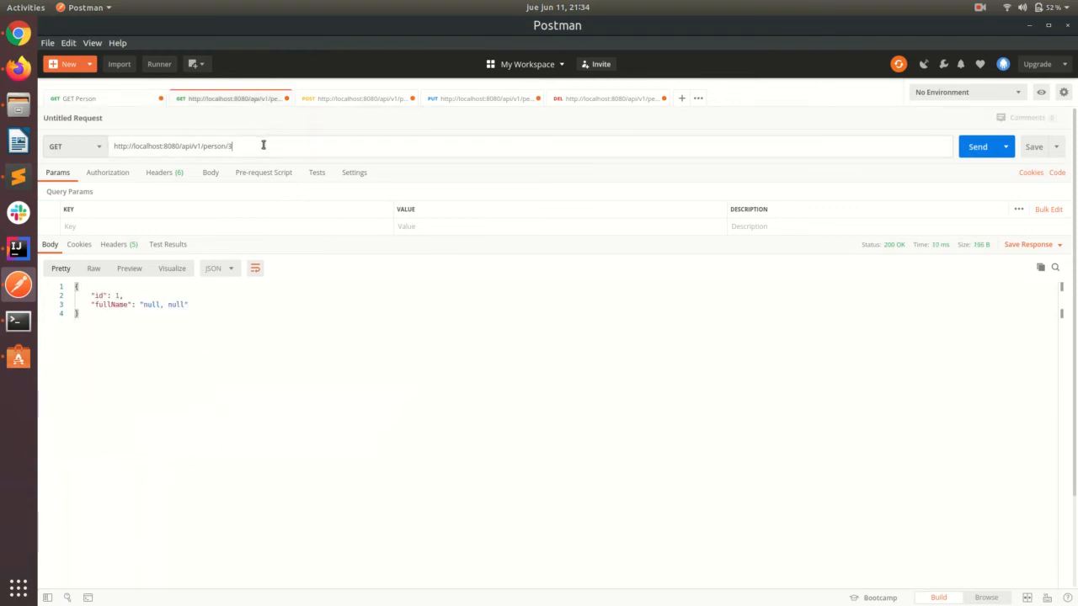
{"action": "left_click", "coordinate": [978, 146]}
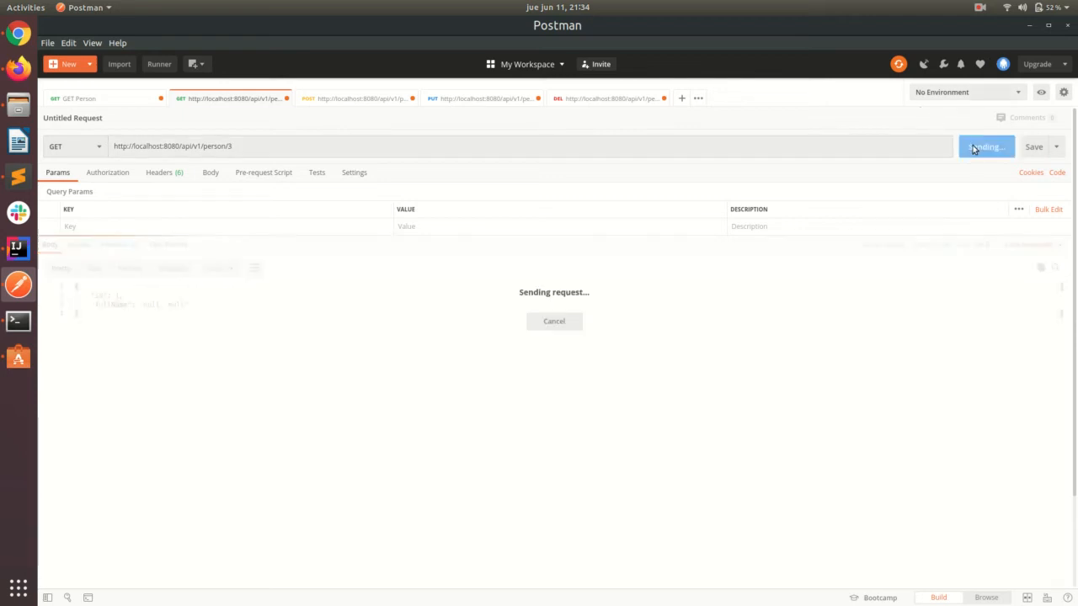
{"action": "left_click", "coordinate": [978, 147]}
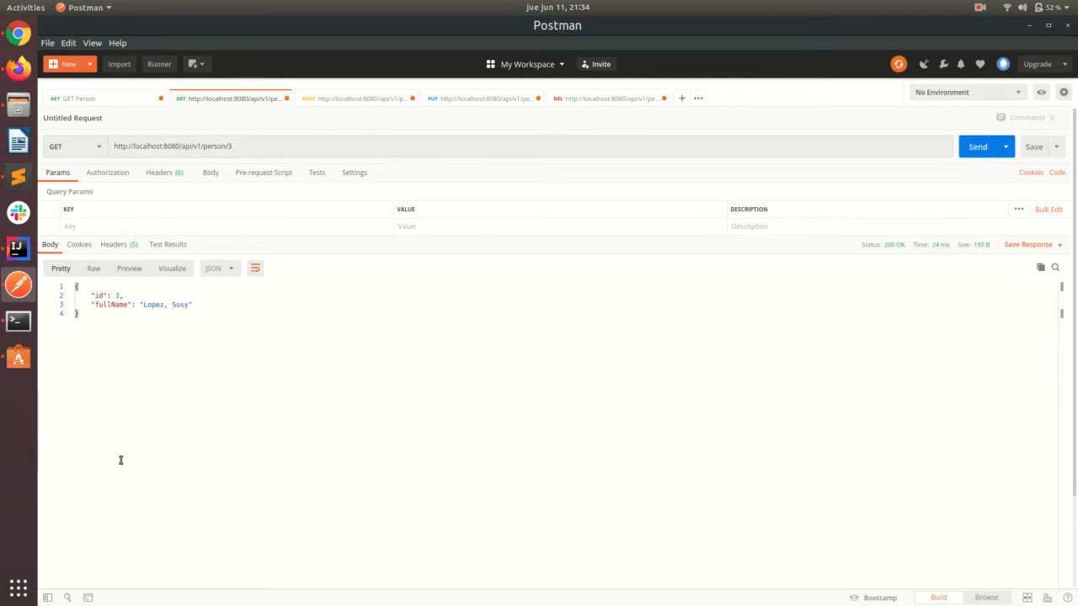
{"action": "mouse_move", "coordinate": [150, 461]}
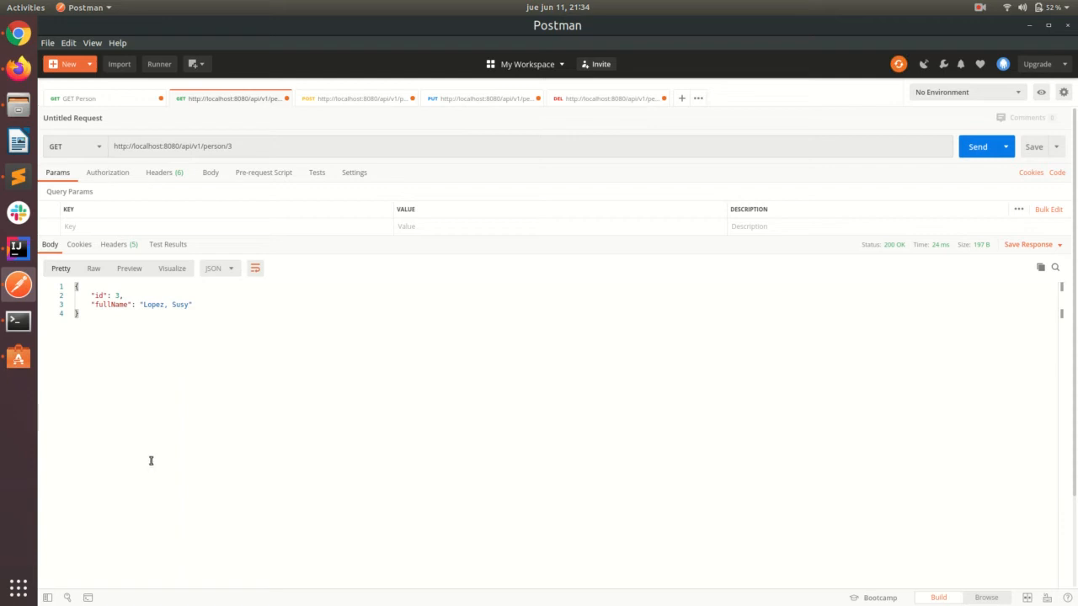
{"action": "mouse_move", "coordinate": [481, 110]}
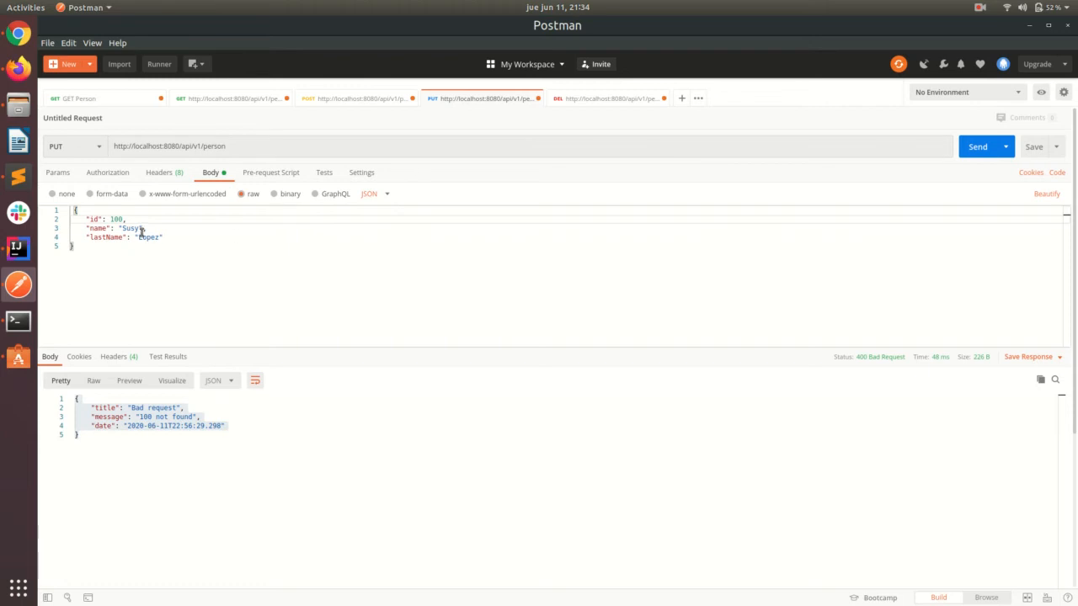
{"action": "double_click", "coordinate": [116, 219]}
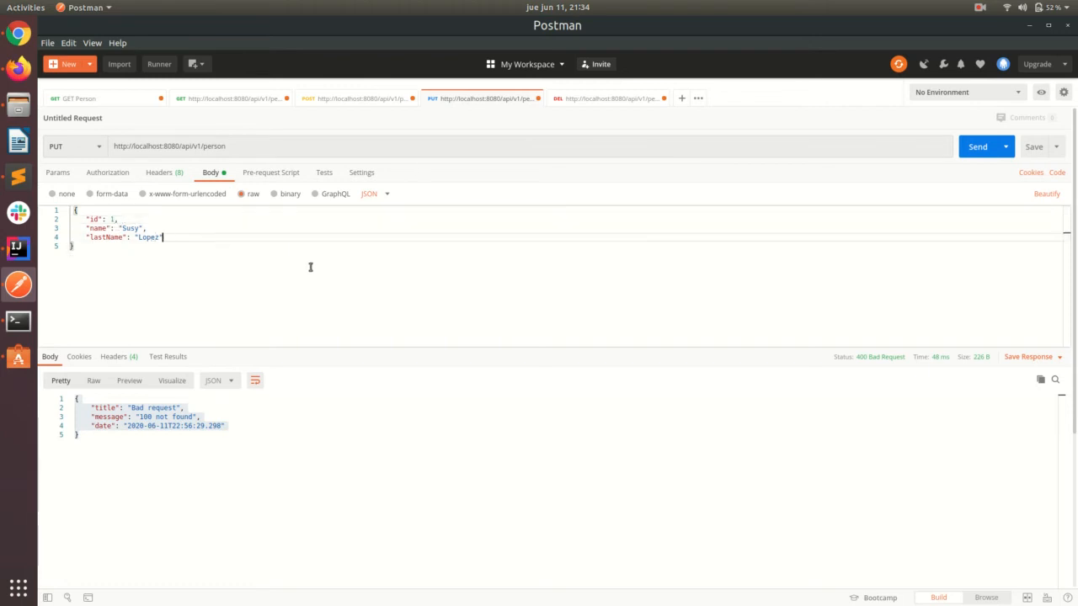
Send DELETE /api/v1/person/2, then re-fetch GET /api/v1/person
{"action": "left_click", "coordinate": [977, 147]}
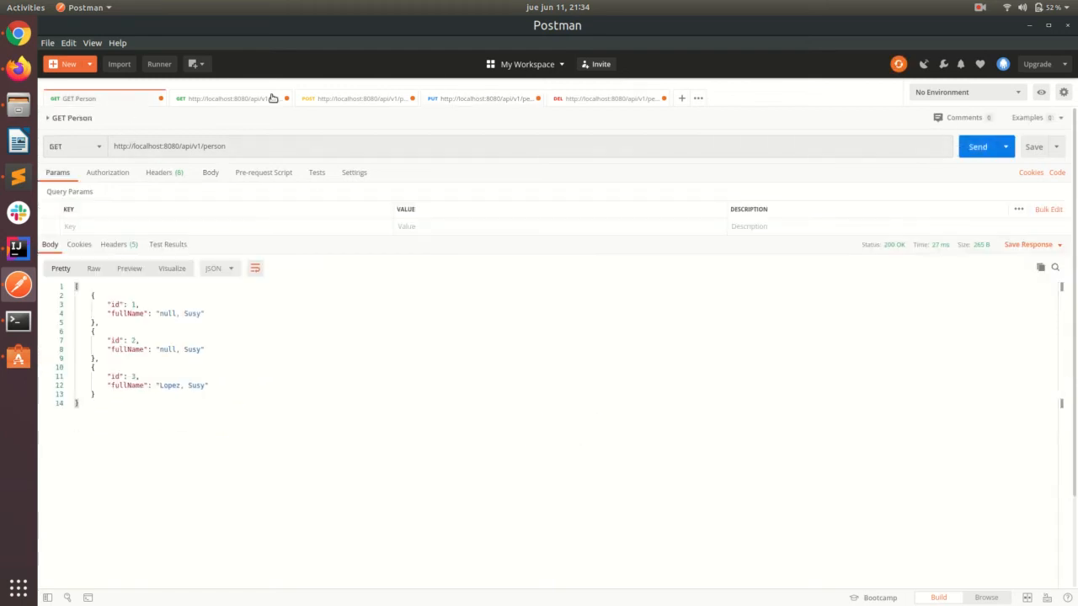
{"action": "left_click", "coordinate": [977, 146]}
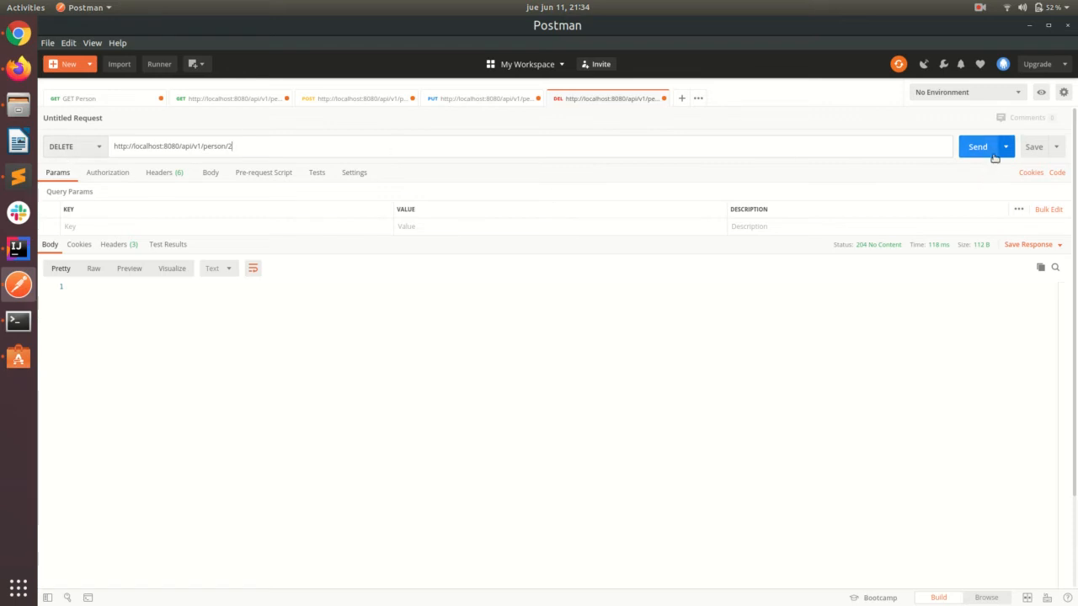
{"action": "left_click", "coordinate": [977, 146]}
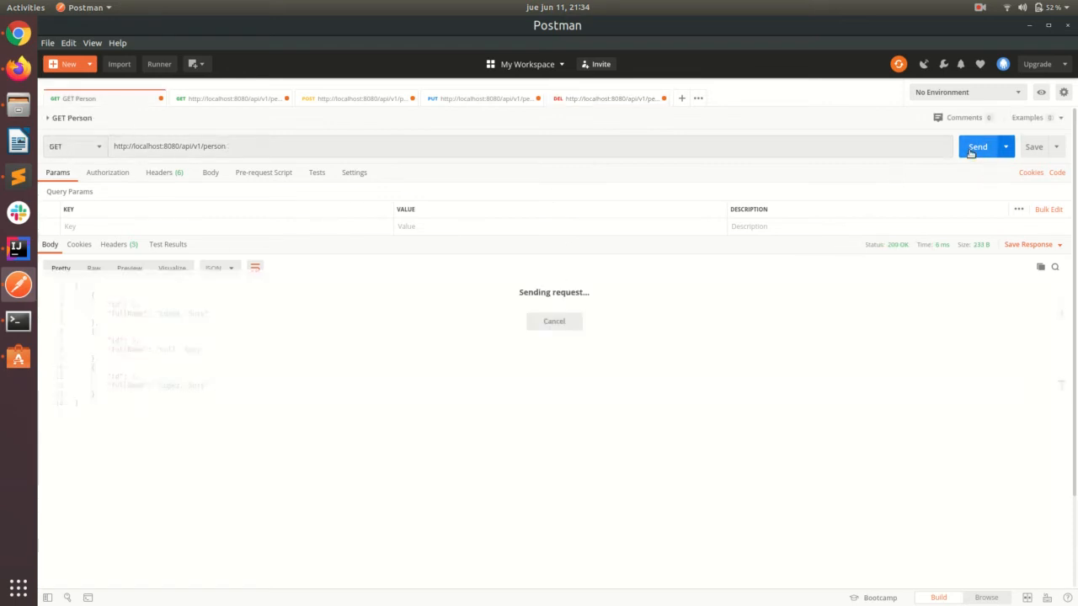
{"action": "left_click", "coordinate": [978, 147]}
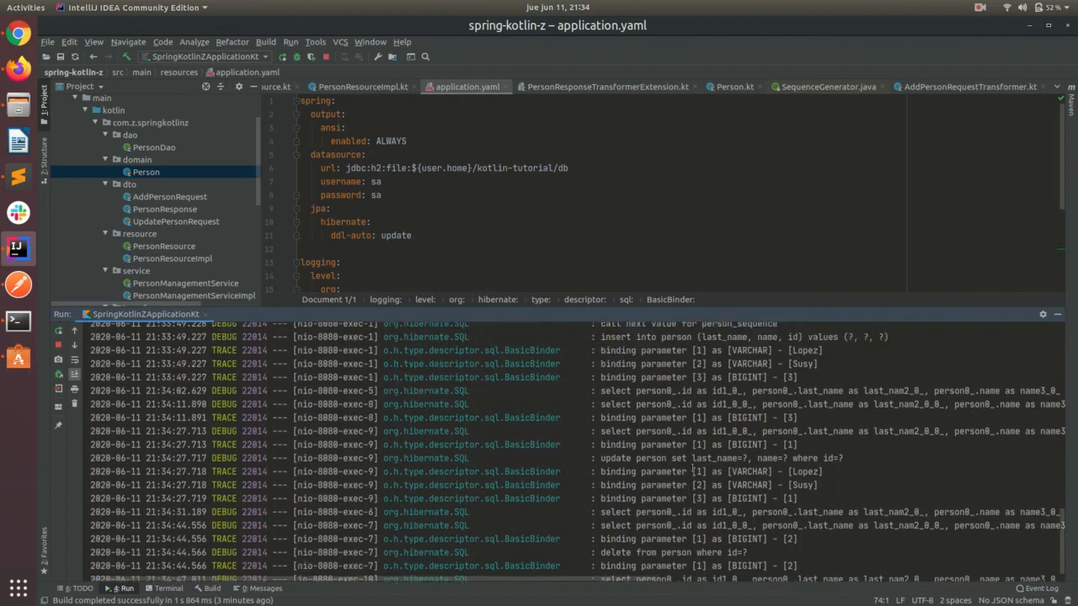
{"action": "scroll", "scroll_direction": "down", "scroll_amount": 3}
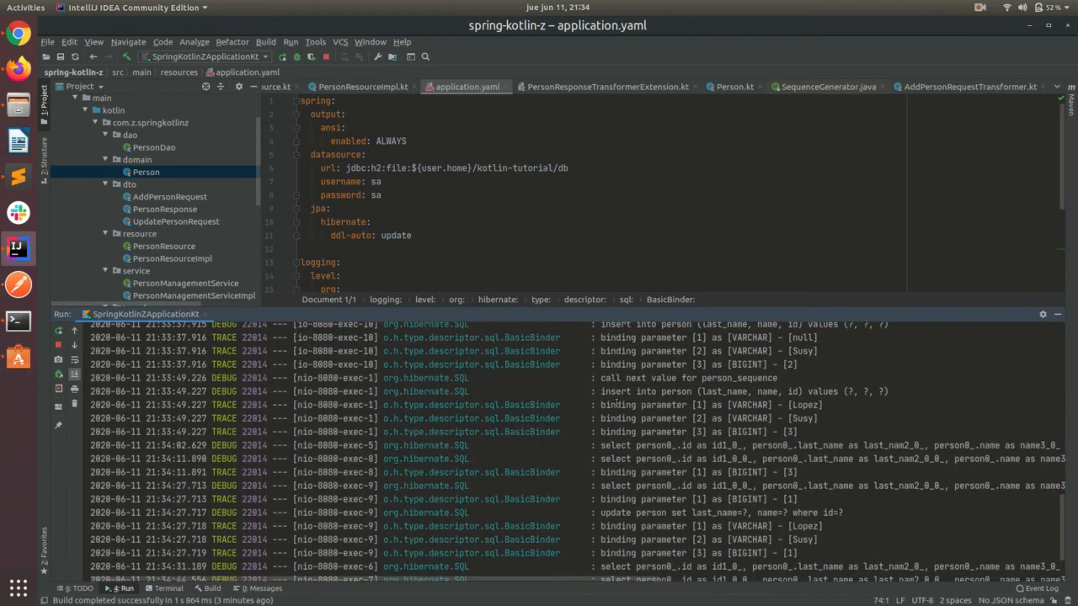
{"action": "double_click", "coordinate": [635, 377]}
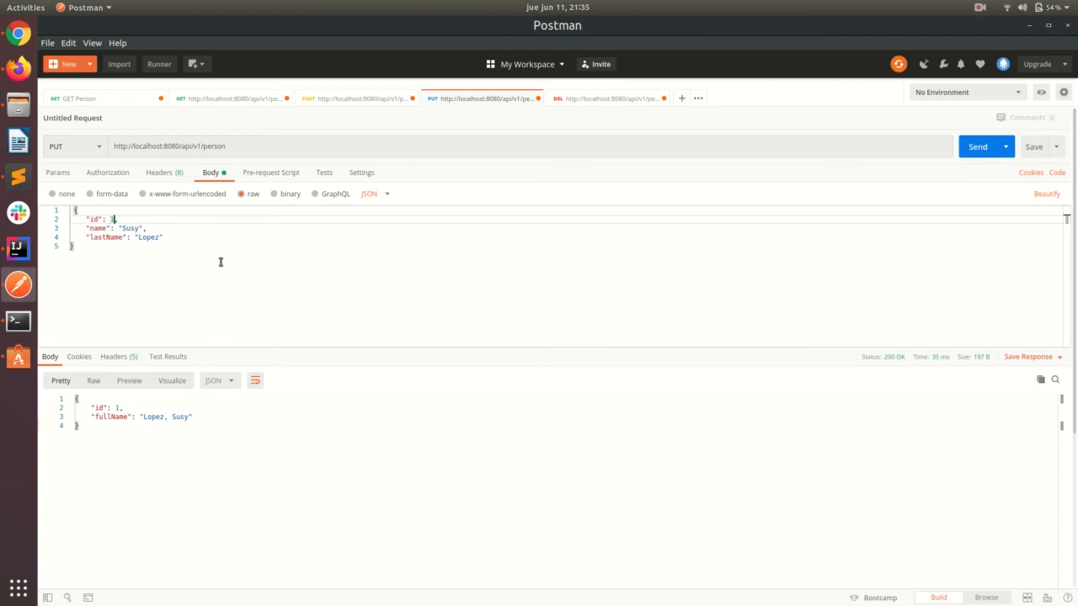
Edit the Postman PUT JSON body so the id is 100 and send it
{"action": "type", "text": "00"}
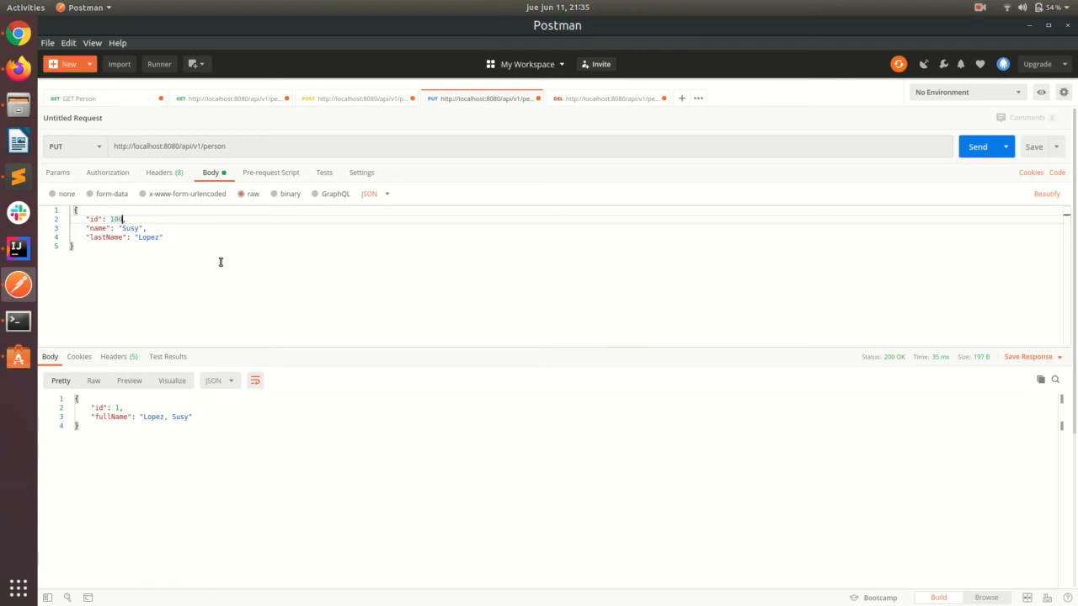
{"action": "mouse_move", "coordinate": [922, 189]}
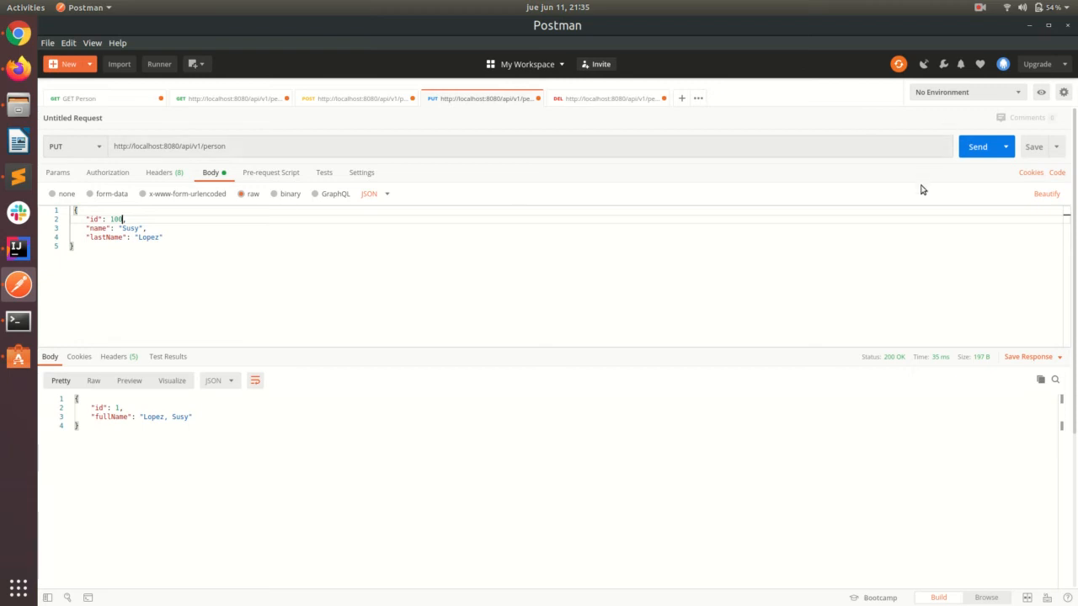
{"action": "left_click", "coordinate": [977, 147]}
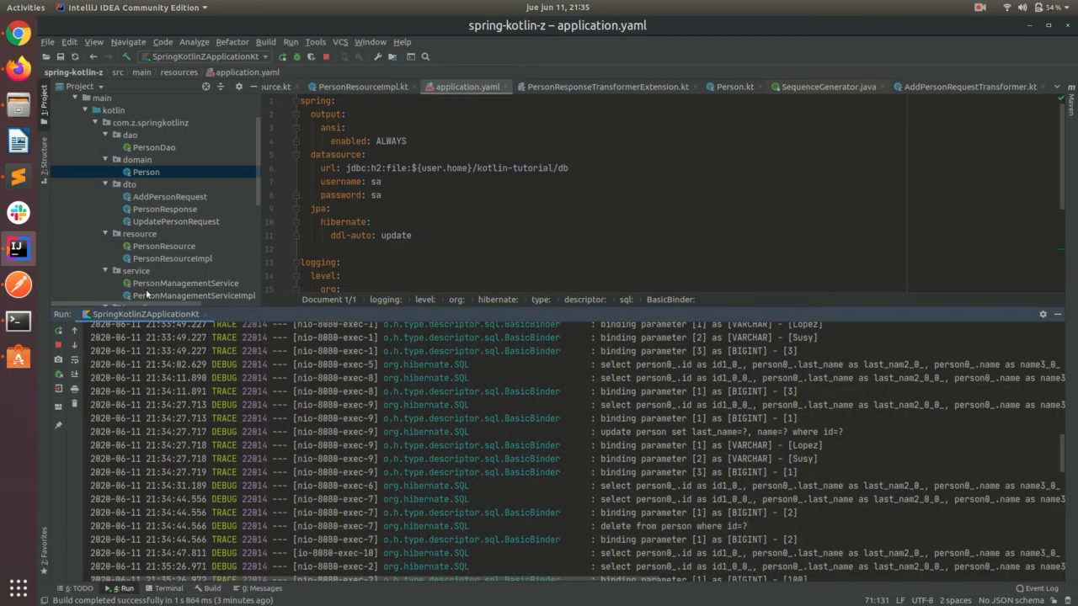
Add a new Kotlin class named ErrorHandlerResource to the resource package
{"action": "right_click", "coordinate": [139, 233]}
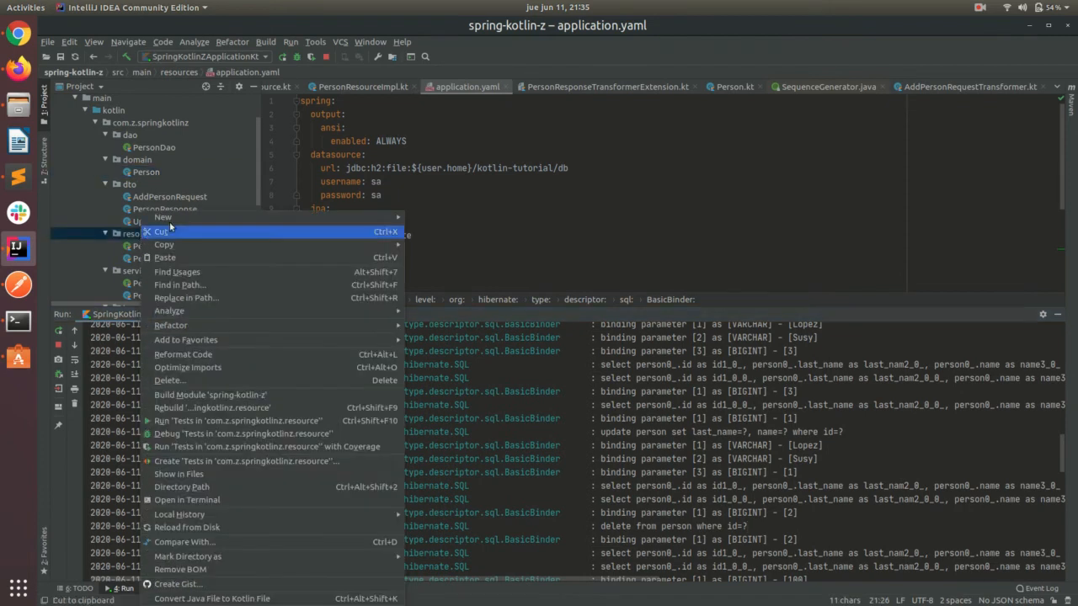
{"action": "mouse_move", "coordinate": [163, 217]}
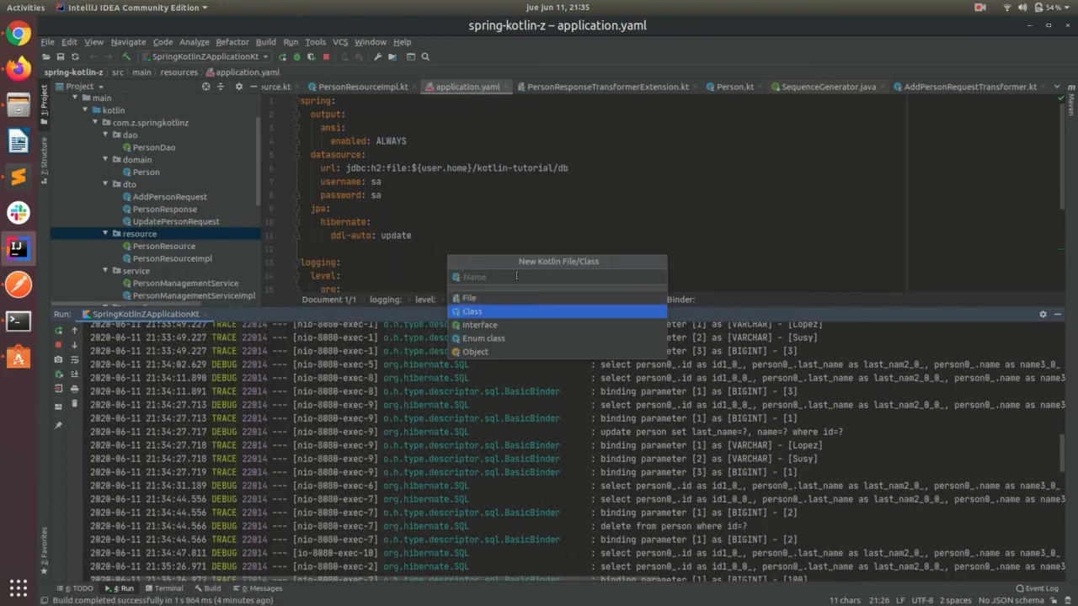
{"action": "type", "text": "Error"}
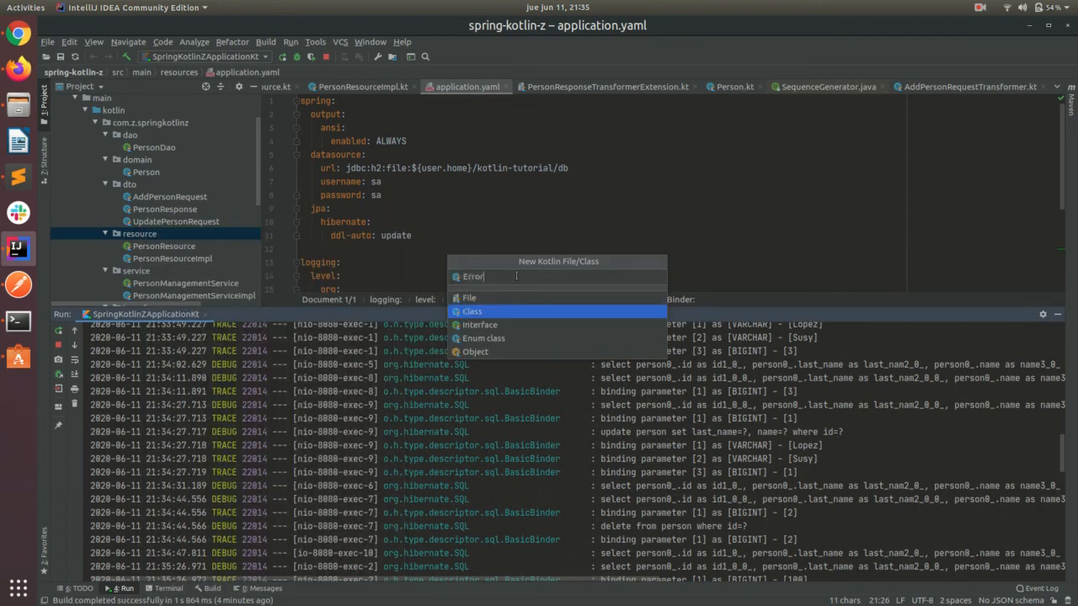
{"action": "type", "text": "Han"}
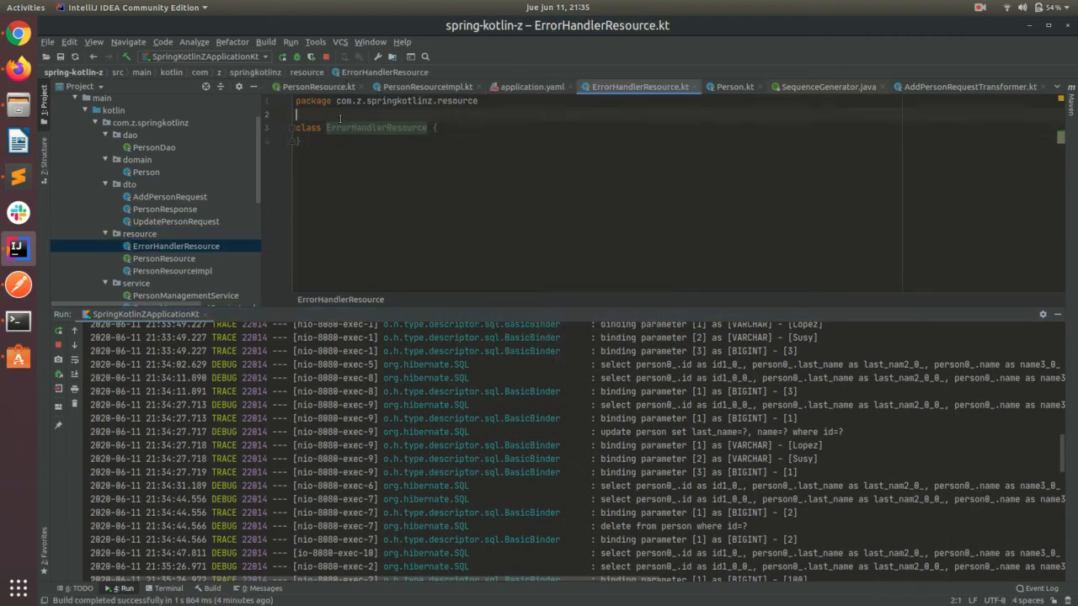
{"action": "type", "text": "@ControllerAdvice"}
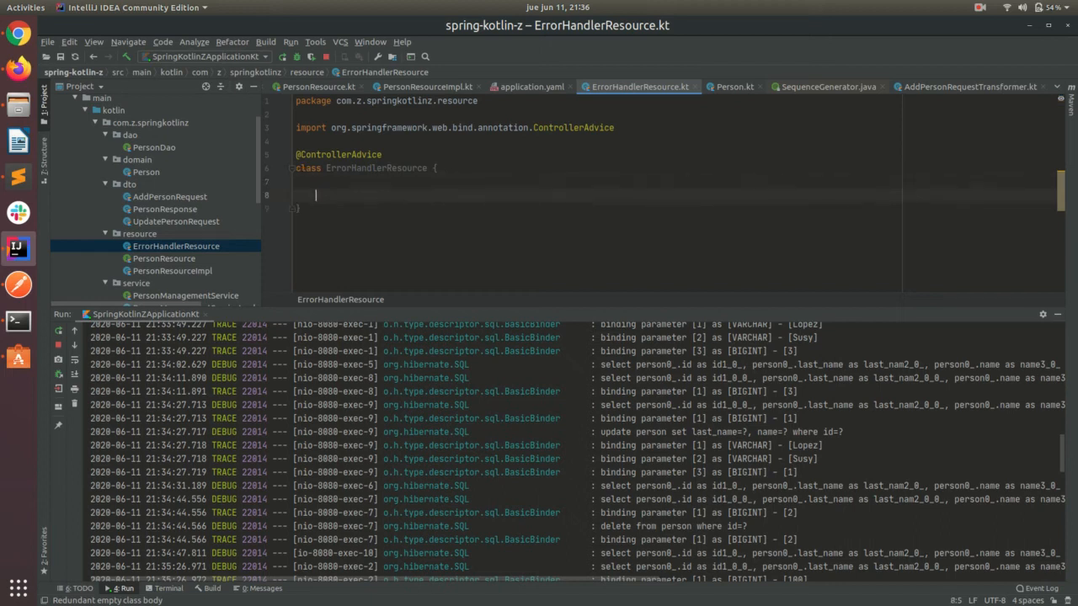
{"action": "type", "text": "fun handleIll"}
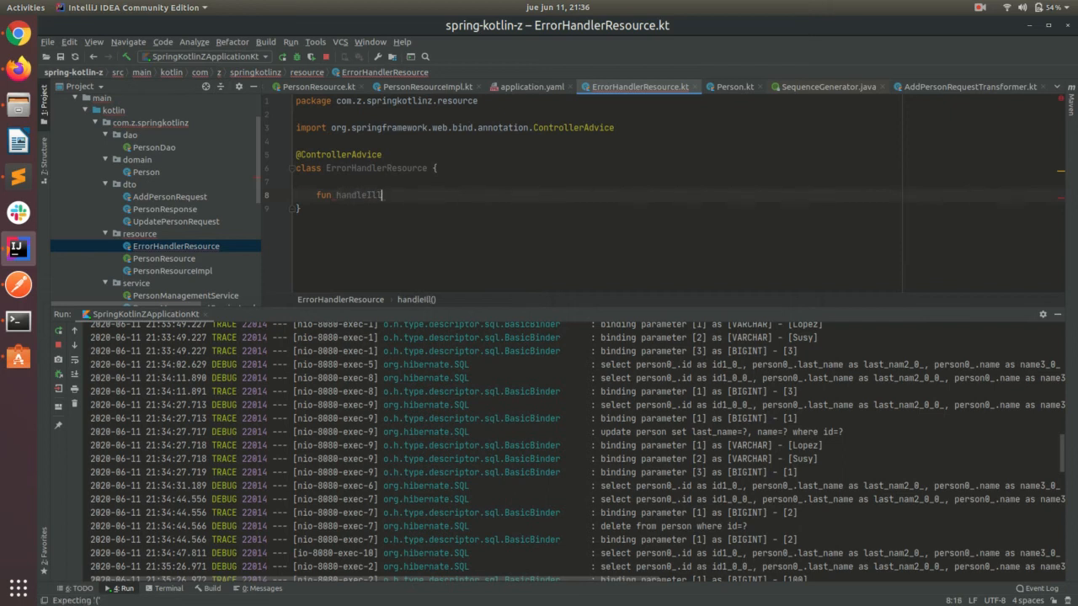
{"action": "type", "text": "egalSta"}
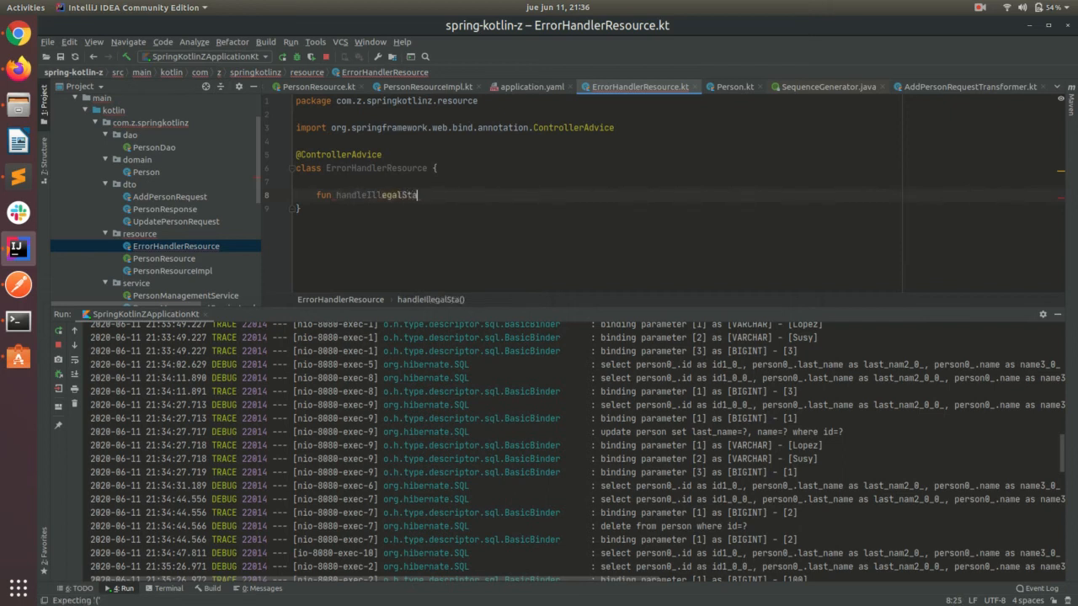
{"action": "type", "text": "te()"}
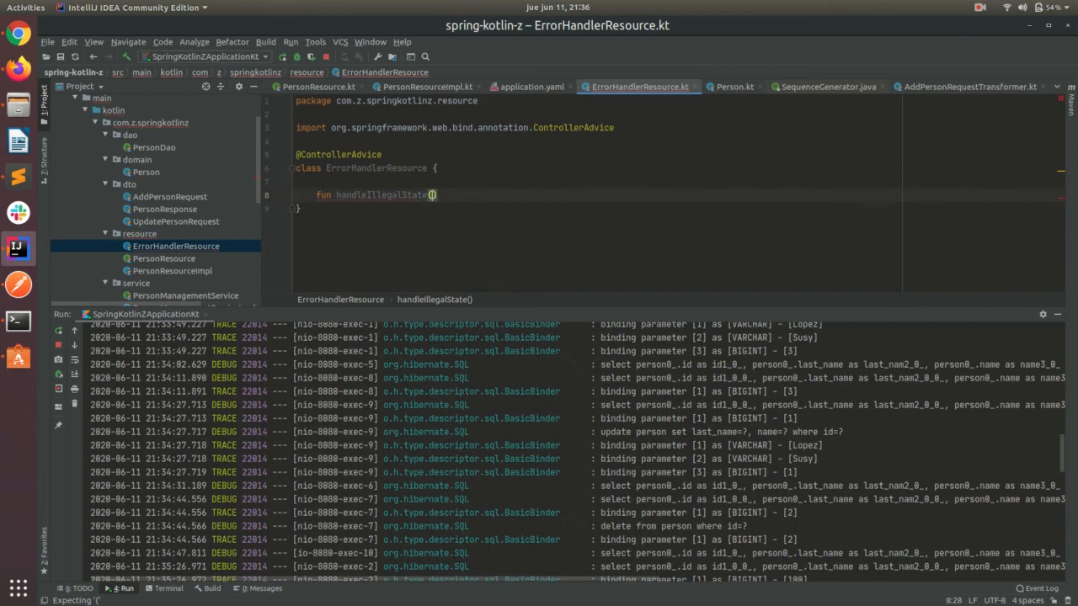
{"action": "type", "text": "ex:"}
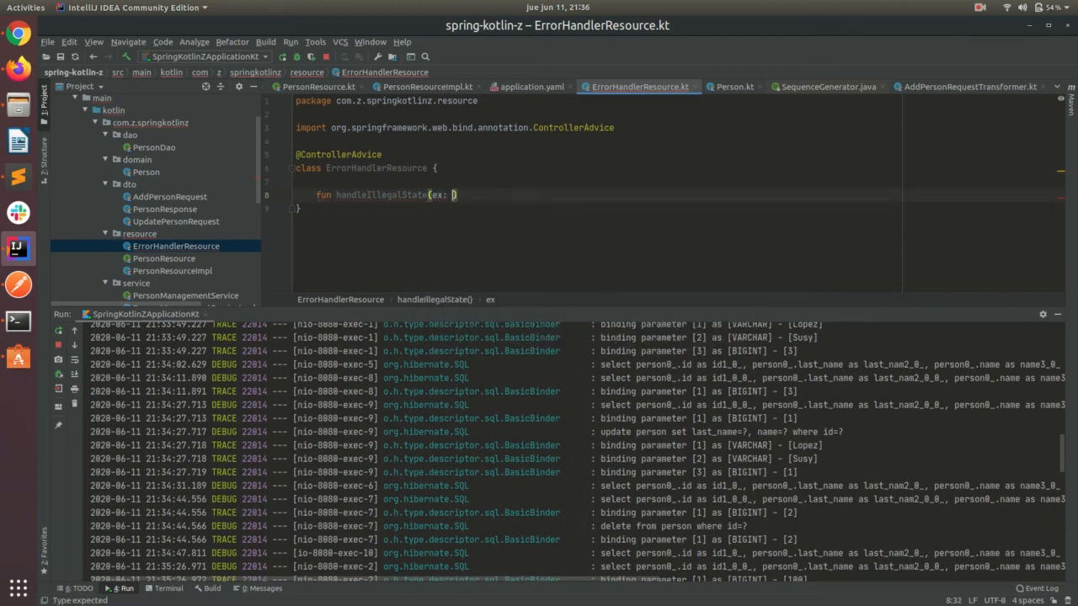
{"action": "type", "text": "I"}
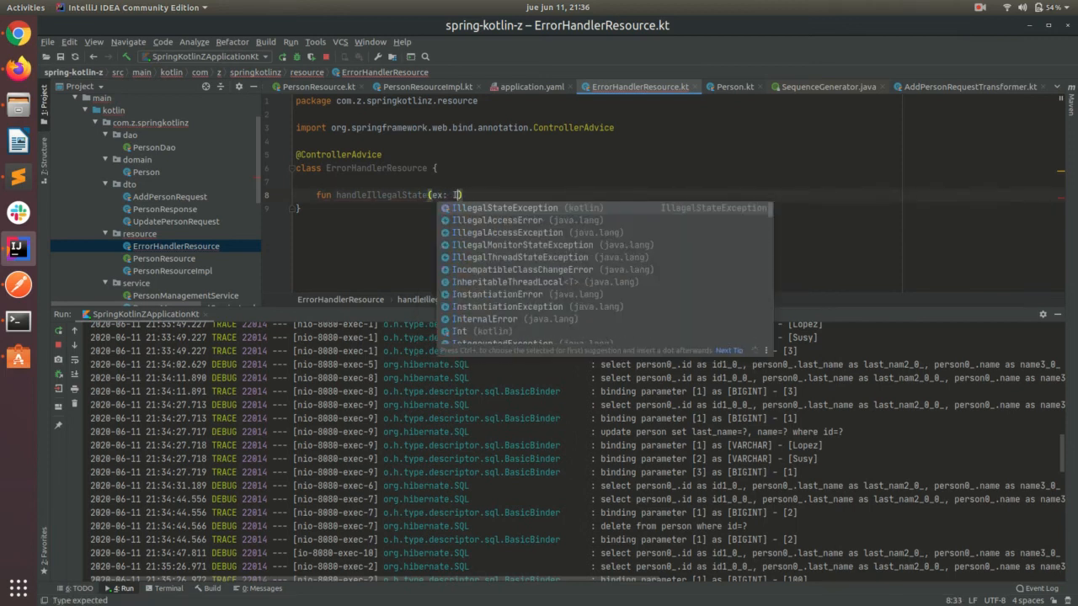
{"action": "left_click", "coordinate": [505, 208]}
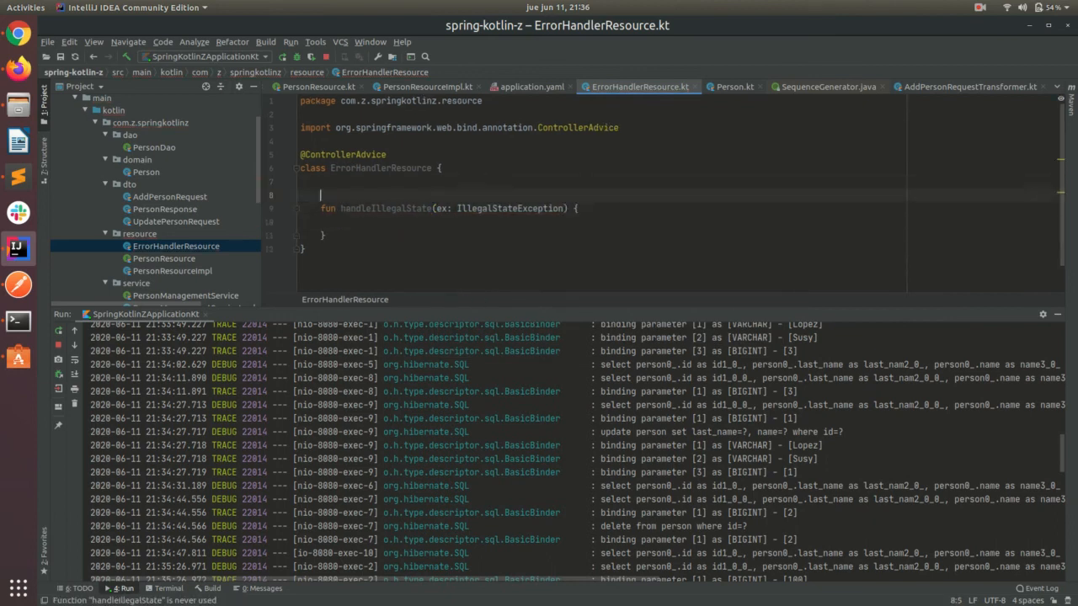
{"action": "type", "text": "@"}
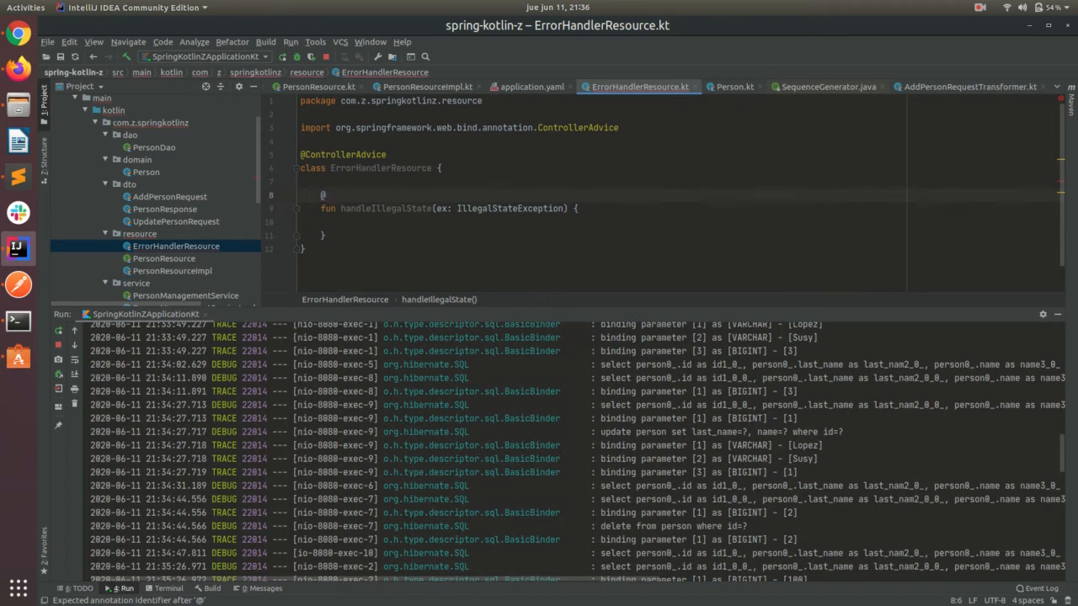
{"action": "type", "text": "E"}
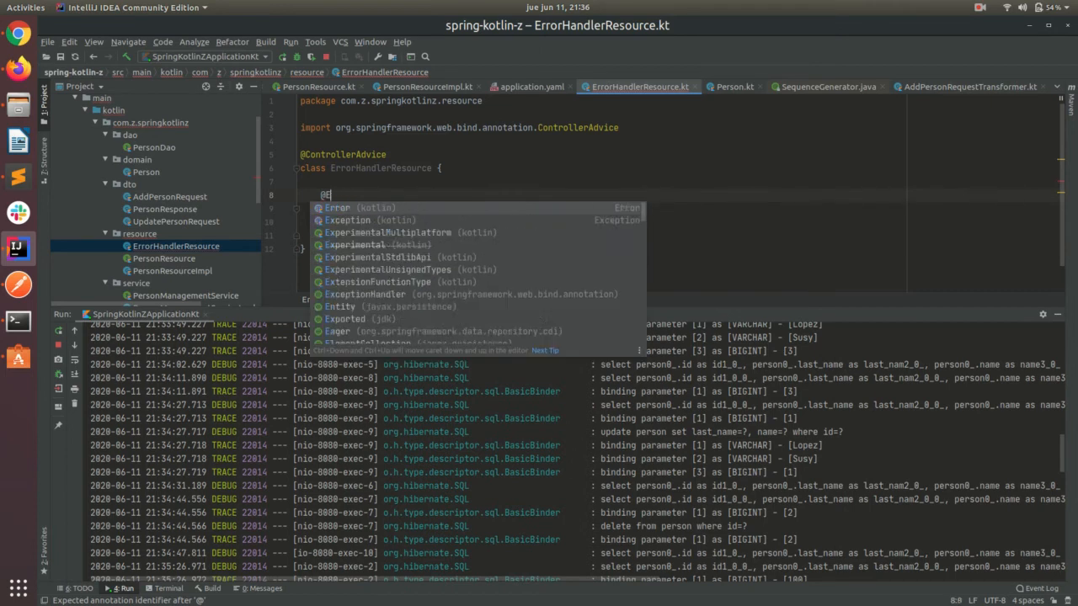
{"action": "type", "text": "xceptionHandler"}
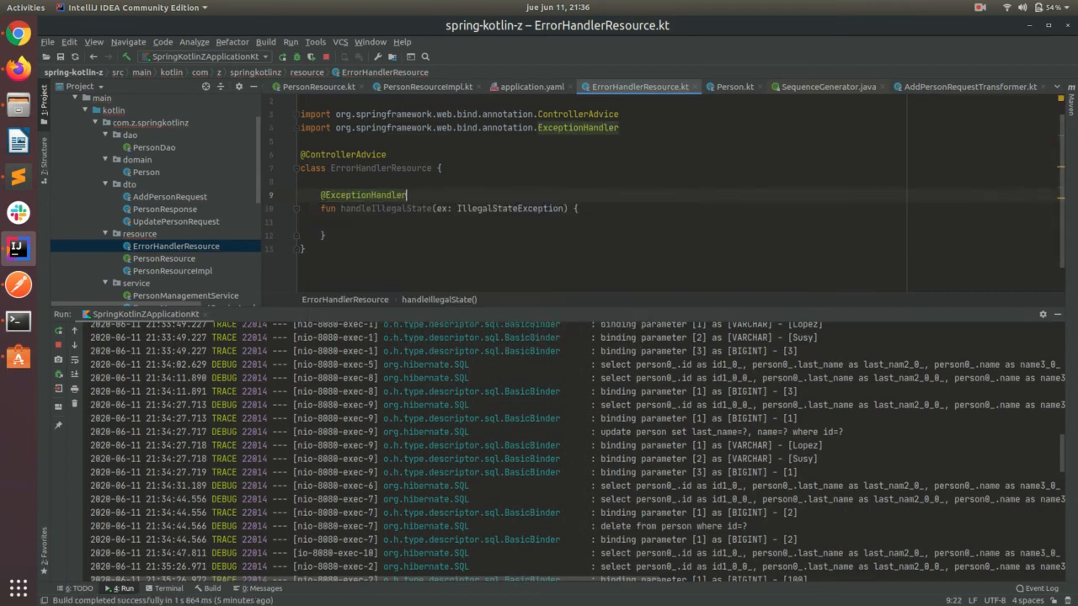
{"action": "type", "text": "()"}
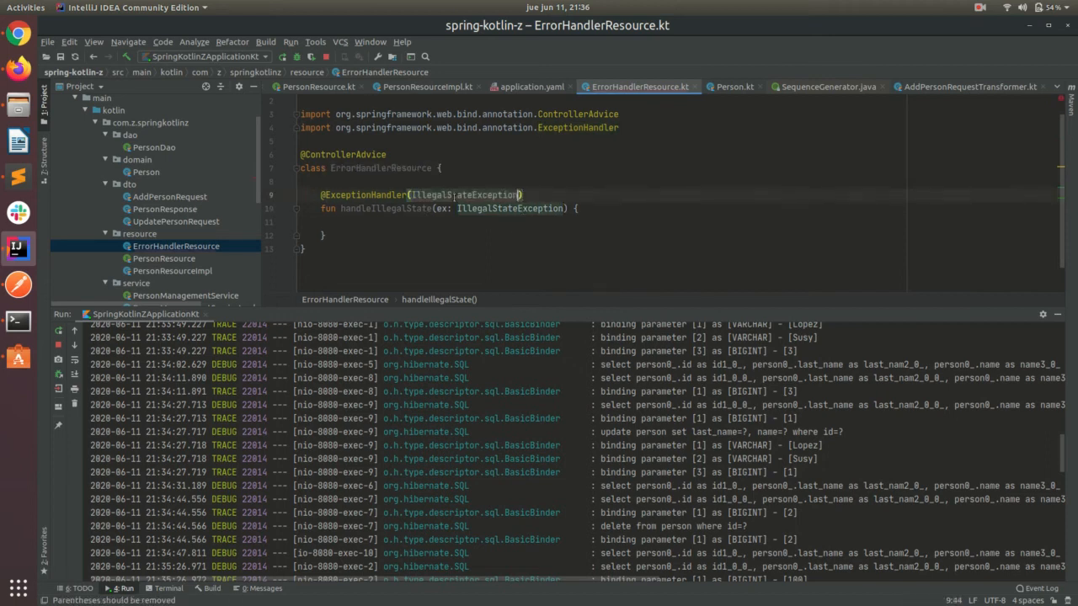
{"action": "type", "text": "::class"}
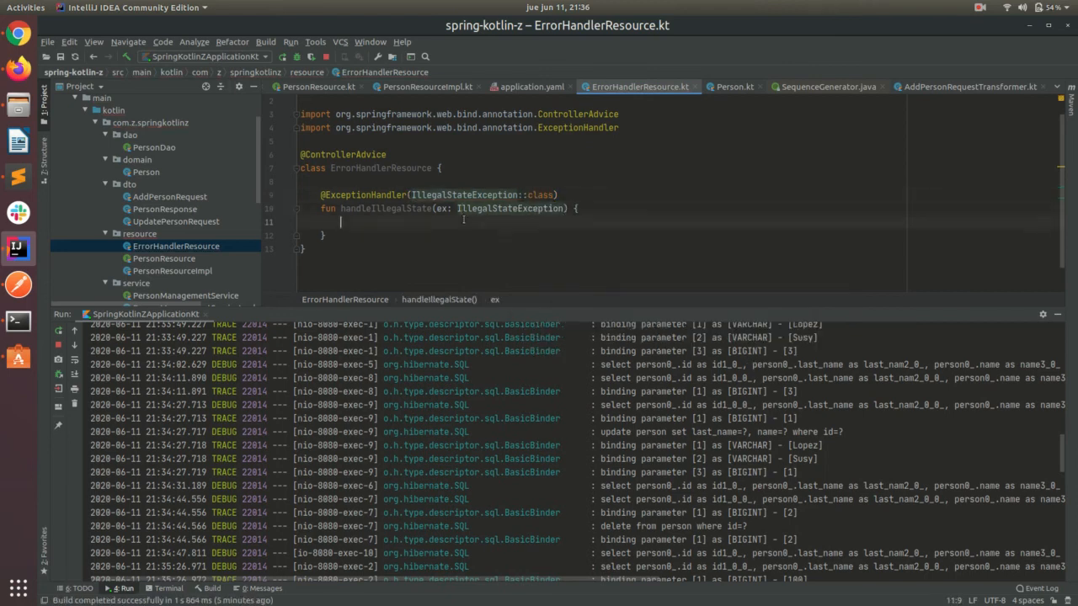
{"action": "type", "text": "return R"}
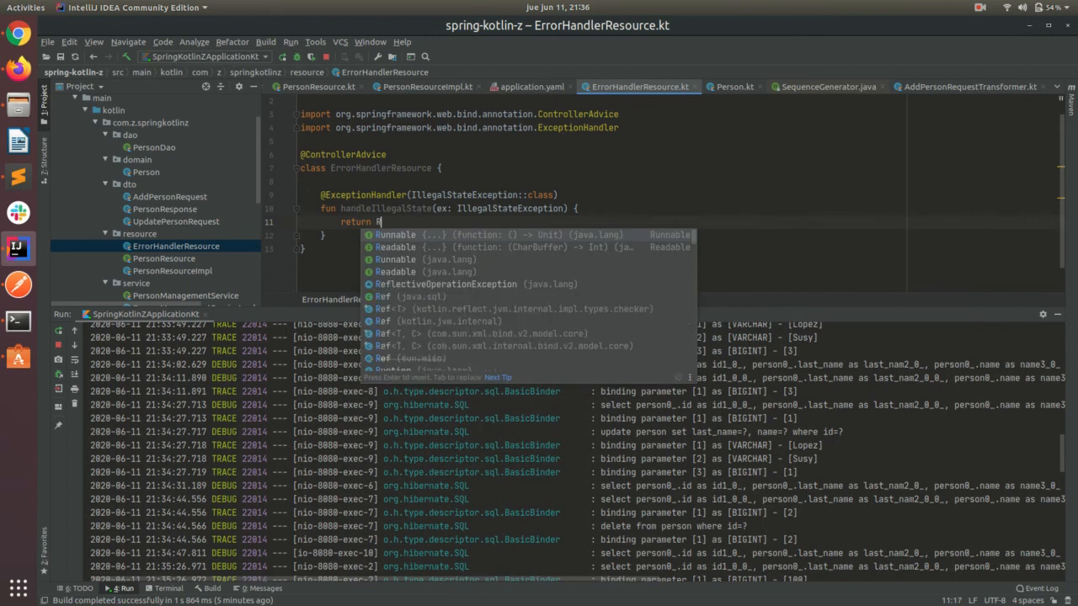
{"action": "type", "text": "esponseEntity"}
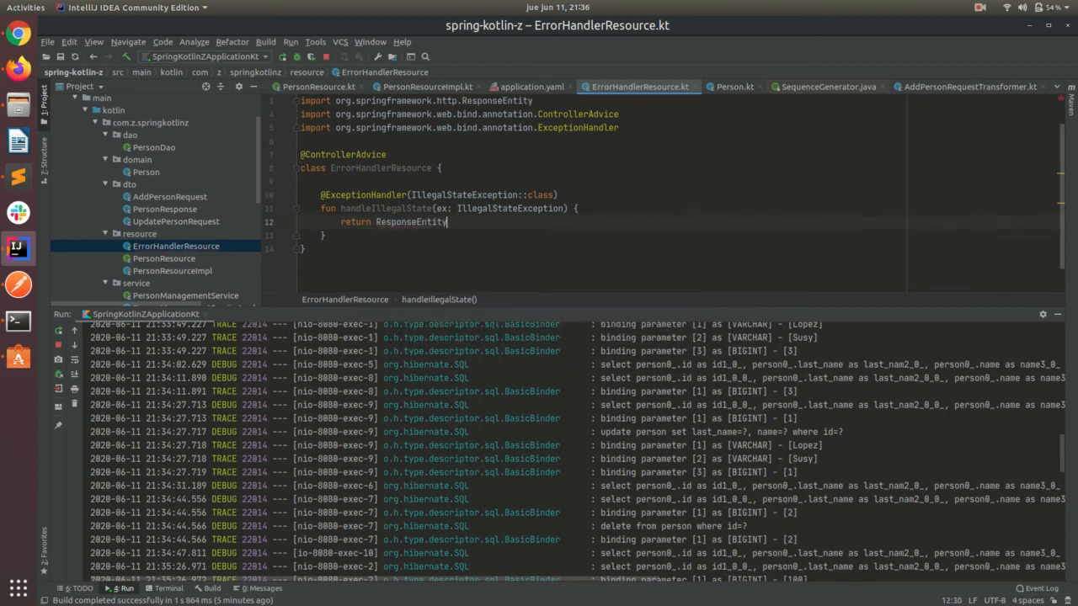
{"action": "type", "text": ".badRequest().body("}
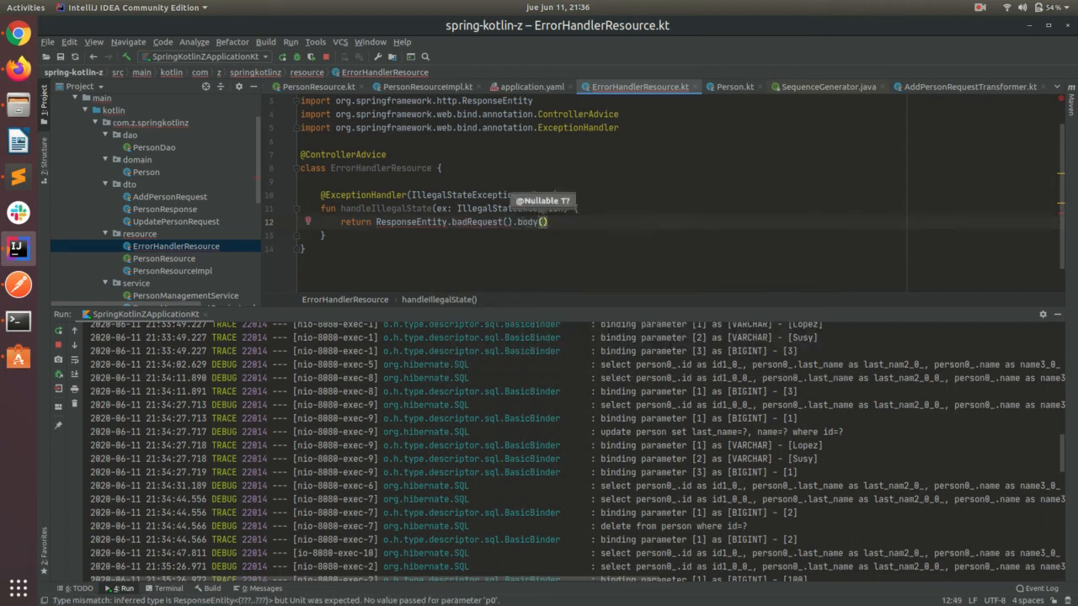
Create ErrorResponse in dto with title, message and dateTime = LocalDateTime.now()
{"action": "right_click", "coordinate": [127, 184]}
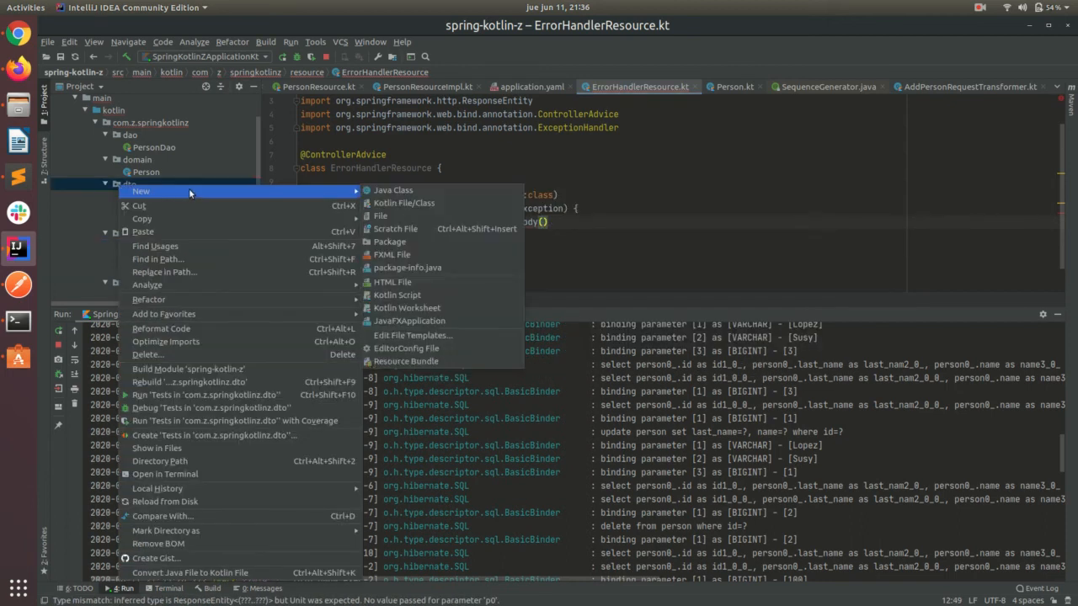
{"action": "left_click", "coordinate": [403, 203]}
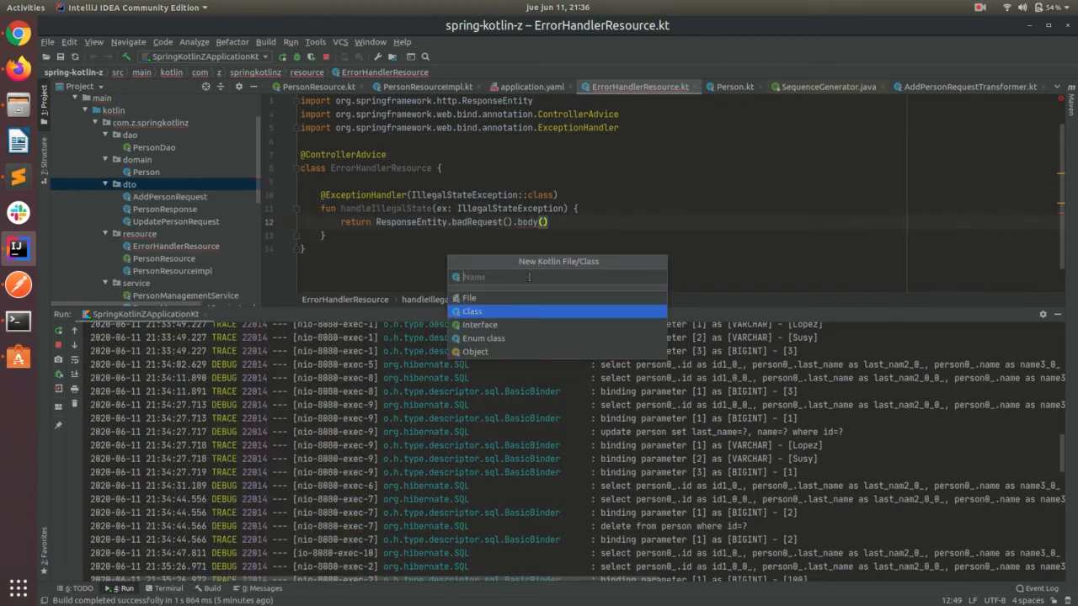
{"action": "type", "text": "ErrorResponse"}
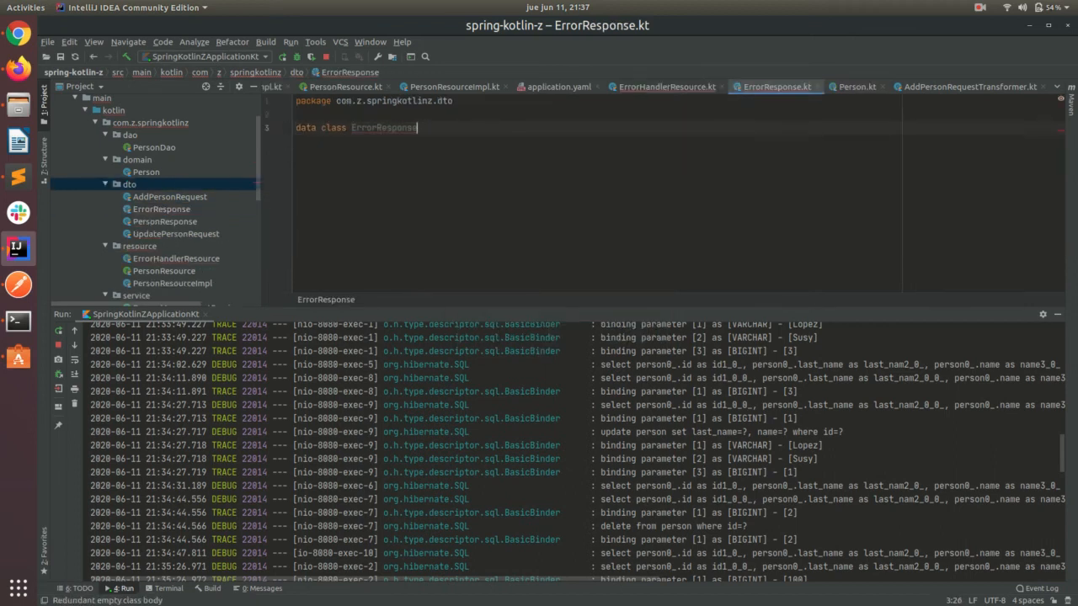
{"action": "type", "text": "()"}
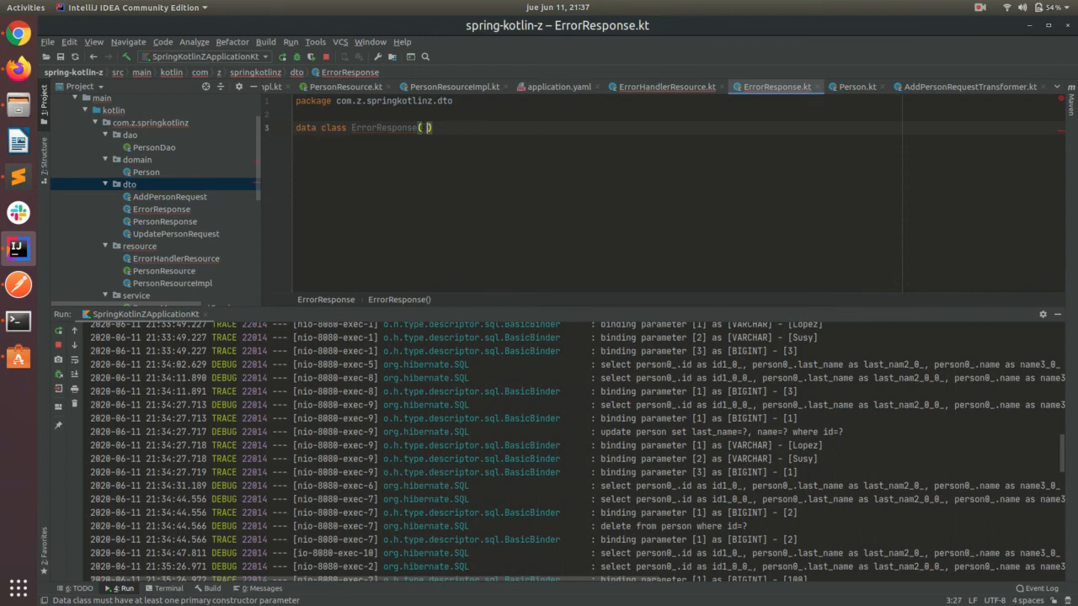
{"action": "type", "text": "val title: String = \"Bad request\", val"}
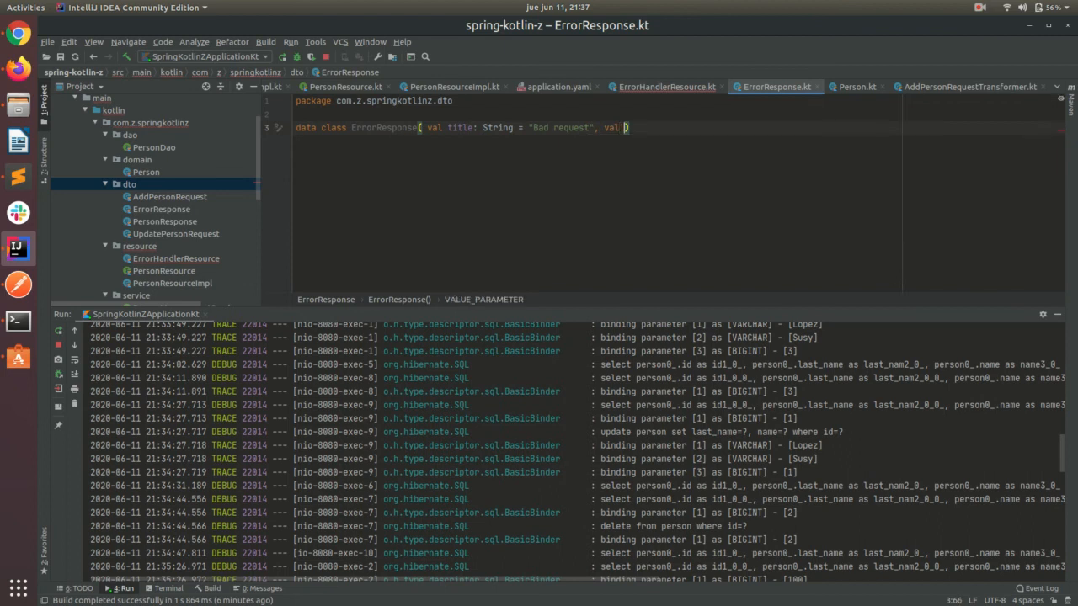
{"action": "type", "text": "message:String,"}
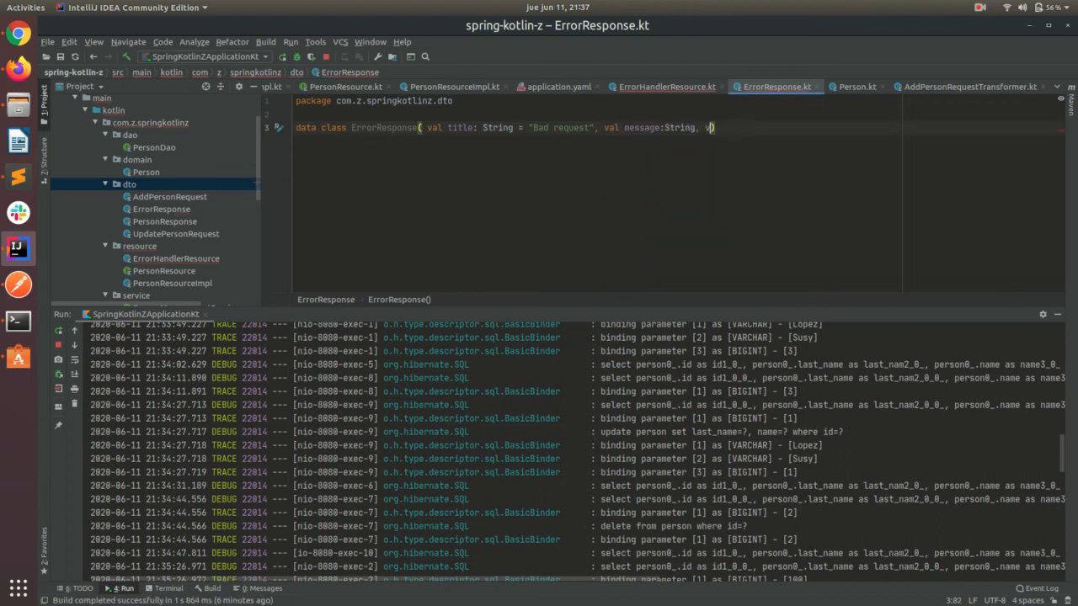
{"action": "type", "text": "val date"}
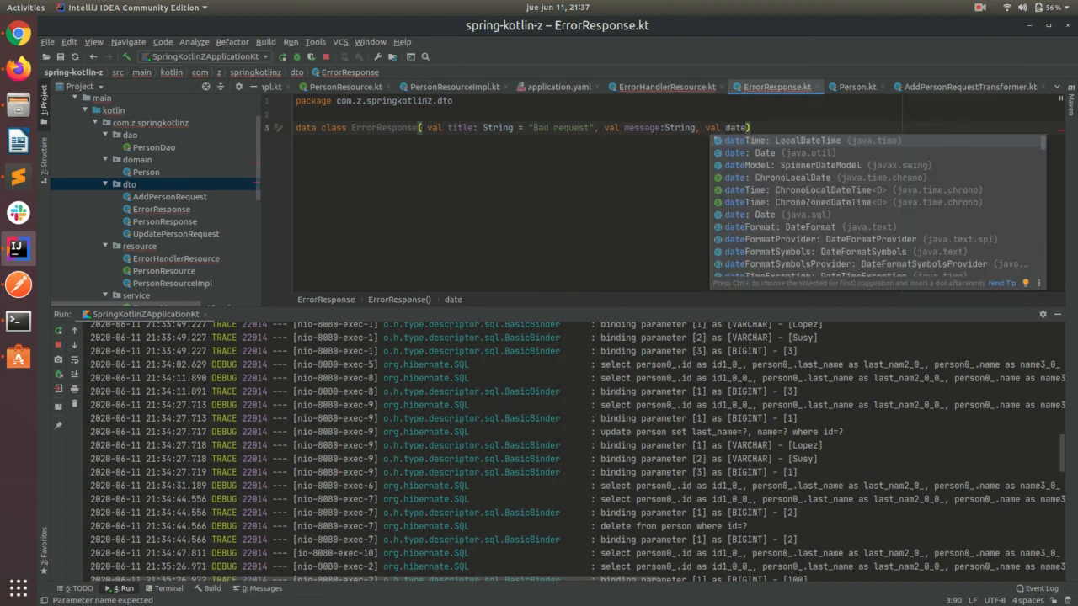
{"action": "left_click", "coordinate": [804, 140]}
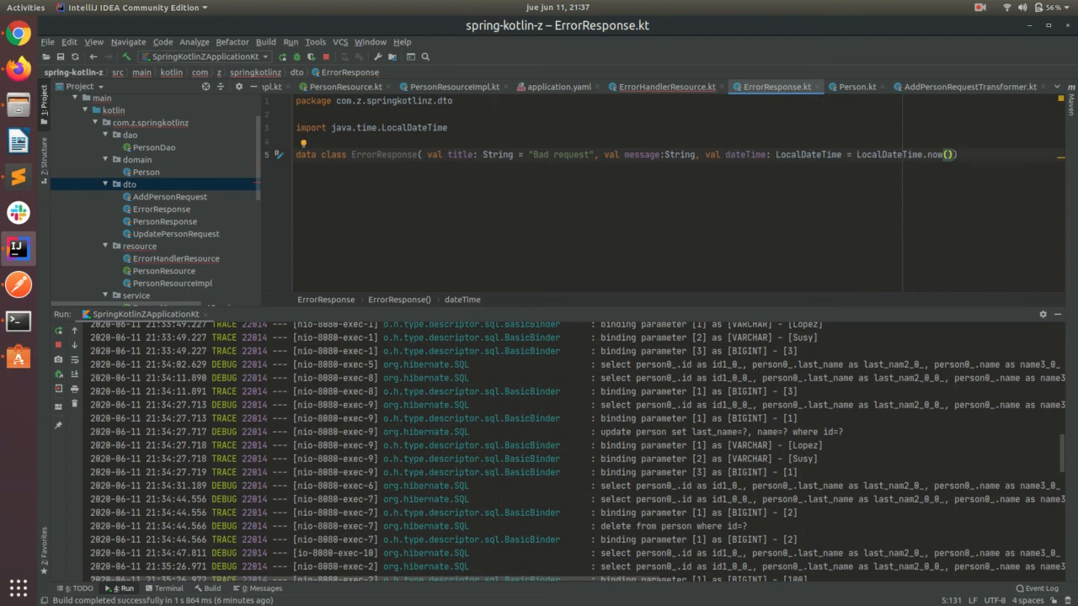
{"action": "left_click", "coordinate": [666, 86]}
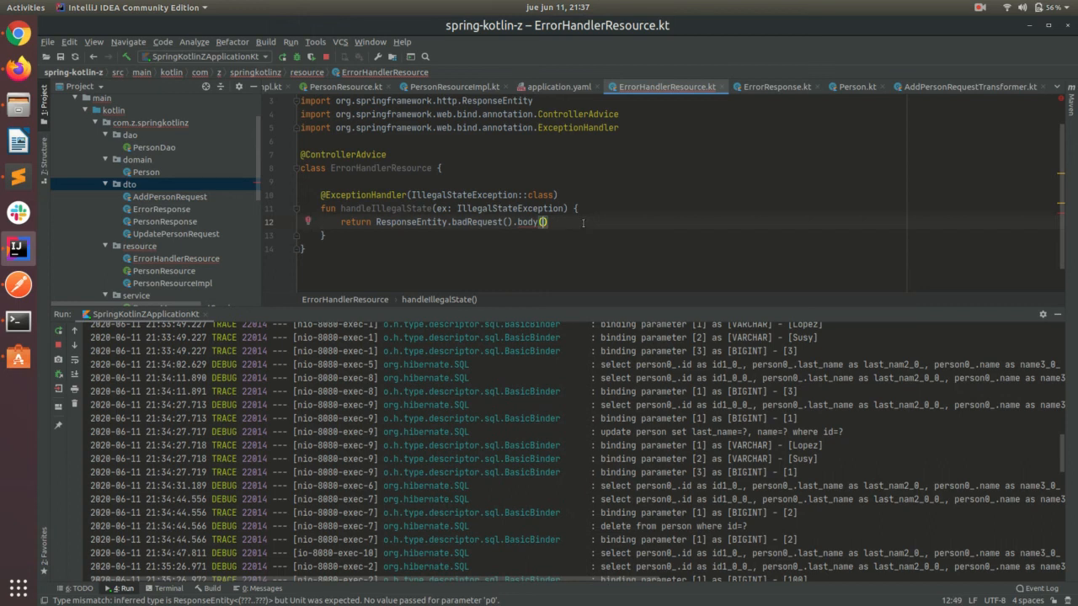
Pass ErrorResponse(message = ex.message) as the bad-request body
{"action": "type", "text": "ErrorResponse"}
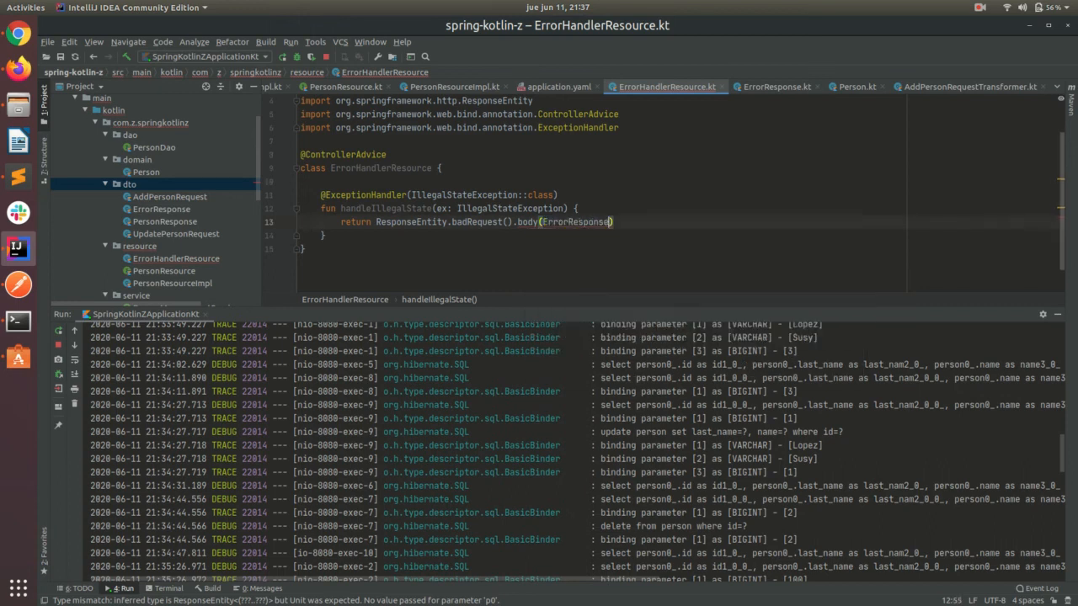
{"action": "type", "text": "message ="}
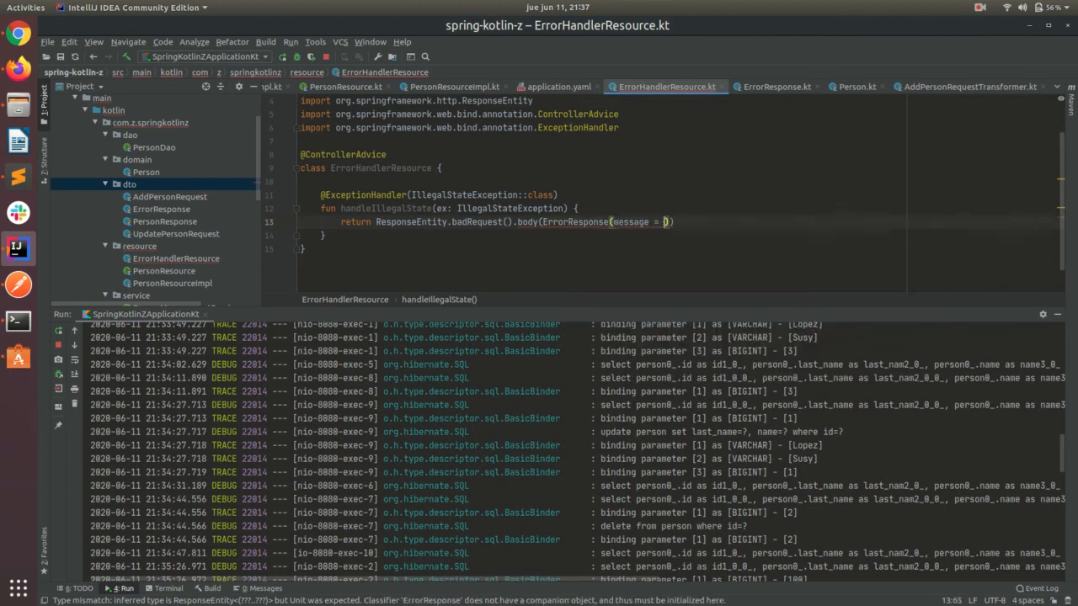
{"action": "type", "text": "ex."}
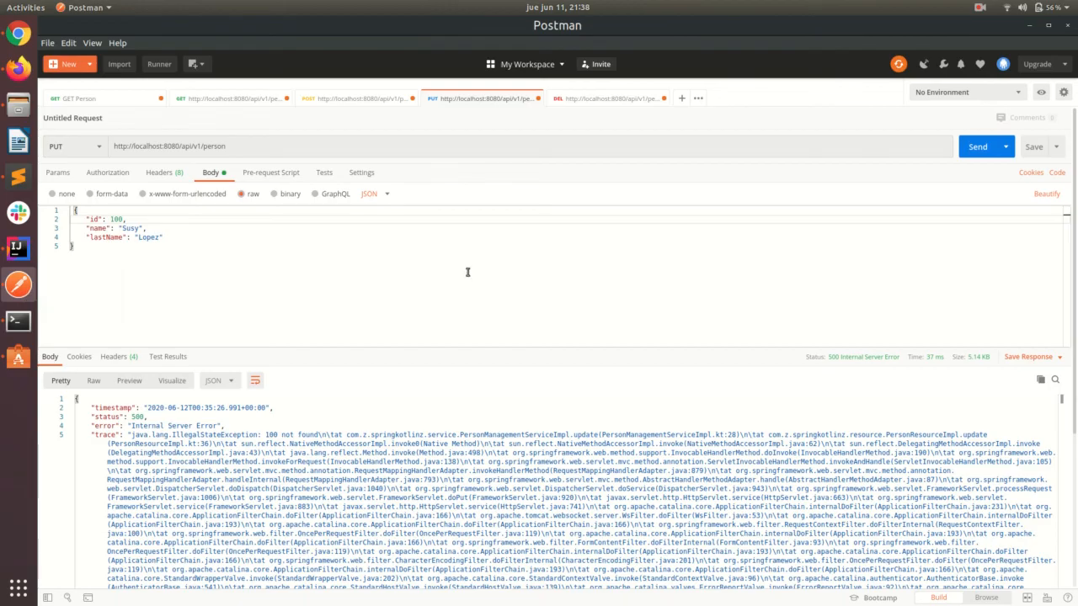
Resend the PUT for id 100 and confirm the 400 JSON error response
{"action": "left_click", "coordinate": [978, 146]}
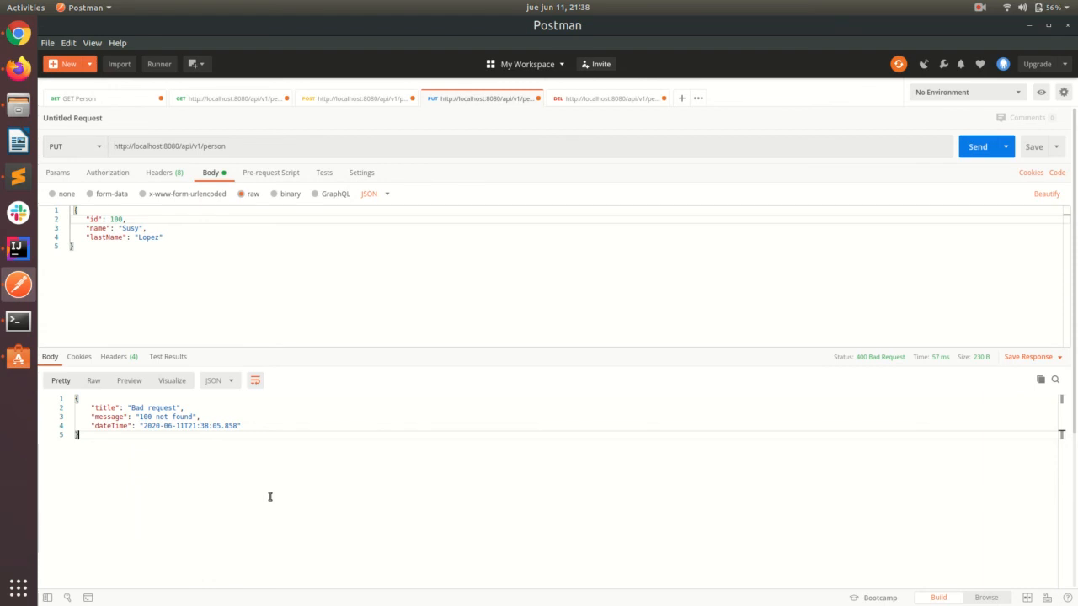
{"action": "mouse_move", "coordinate": [317, 493]}
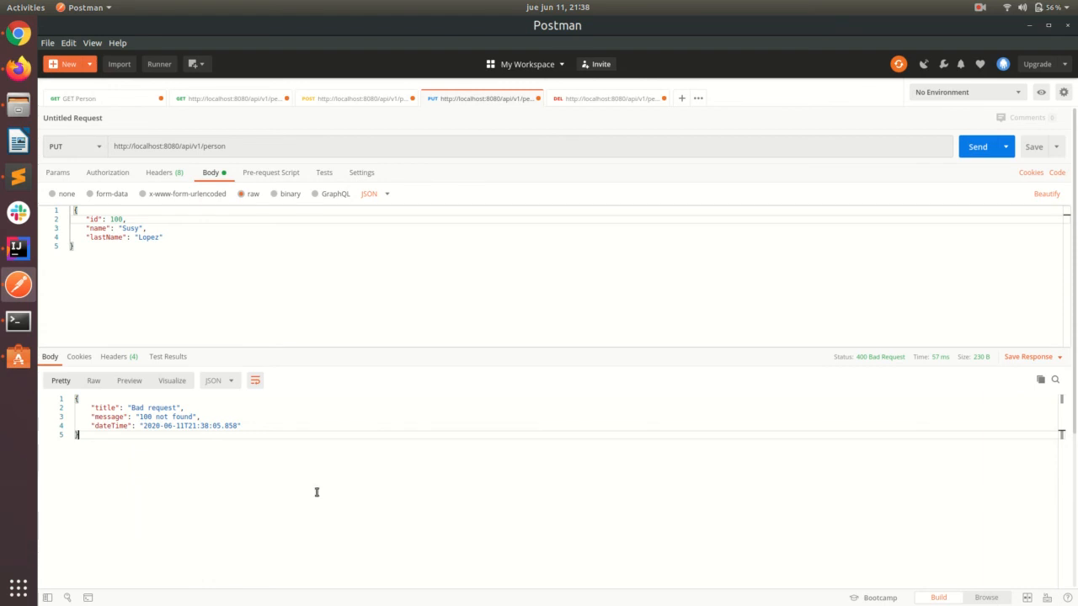
{"action": "left_click", "coordinate": [18, 248]}
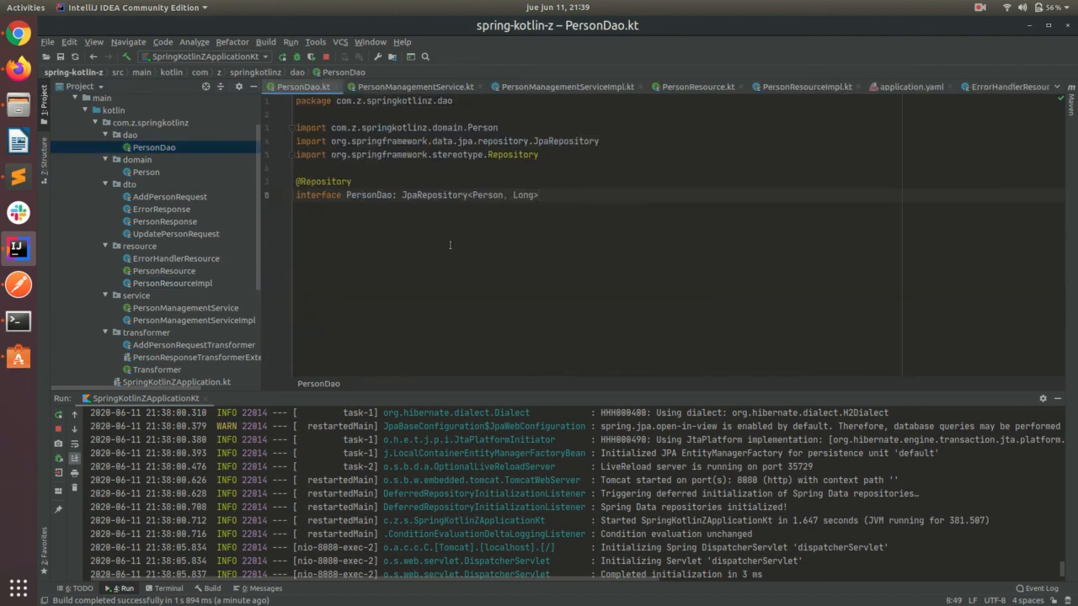
Open PersonManagementServiceImpl.kt and scroll to update throwing IllegalStateException
{"action": "left_click", "coordinate": [539, 195]}
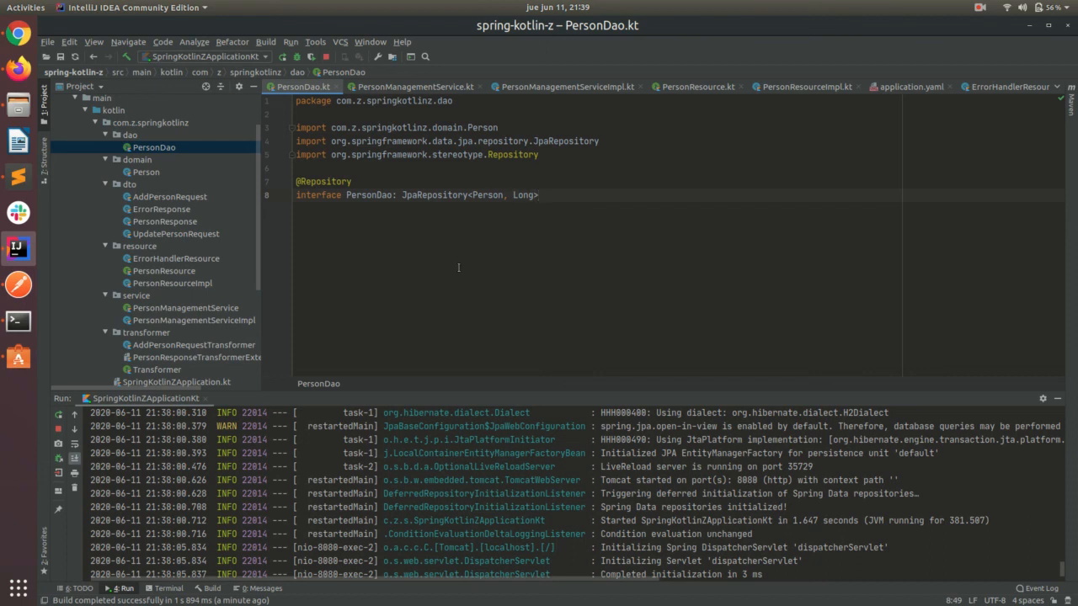
{"action": "mouse_move", "coordinate": [137, 296]}
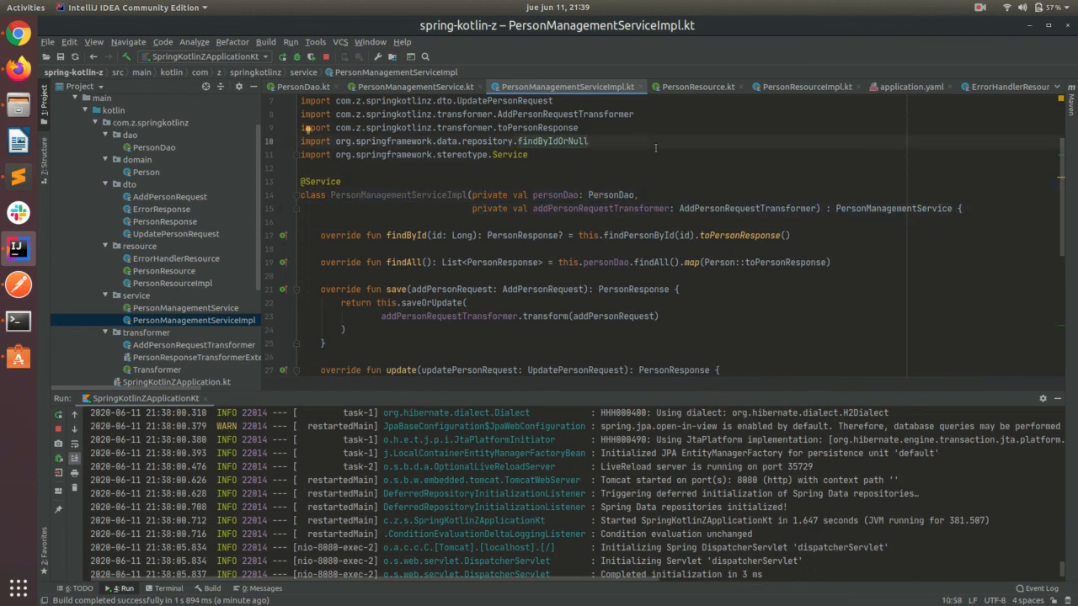
{"action": "scroll", "scroll_direction": "down", "scroll_amount": 3}
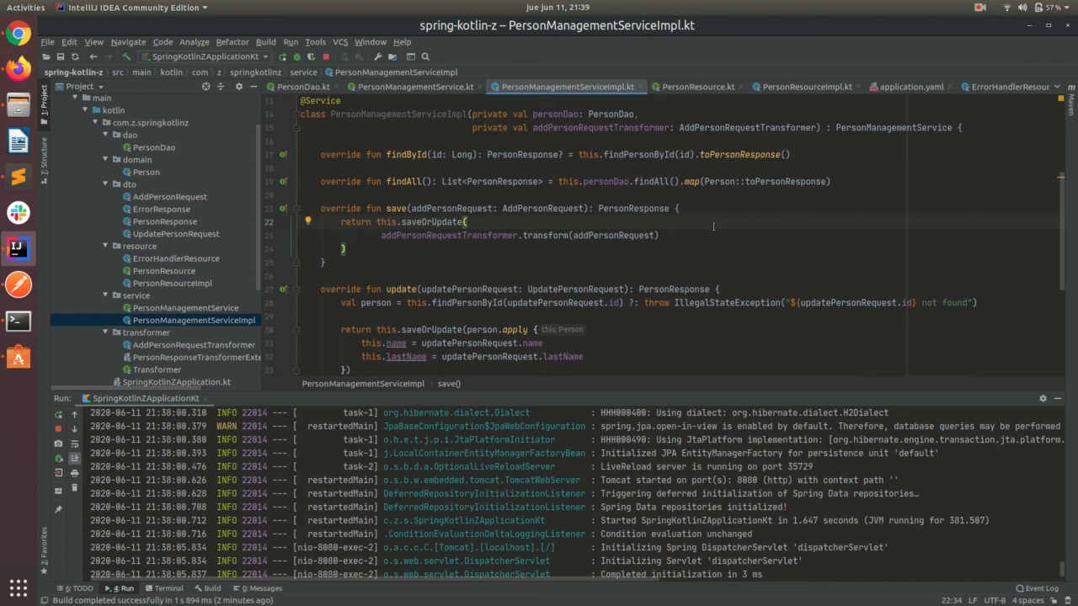
{"action": "scroll", "scroll_direction": "down", "scroll_amount": 3}
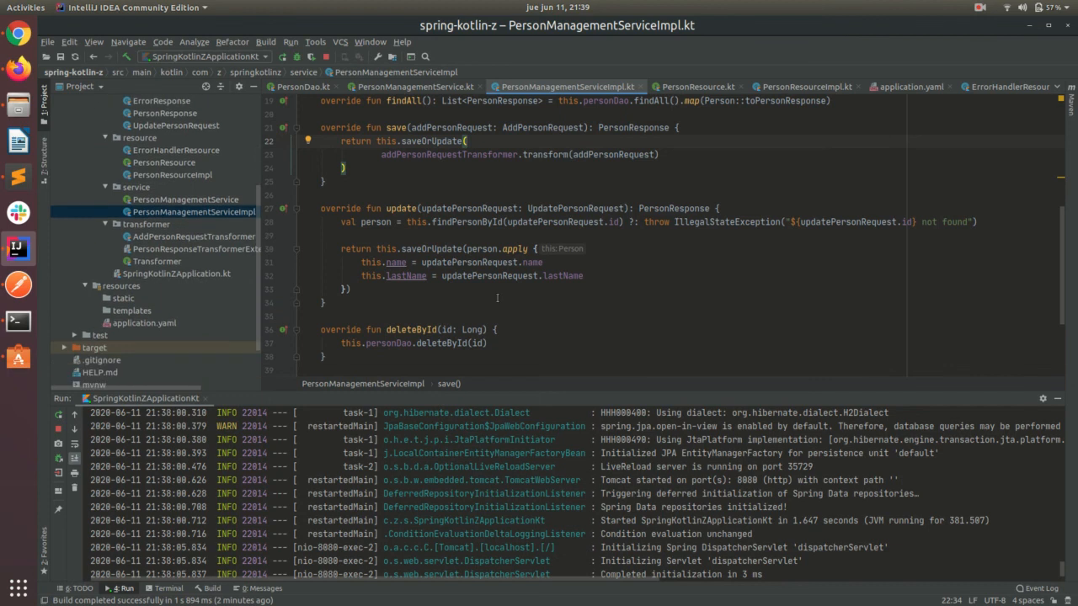
{"action": "mouse_move", "coordinate": [630, 307]}
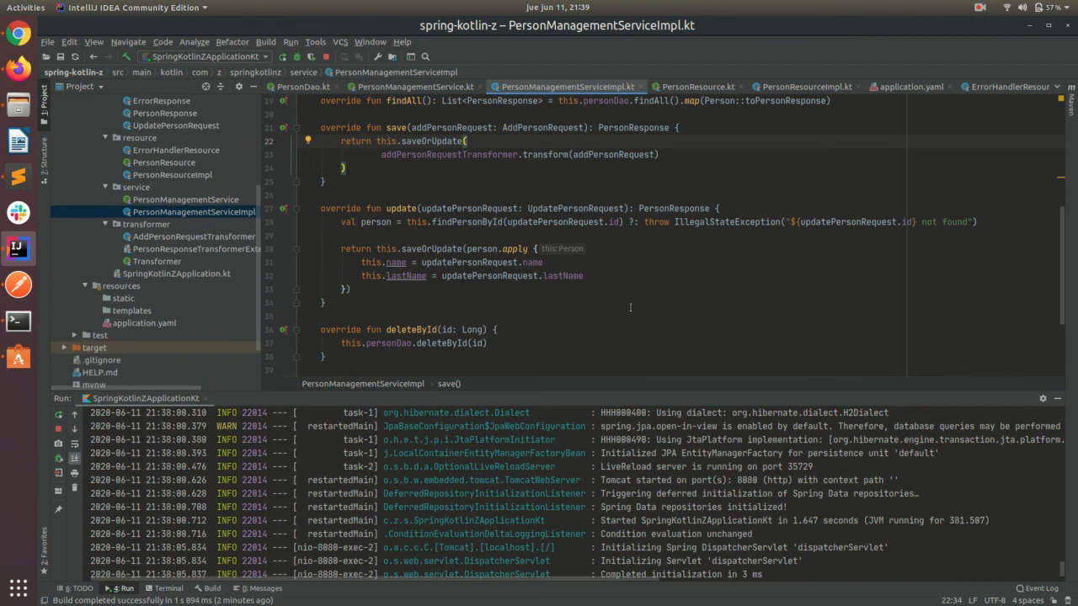